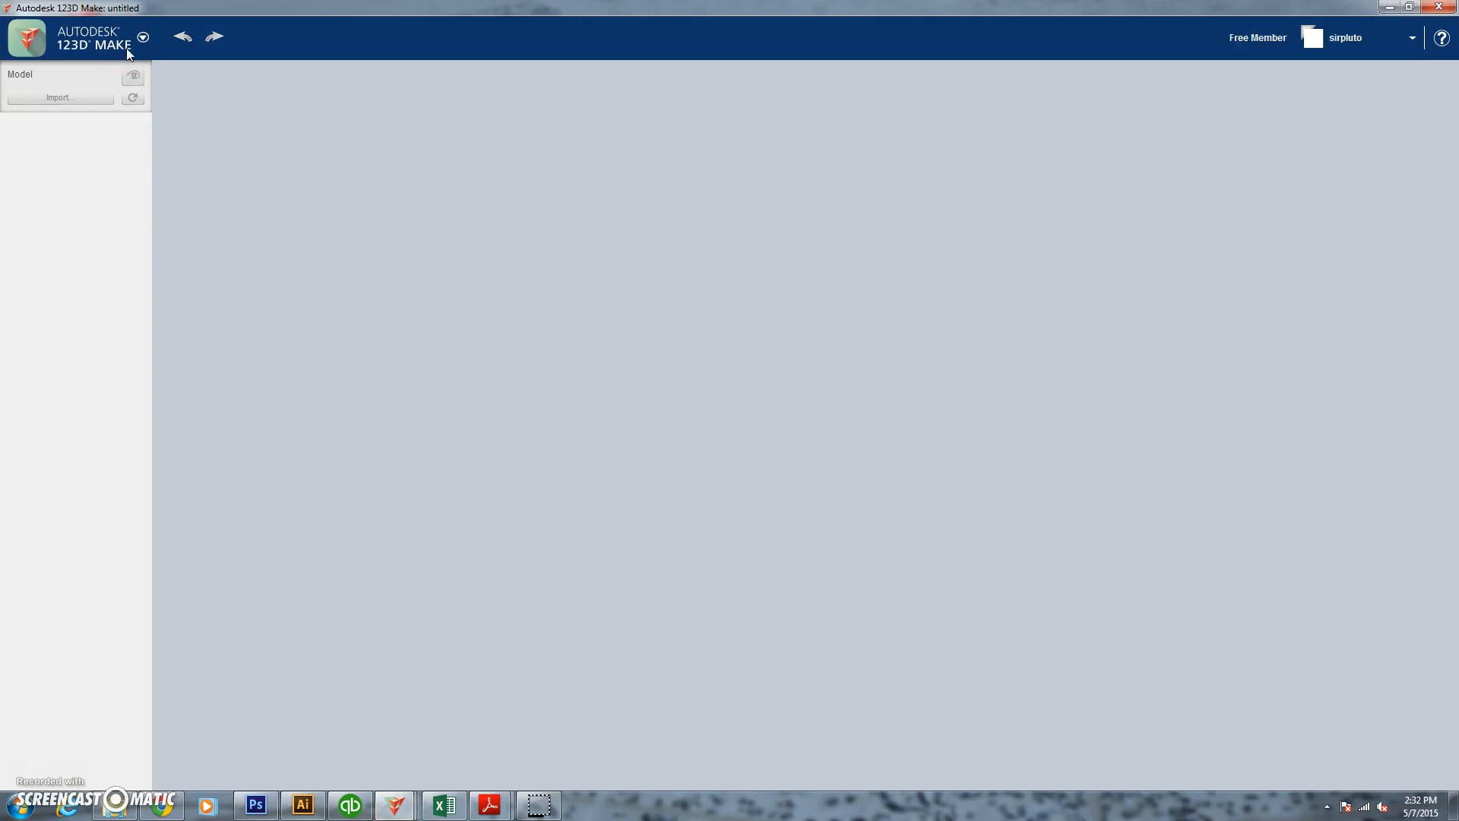
mouse_move(60, 96)
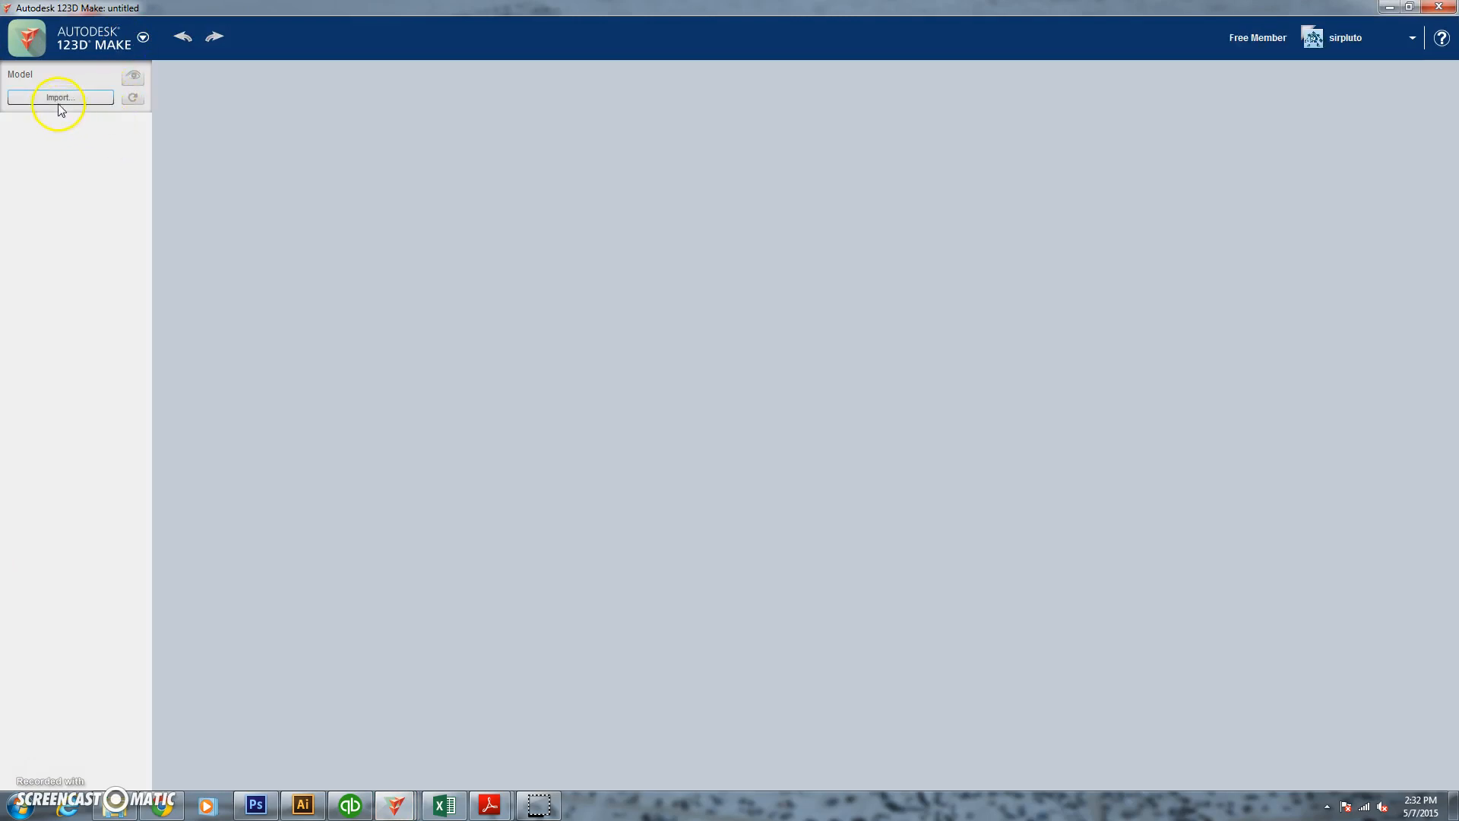
- Import the bear model file 3dollarbearfinal2.obj
click(60, 96)
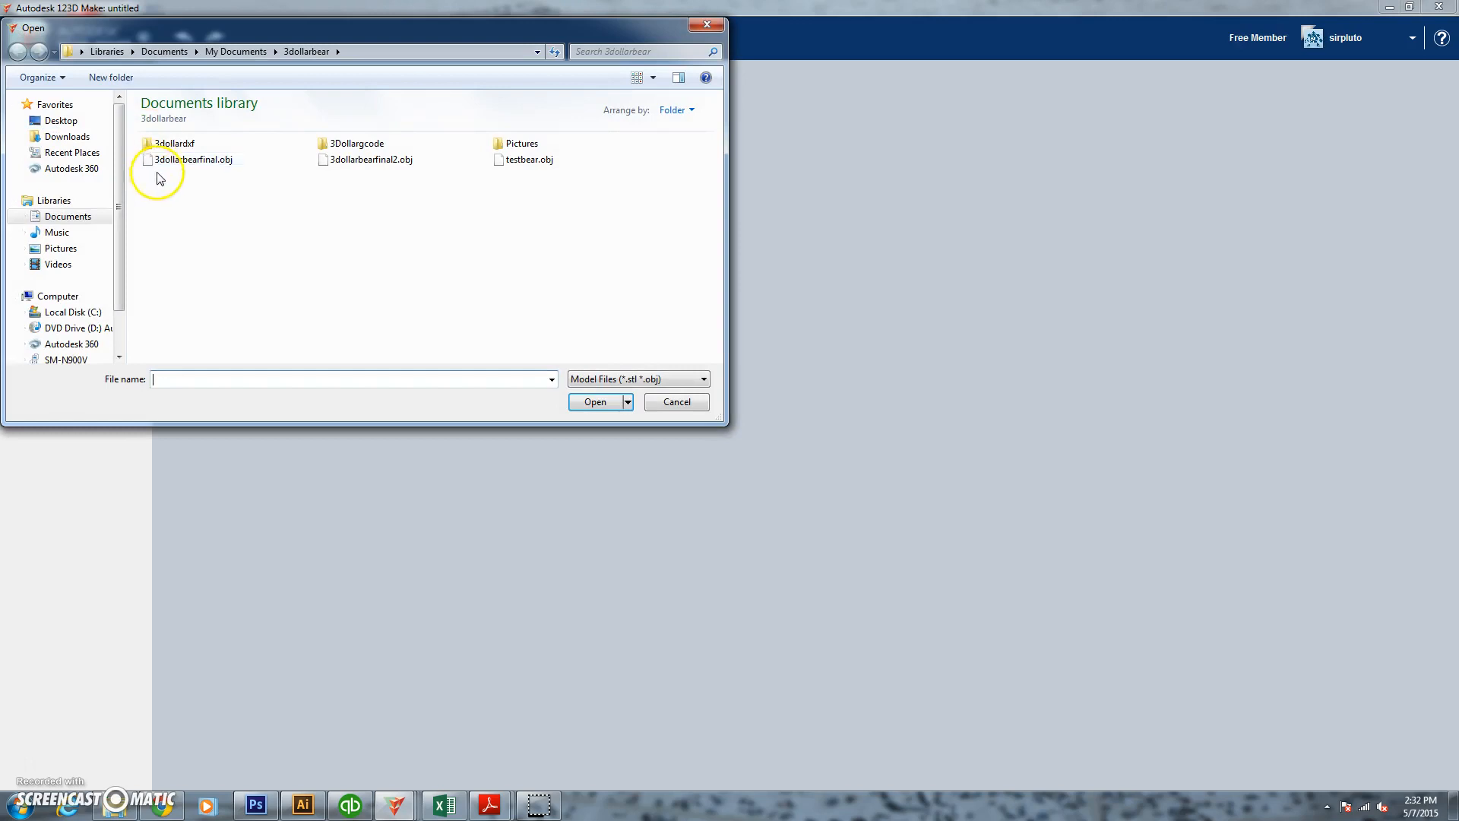
click(369, 159)
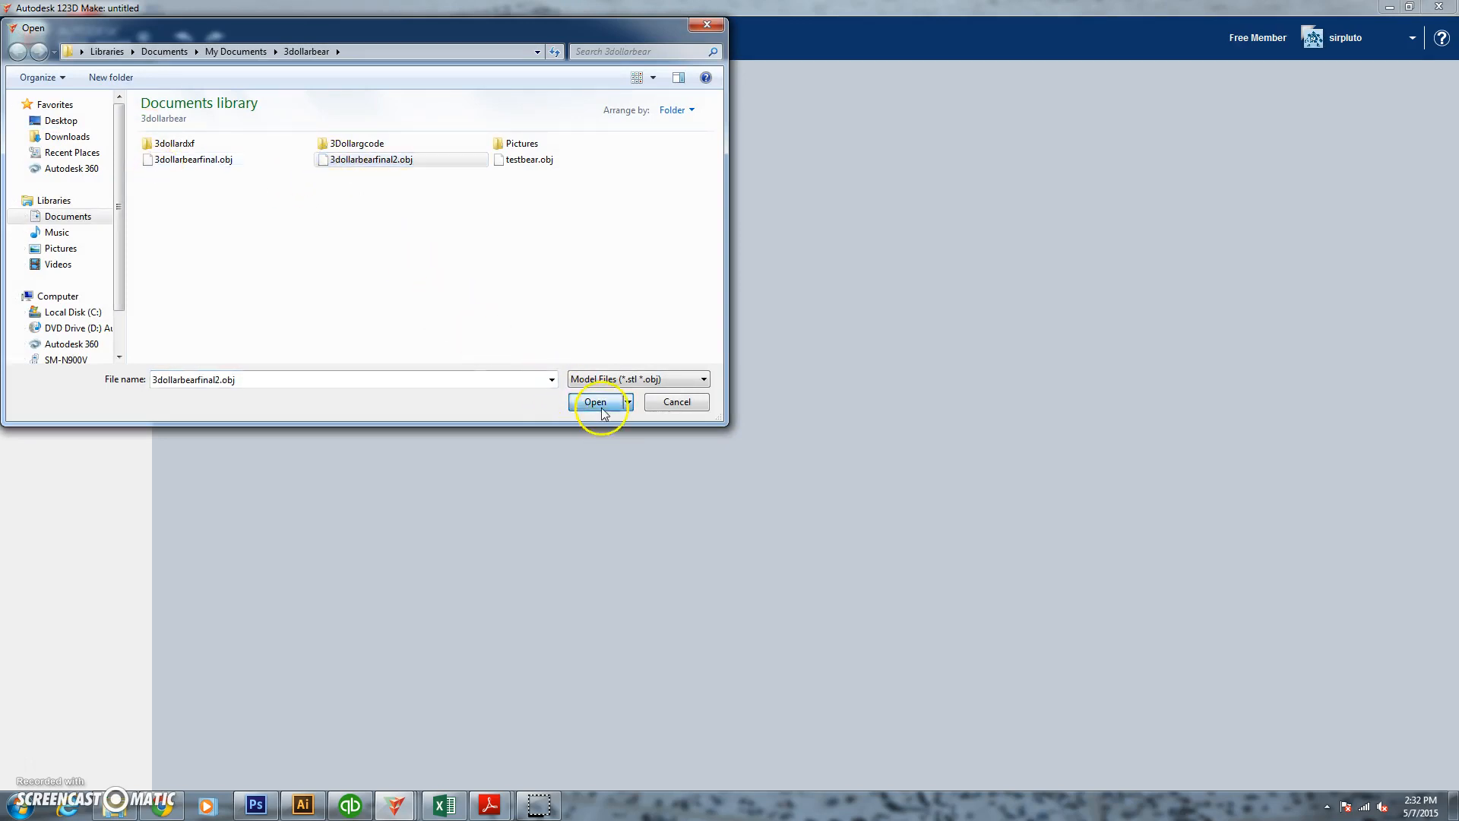
click(594, 401)
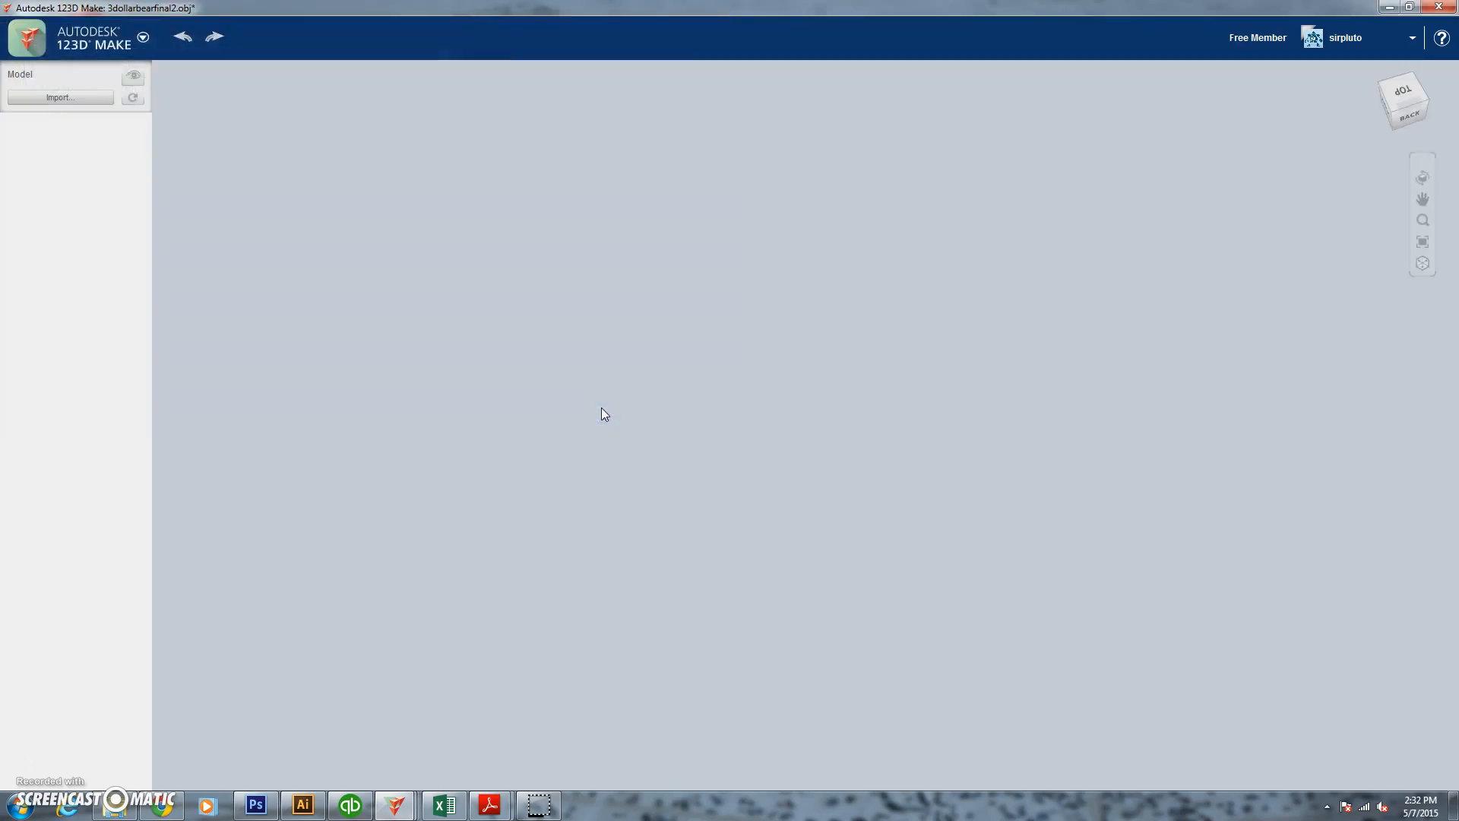
- Scale the bear uniformly to a height of 72 inches
click(59, 96)
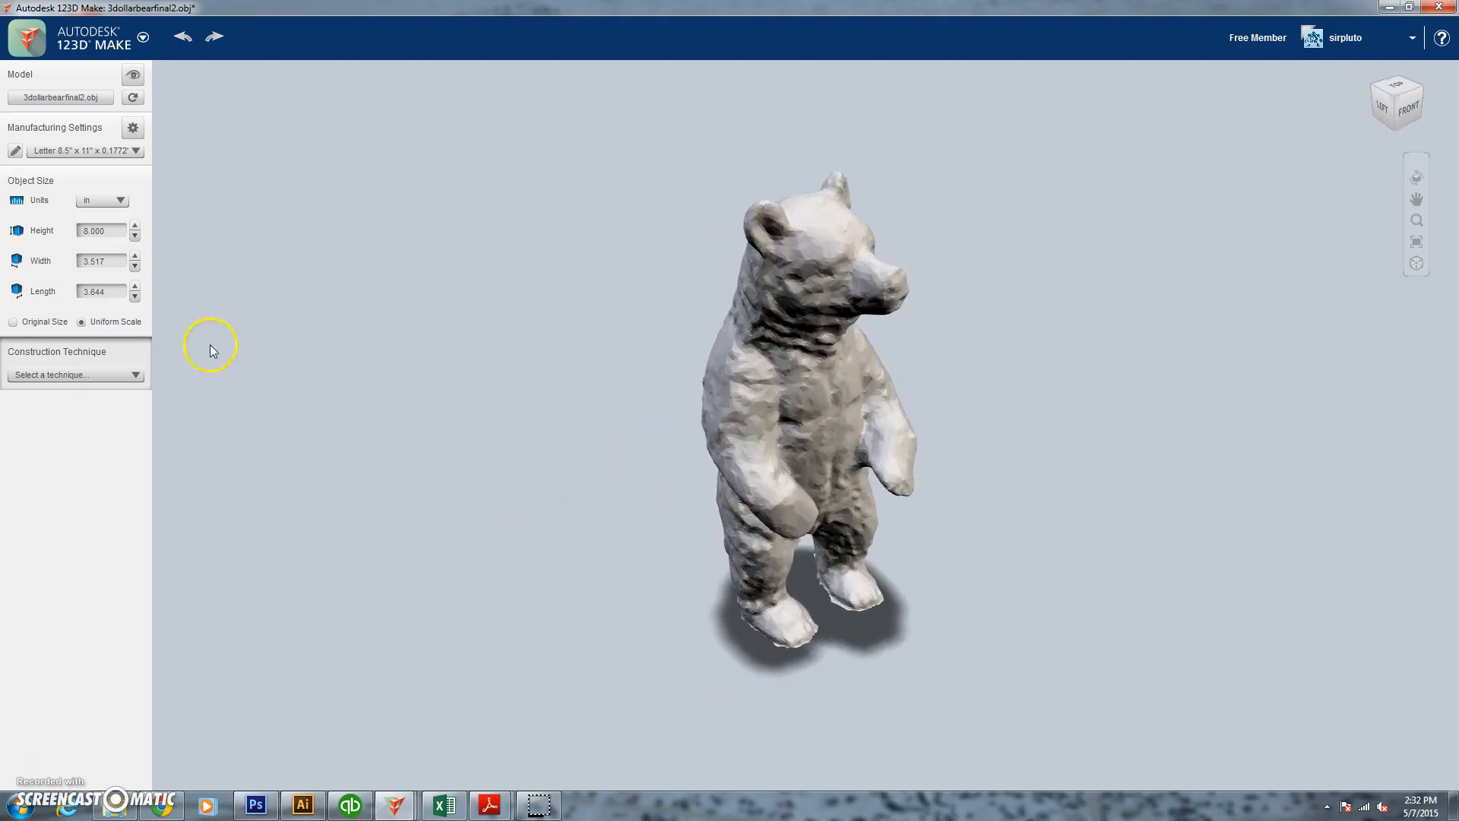
triple_click(100, 229)
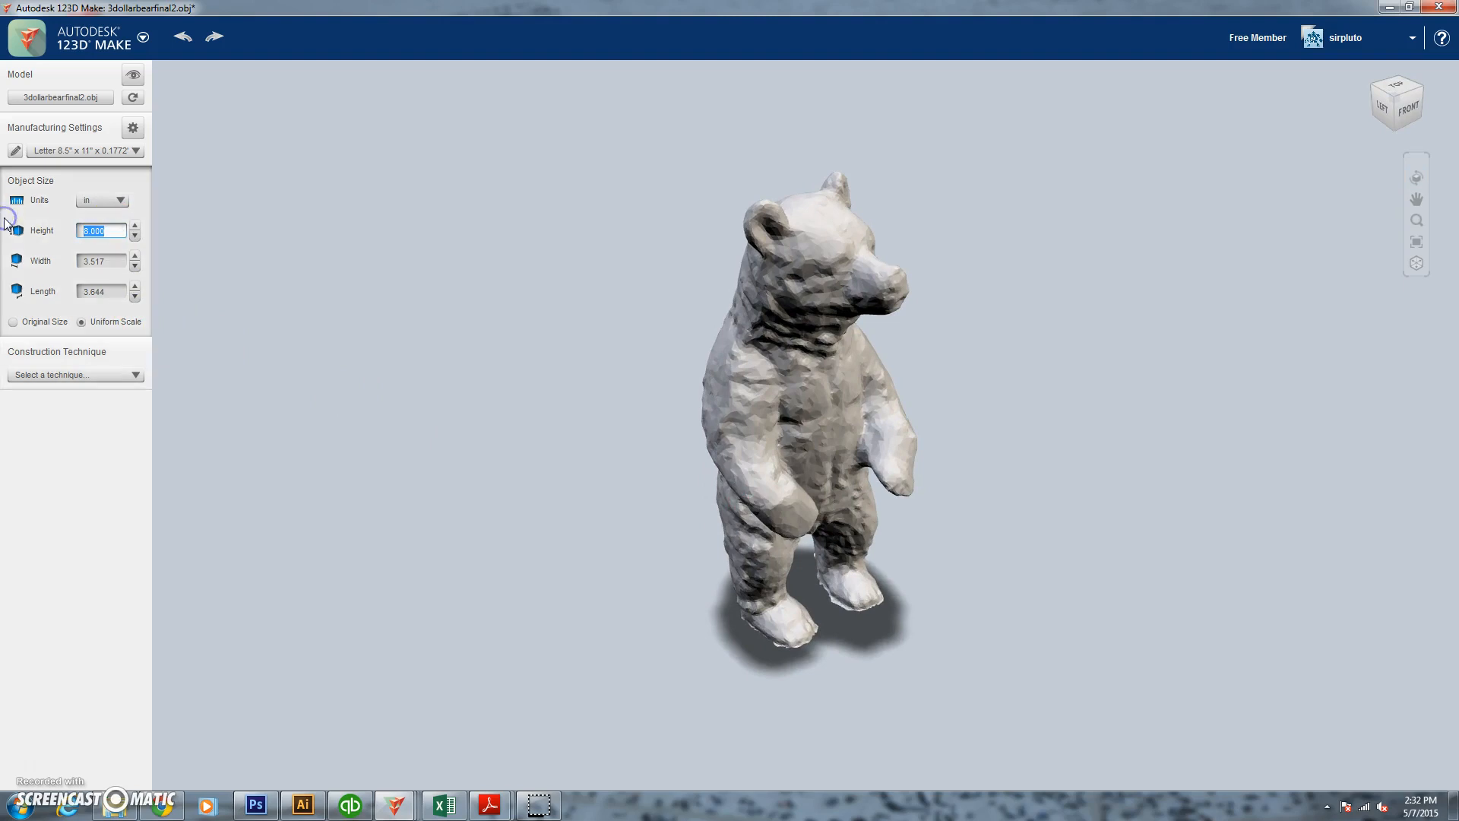
text(72)
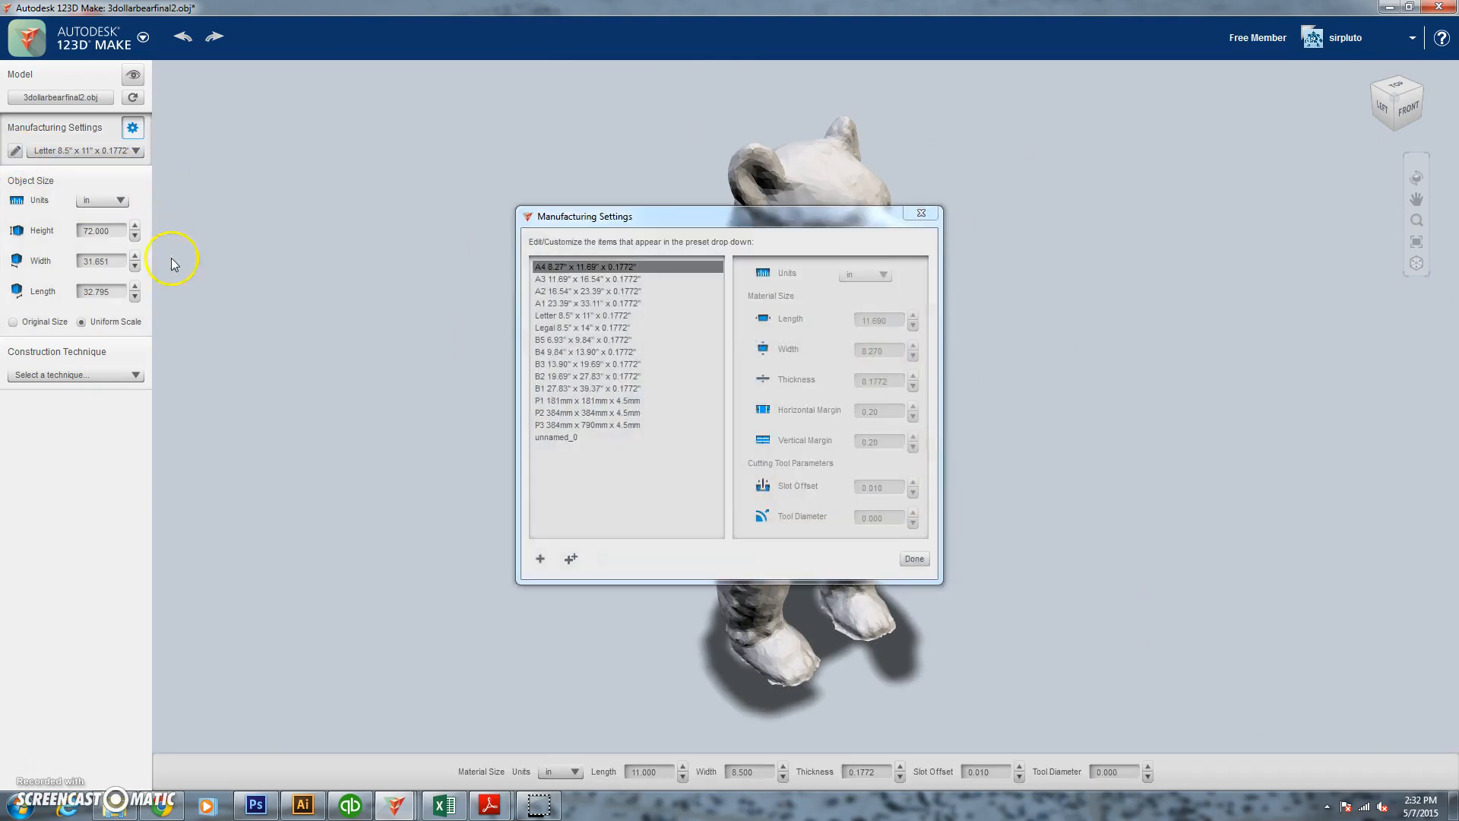
- Create preset CNC_Router: 95 × 47 inch sheets, 0.48 thick, 0.245 tool diameter
click(540, 559)
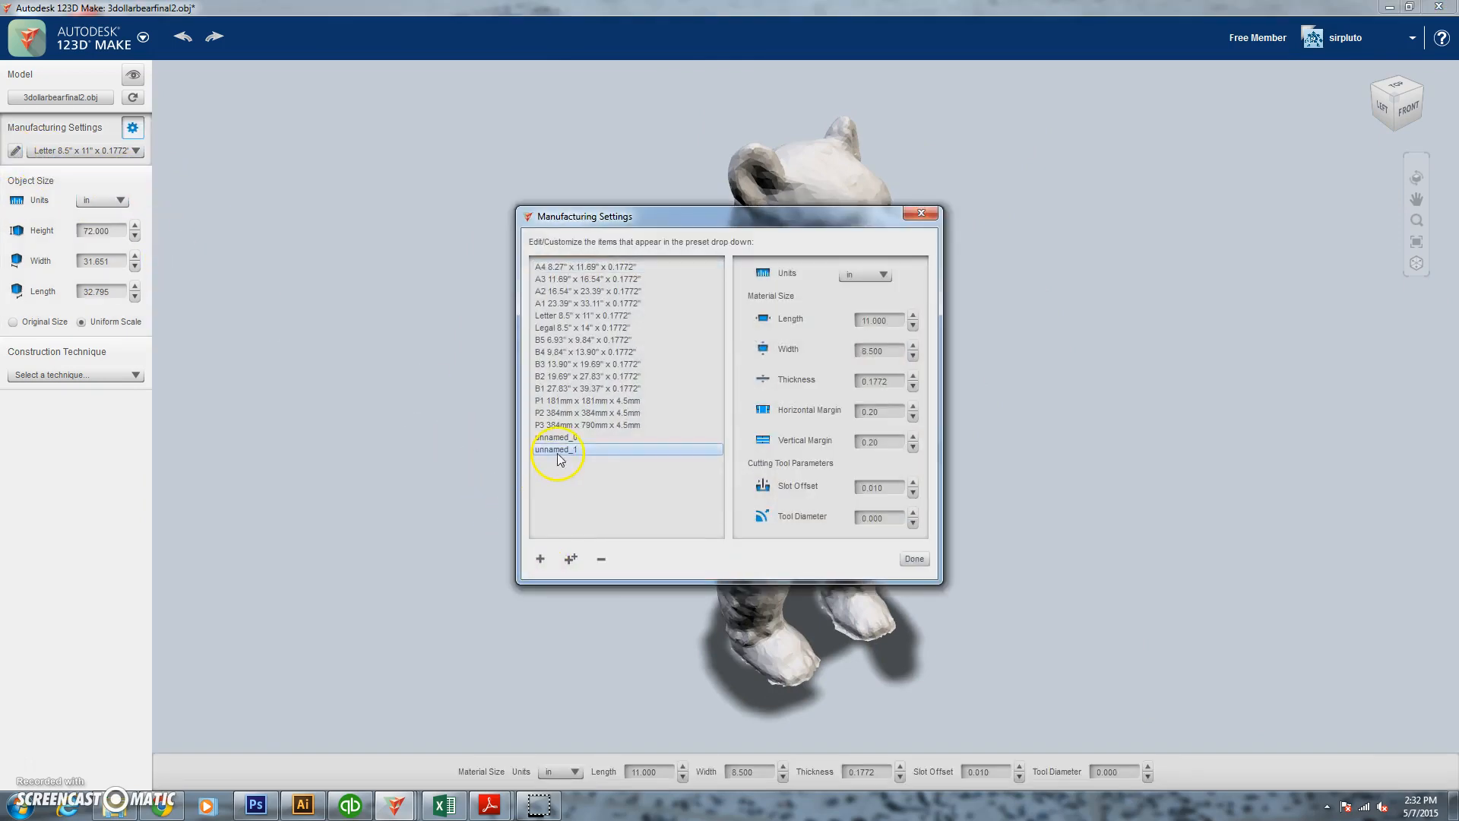
double_click(555, 449)
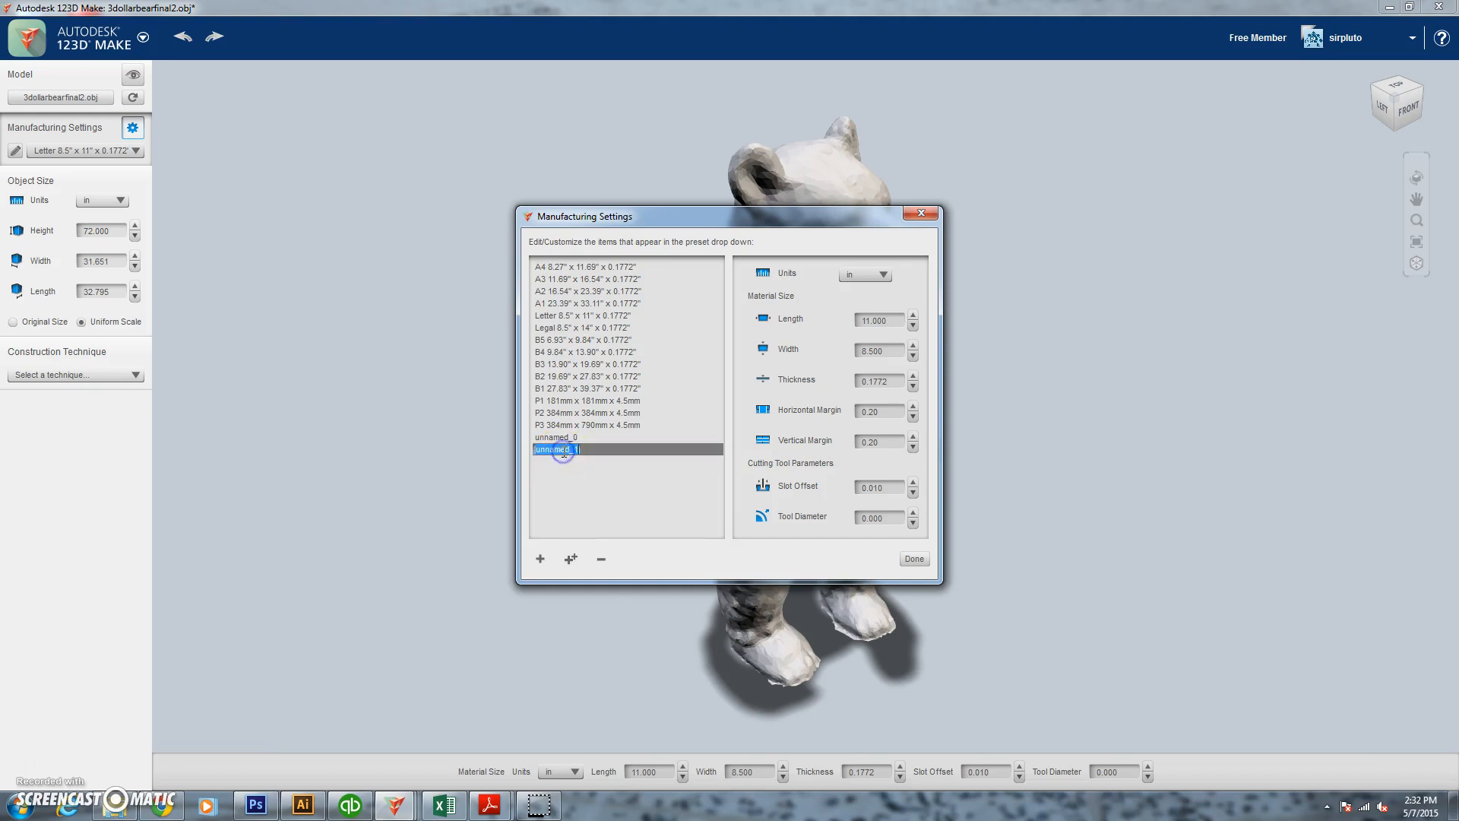
text(CN)
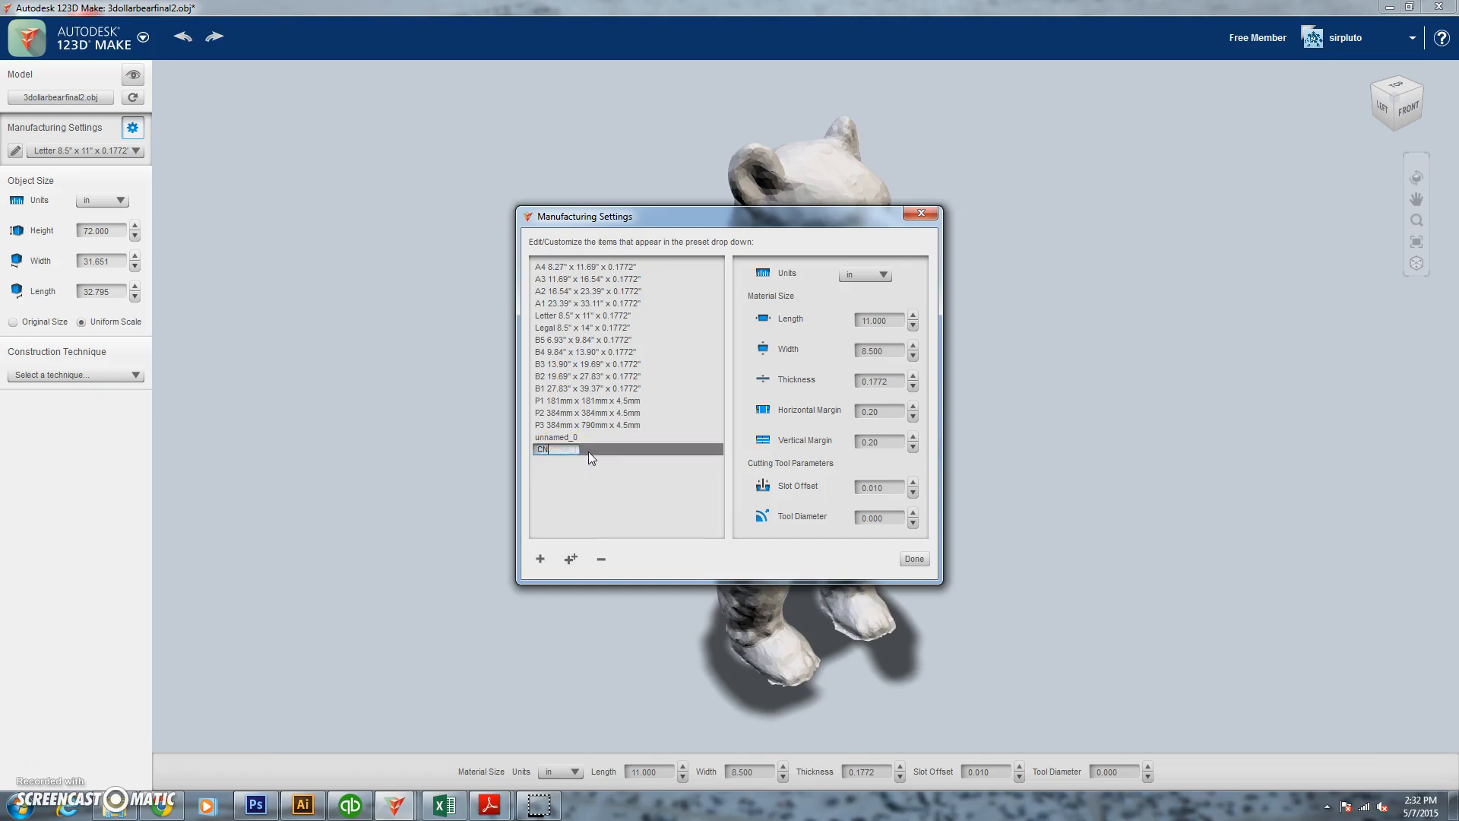
text(C Rou)
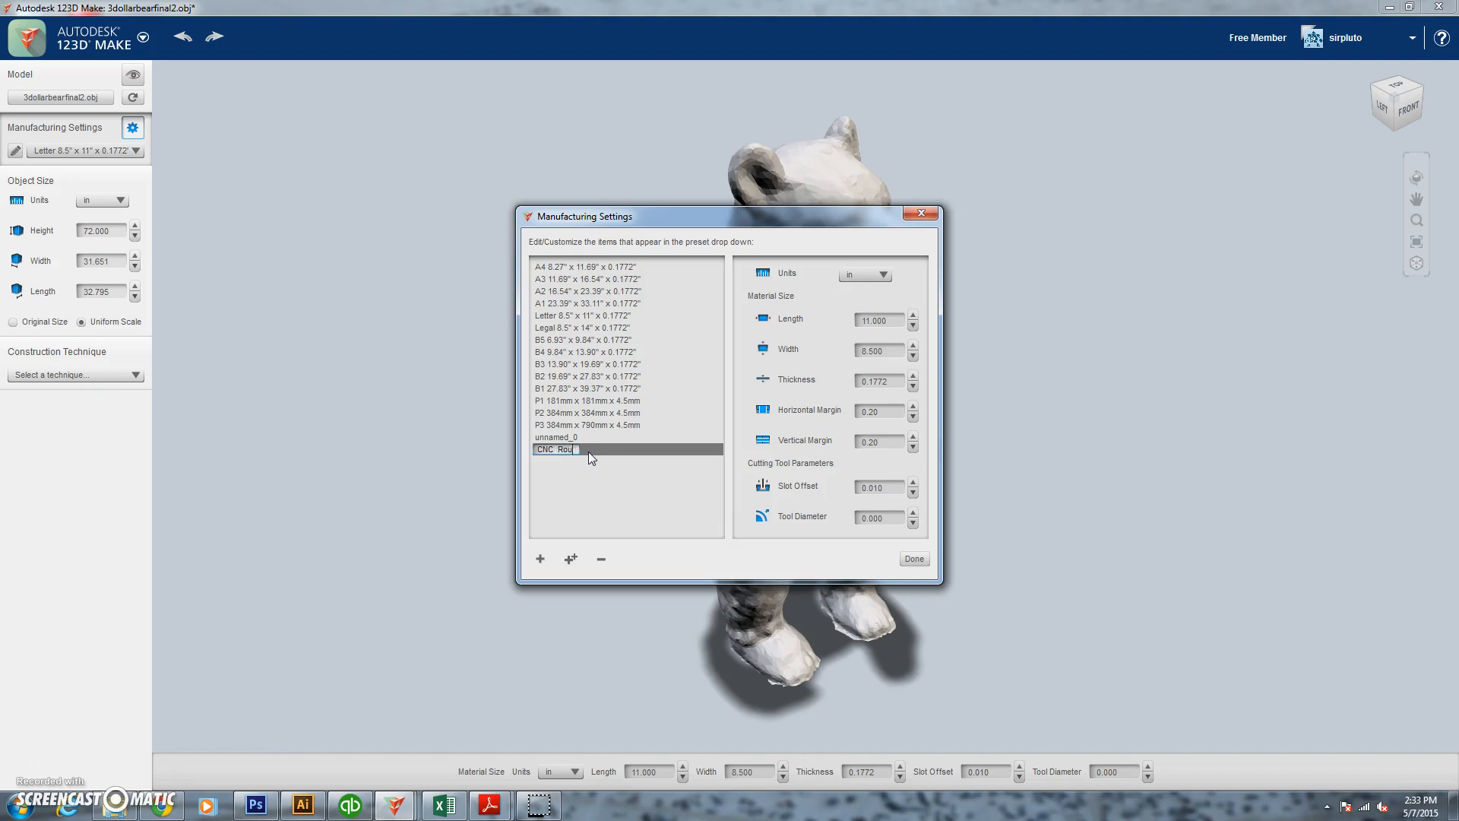
click(878, 320)
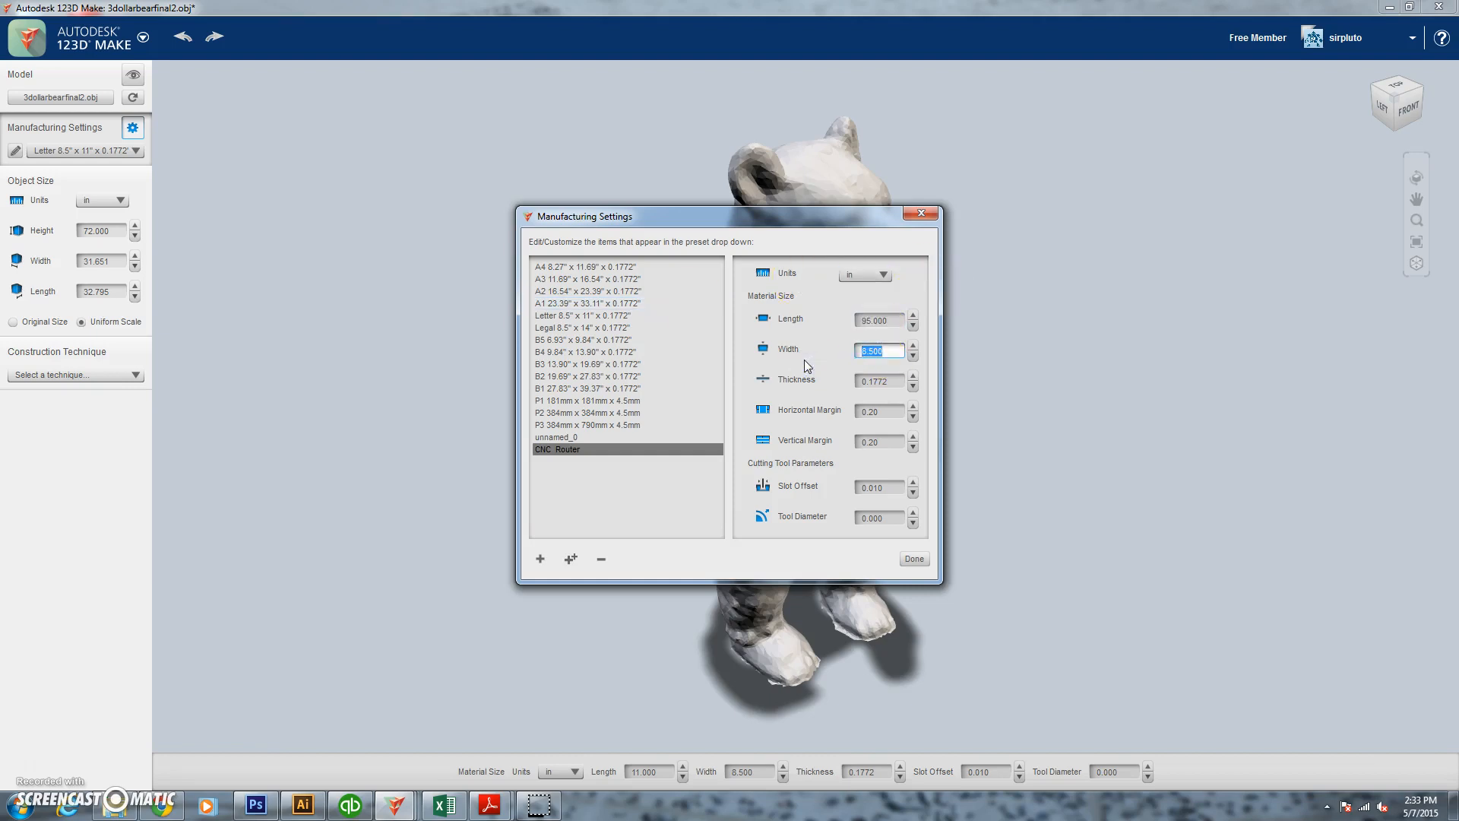
click(878, 381)
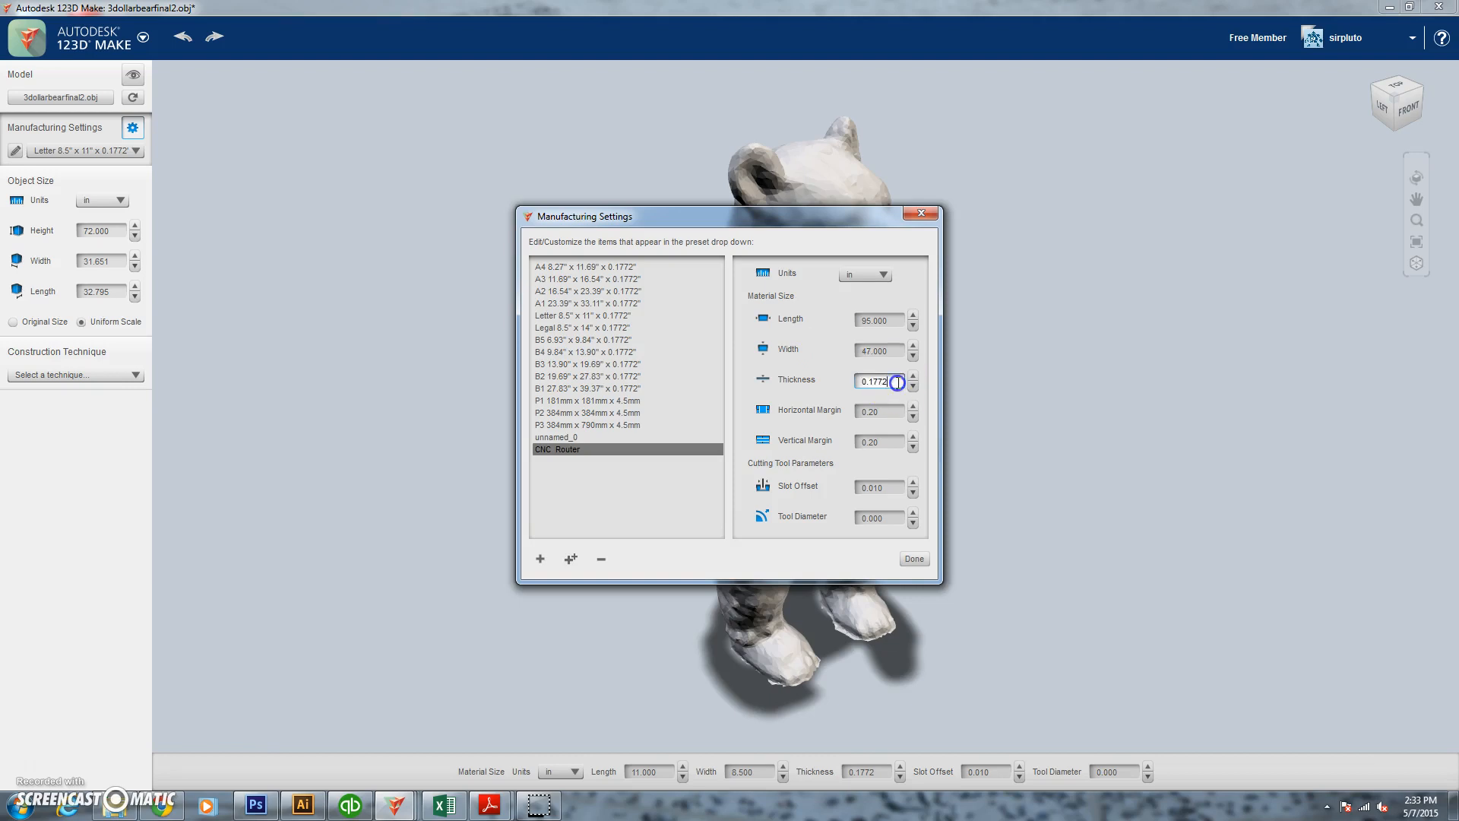
triple_click(876, 381)
text(0.4000)
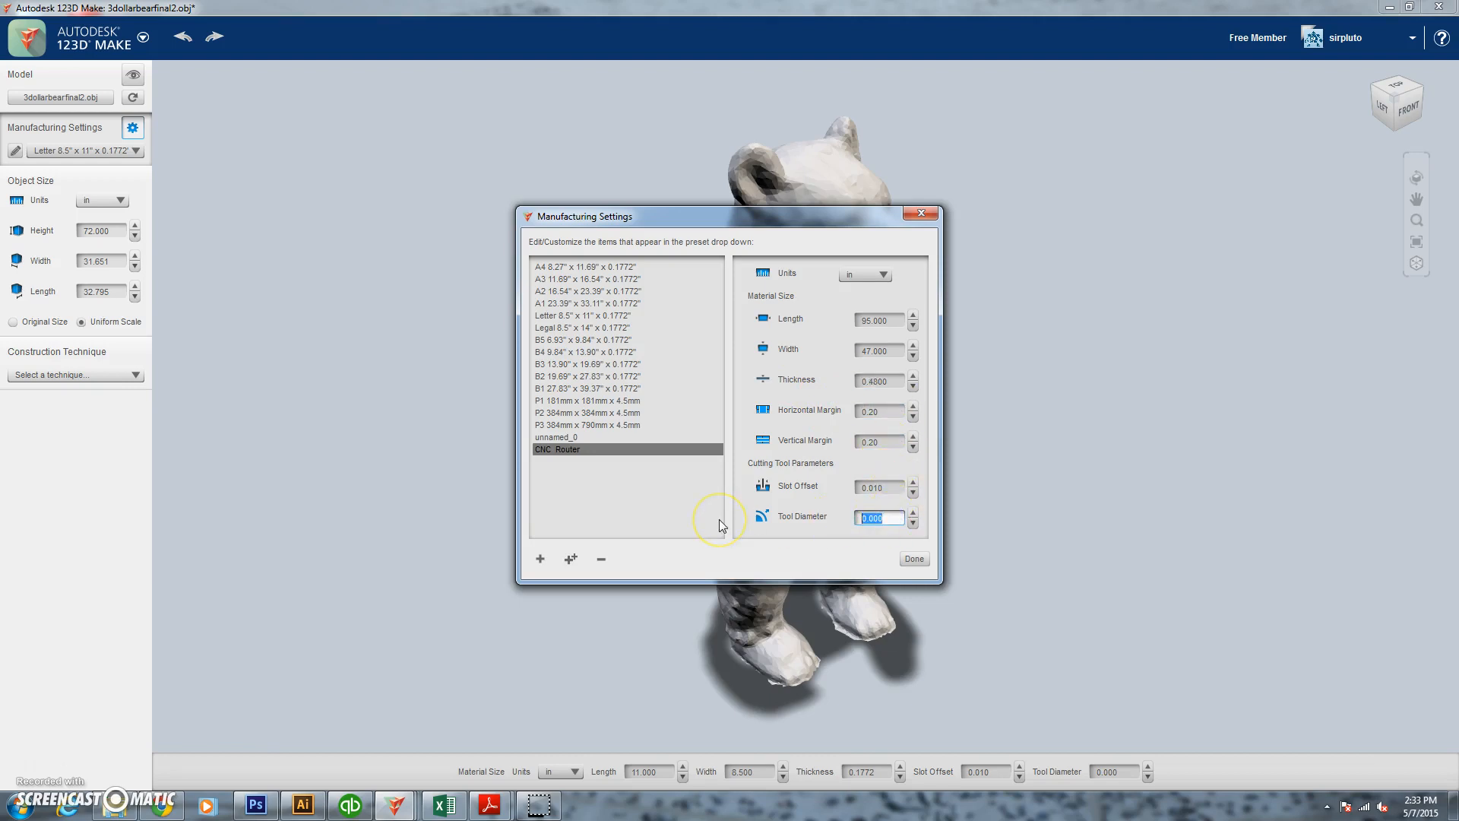
text(.245)
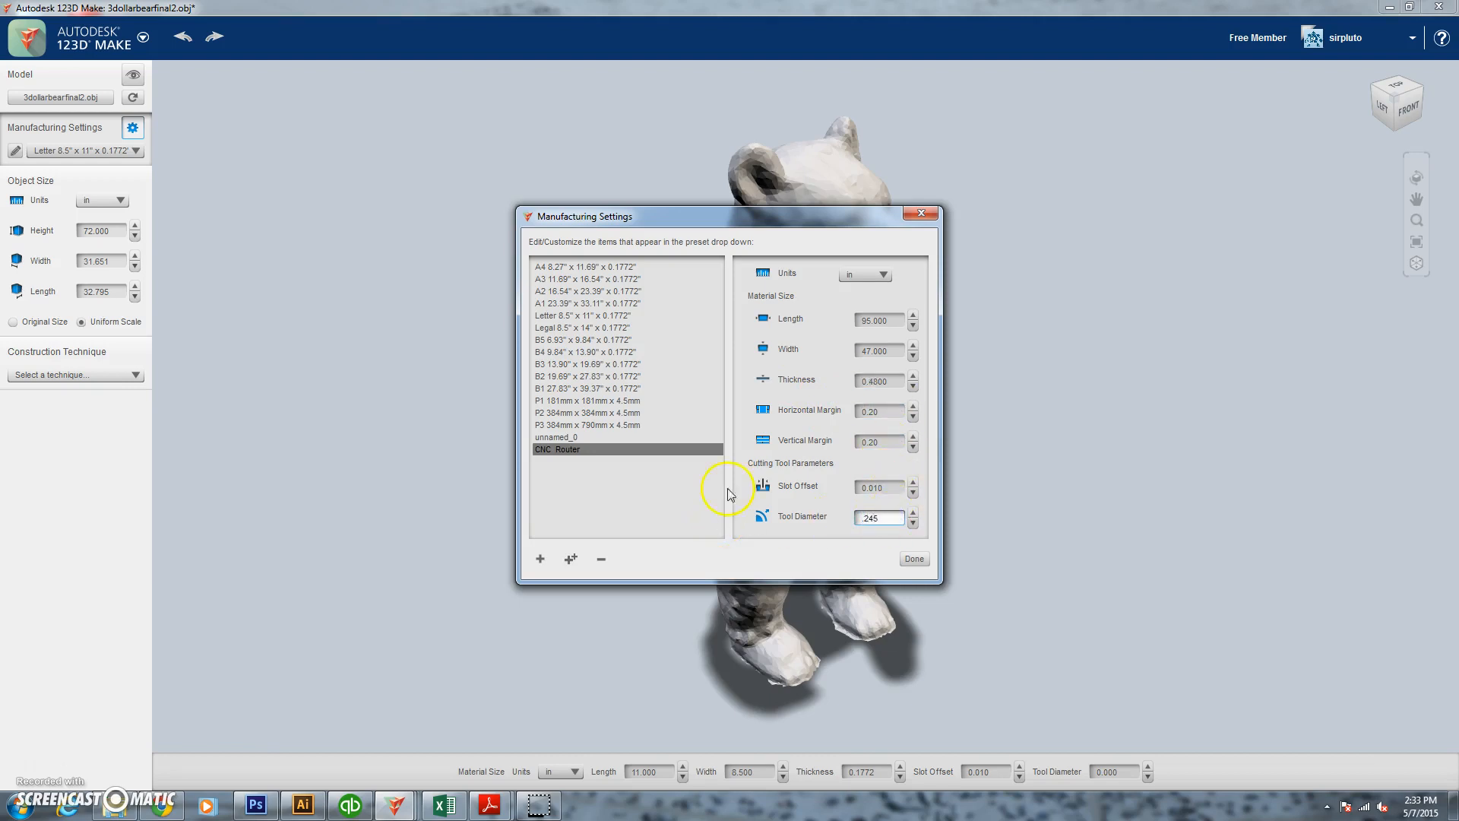
click(912, 559)
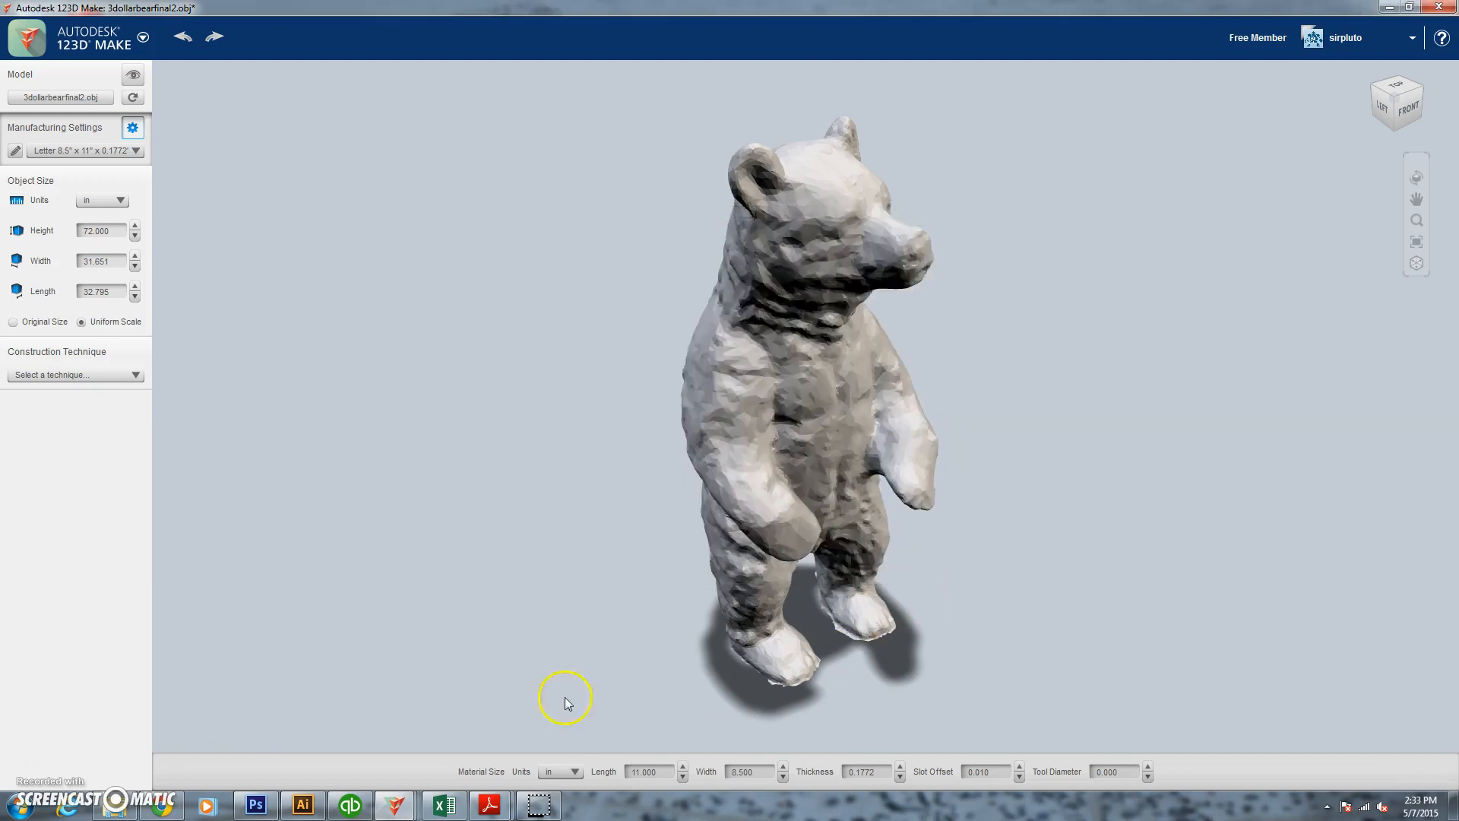
- Select CNC_Router as the bear's sheet material
click(136, 150)
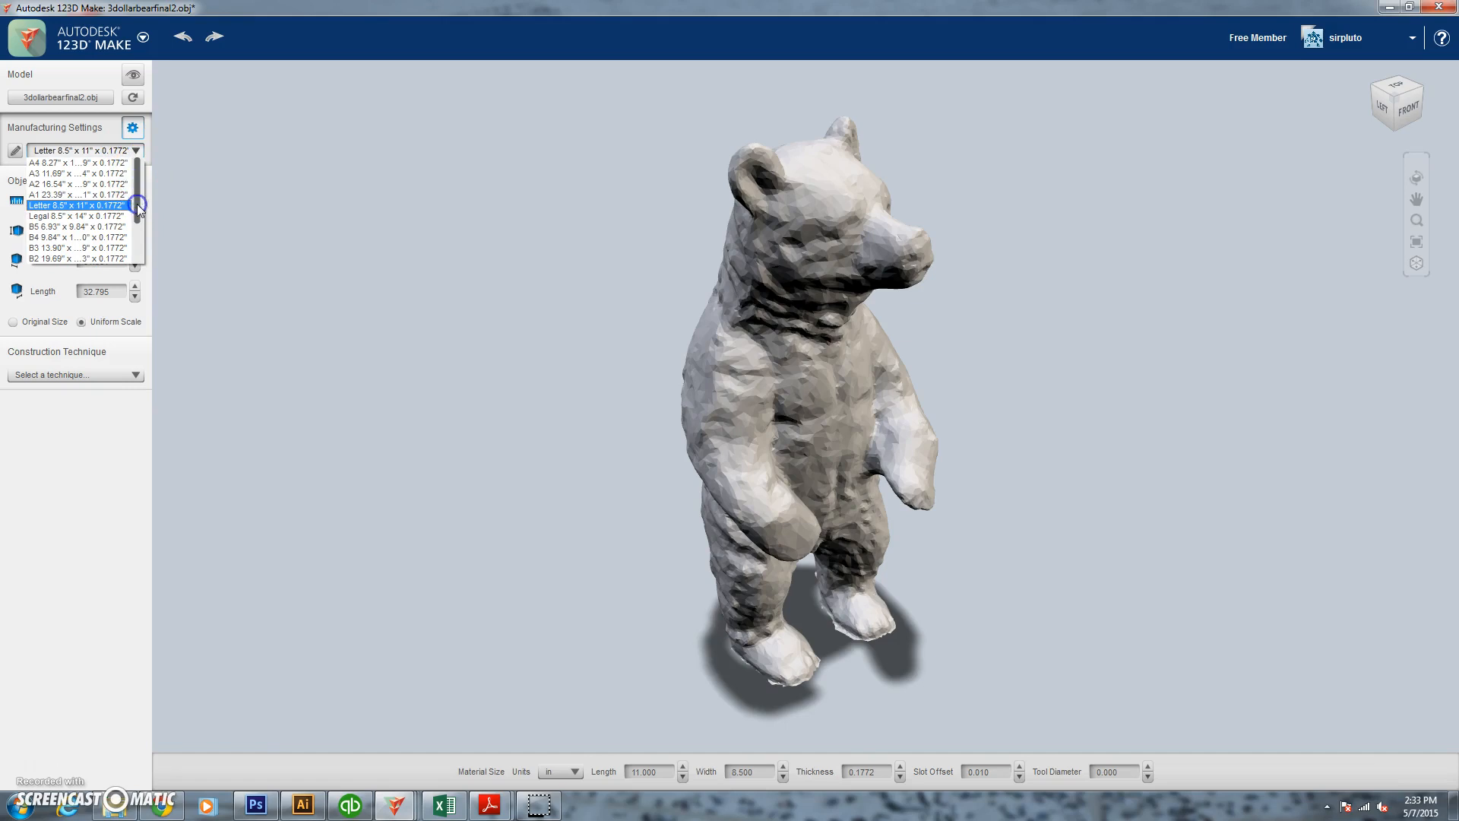
click(74, 150)
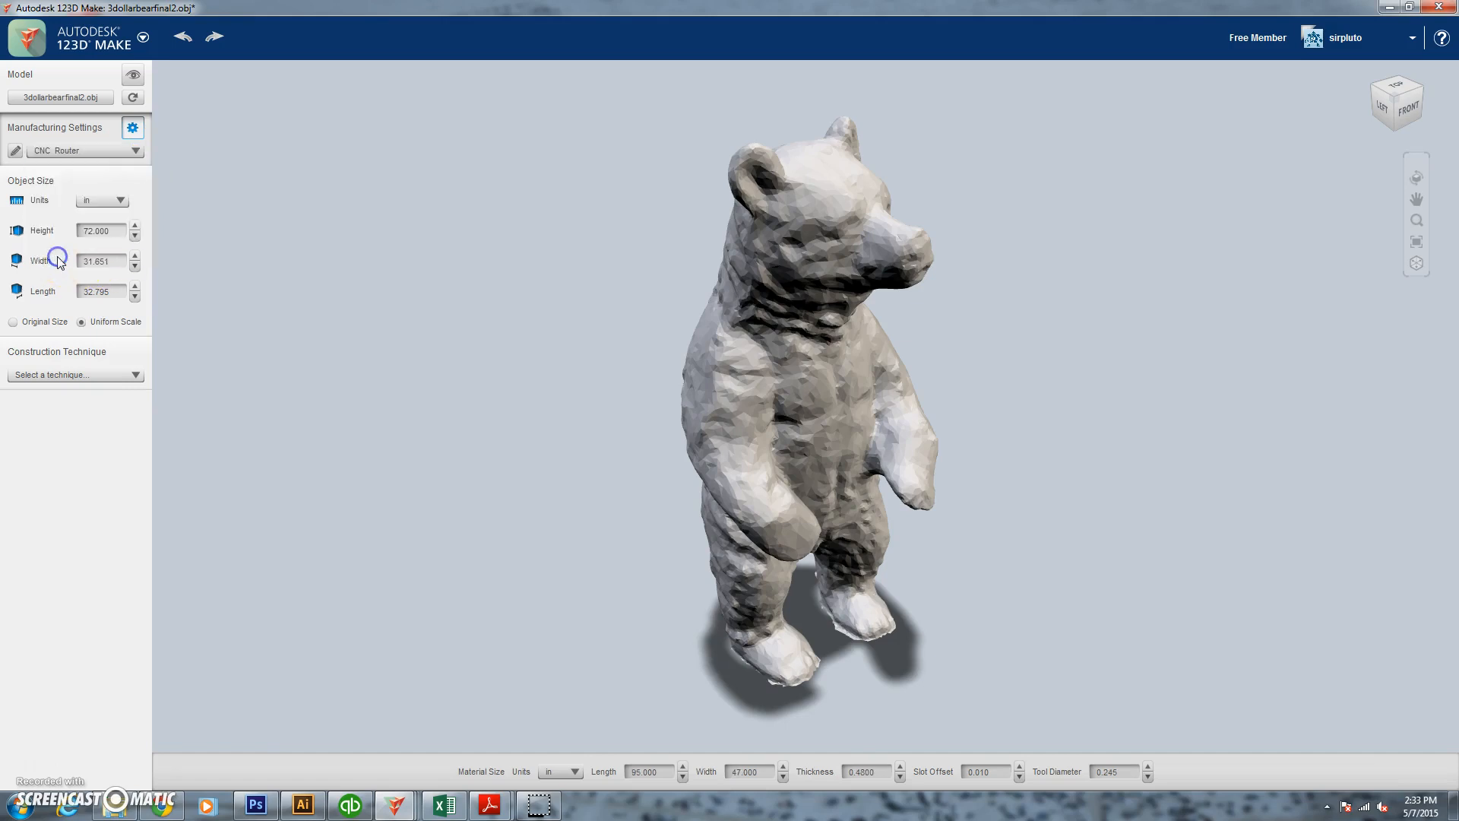
click(135, 374)
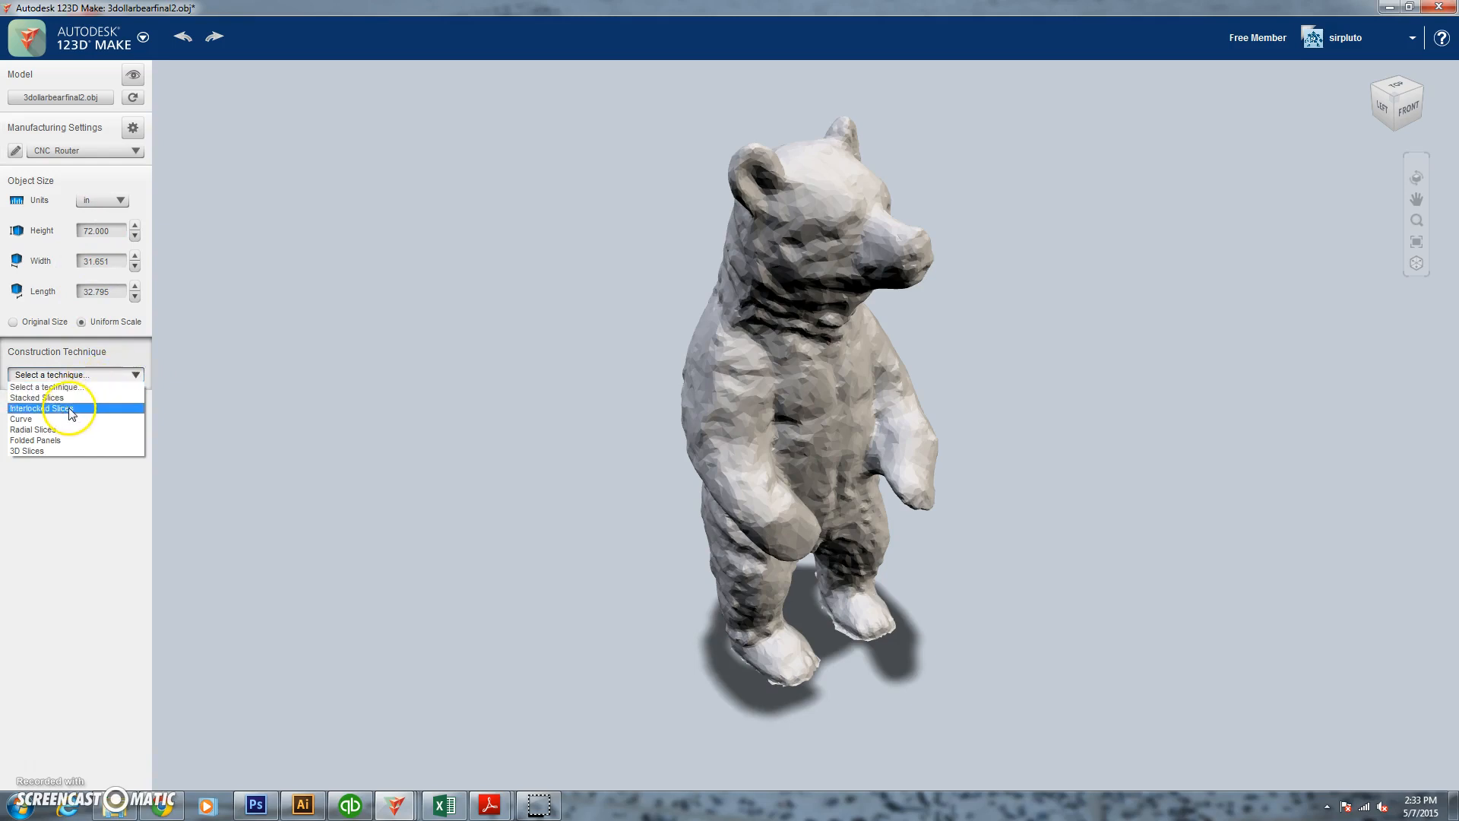
- Switch to Interlocked Slices and increase the first-axis slice count
click(40, 407)
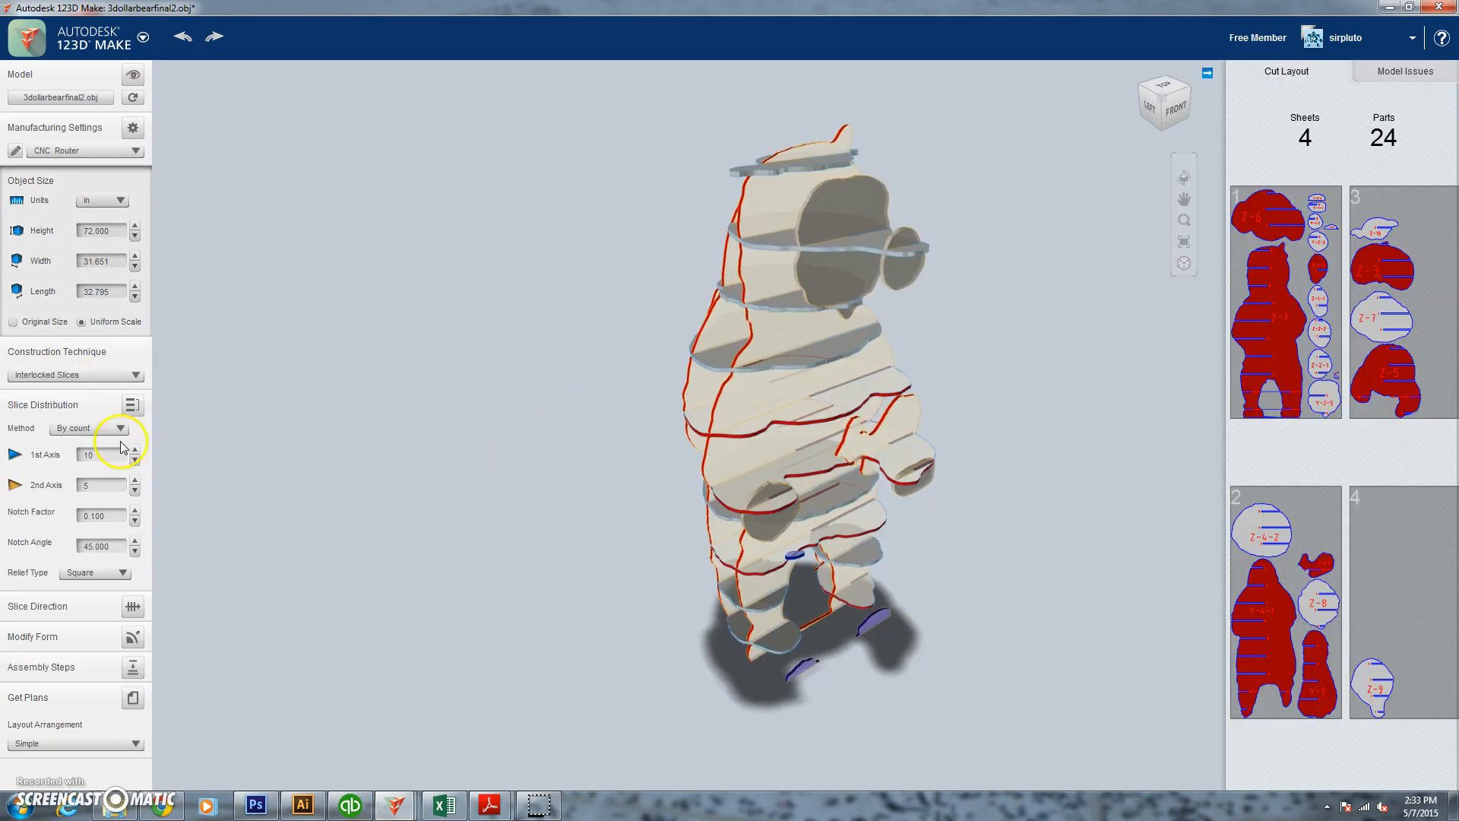
click(133, 457)
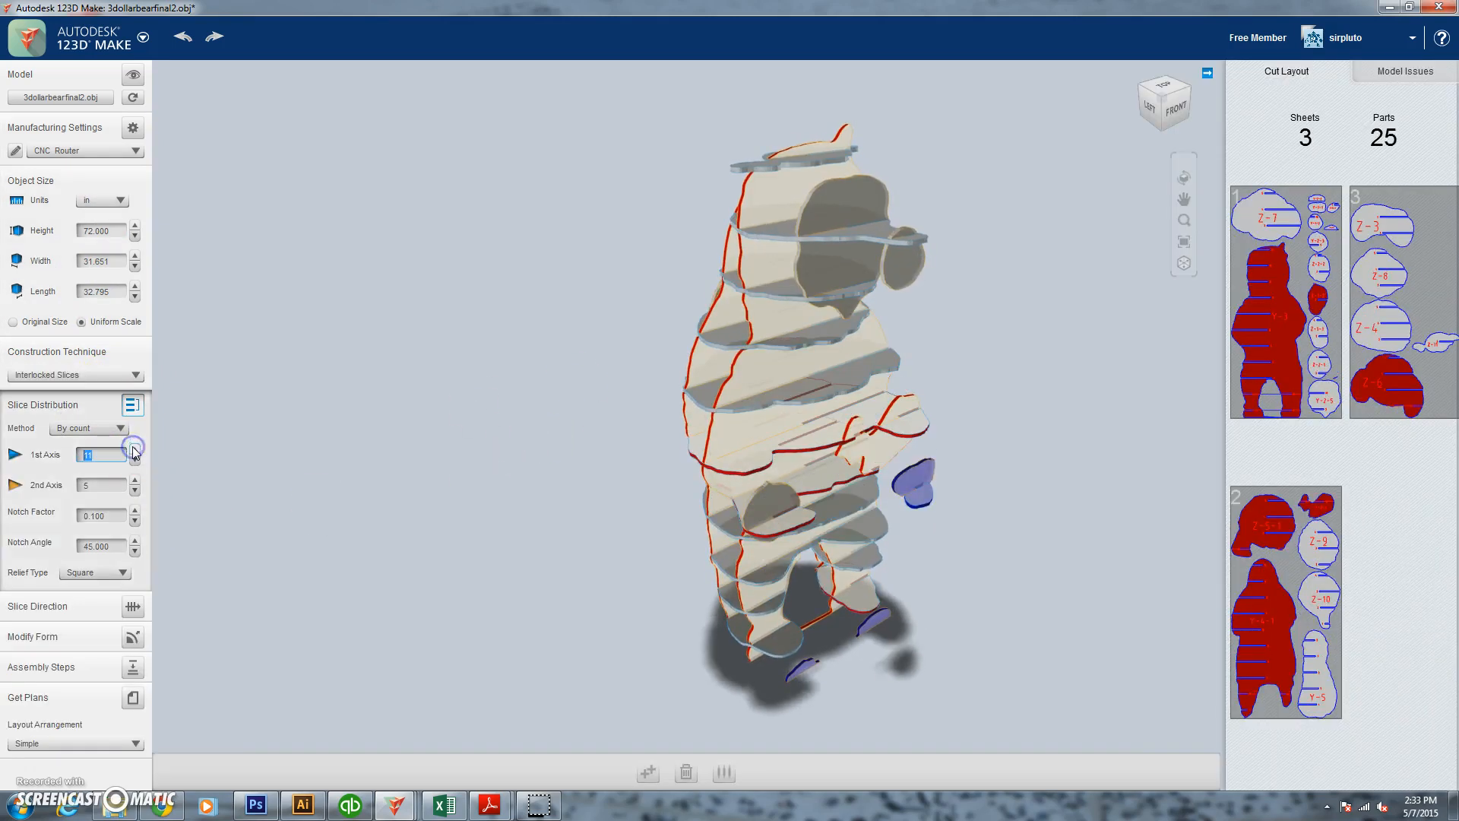
click(133, 451)
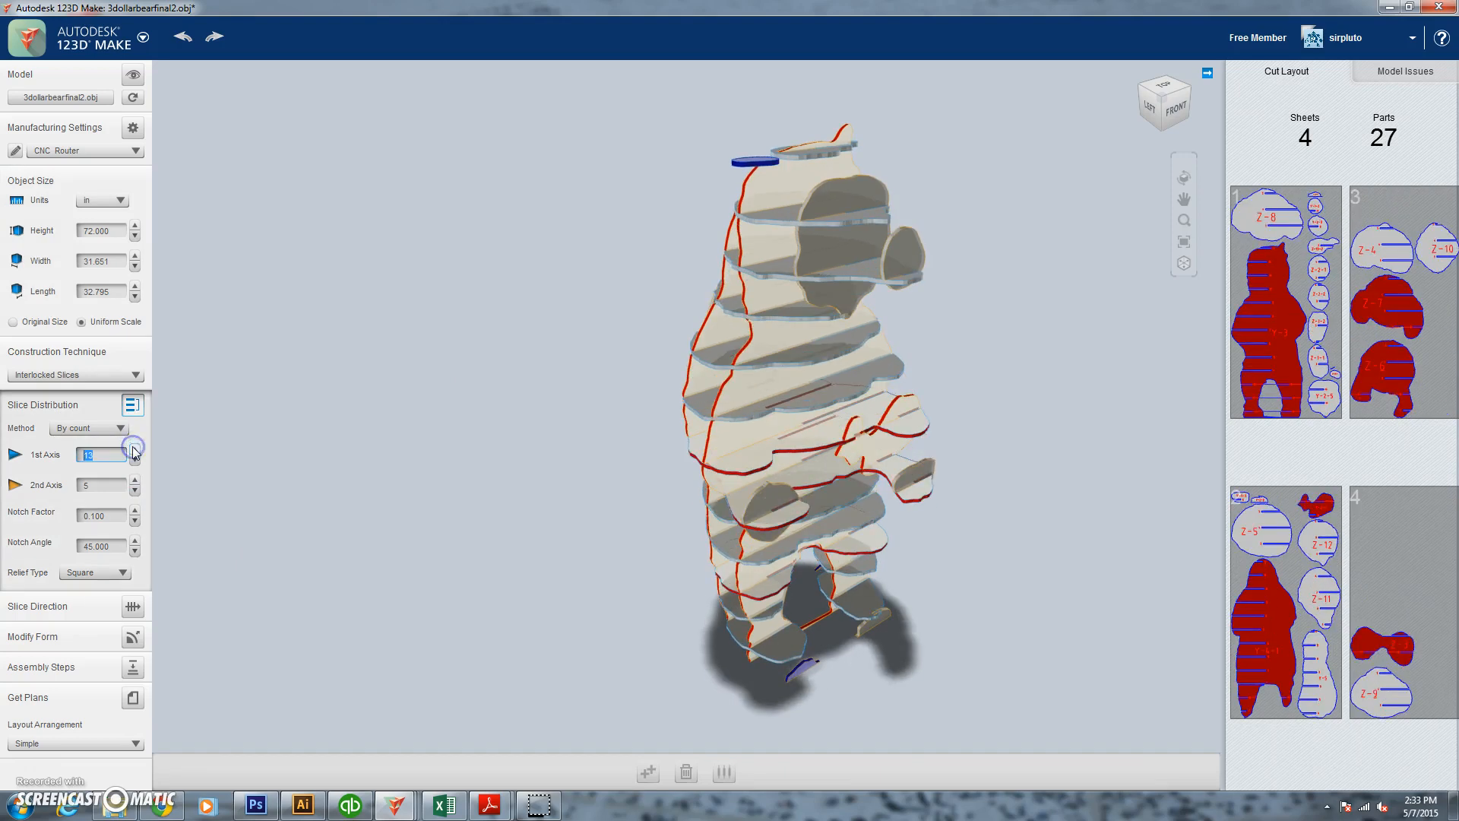
click(134, 449)
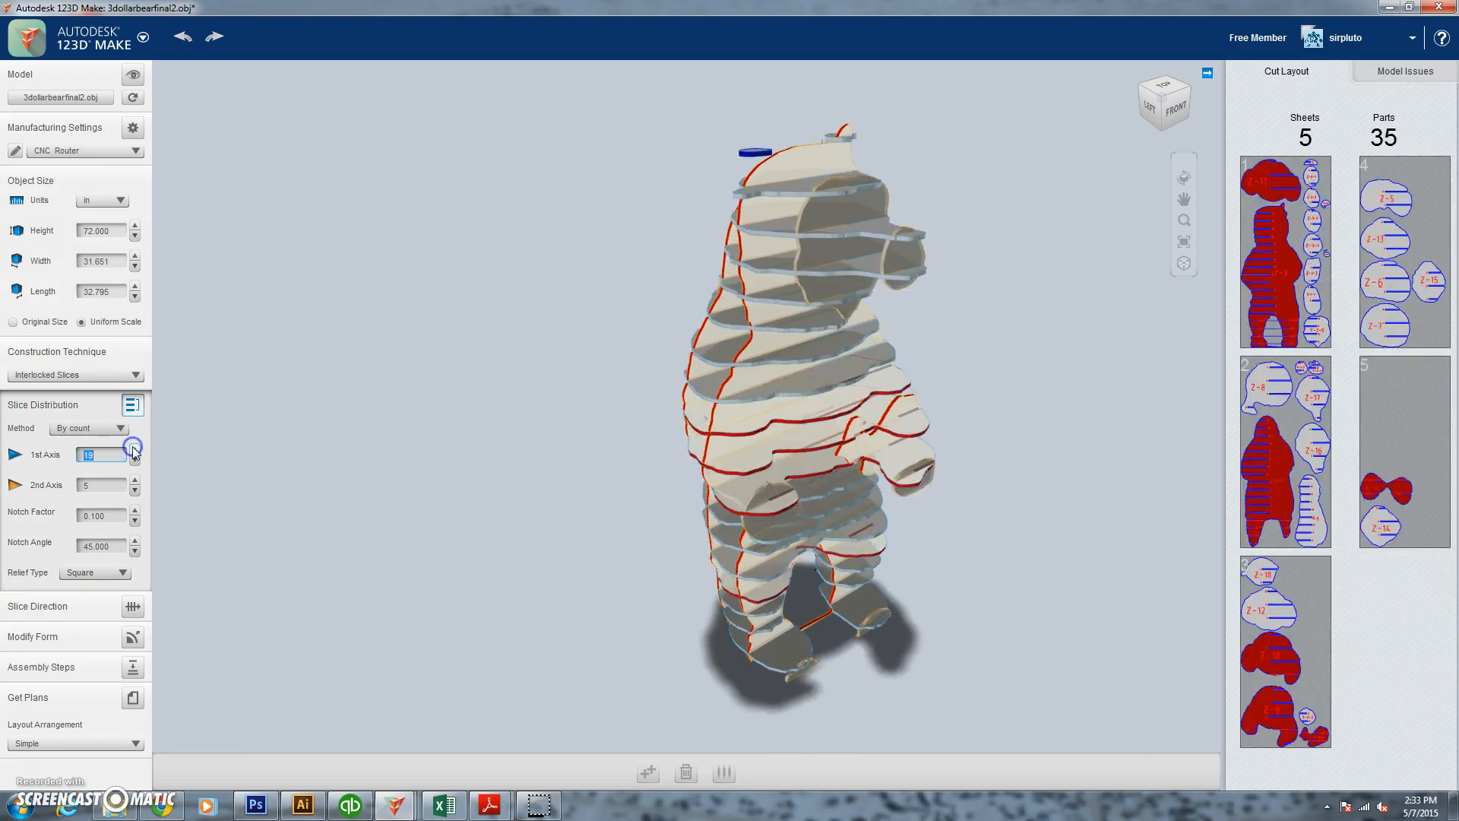
click(134, 450)
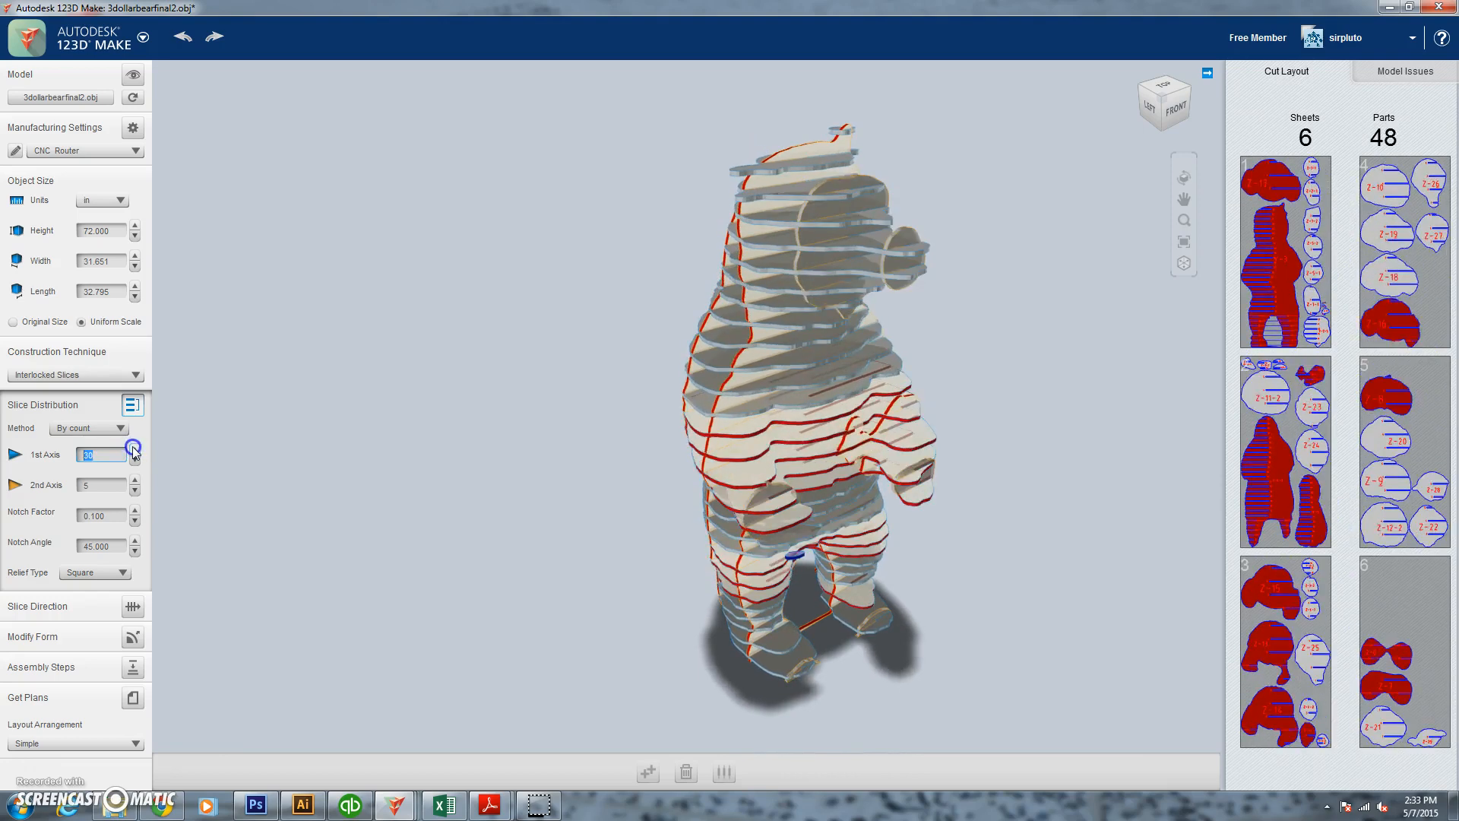
click(135, 457)
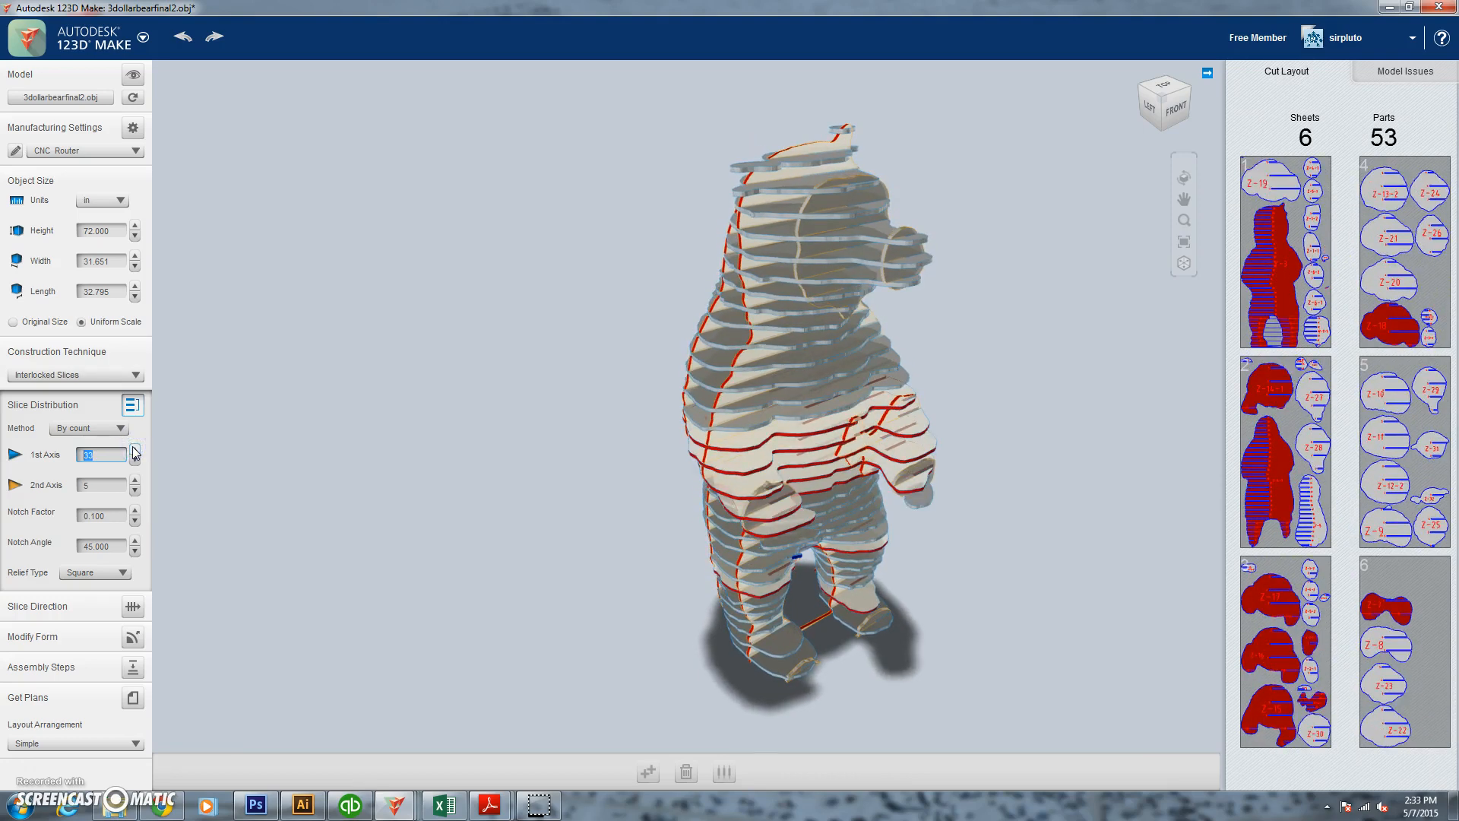
- Increase the second-axis slice count for a denser slice grid
click(133, 488)
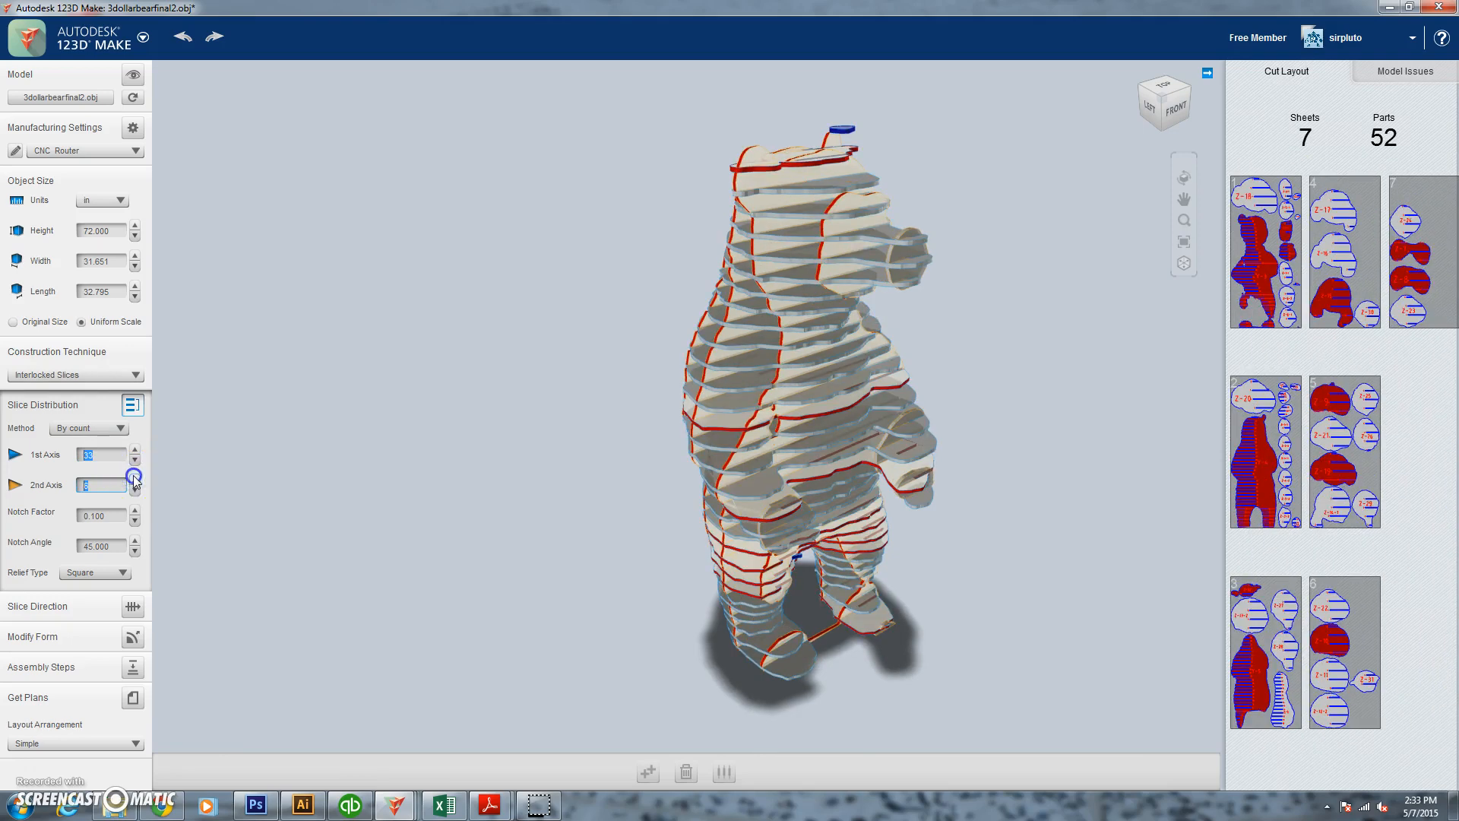
click(133, 449)
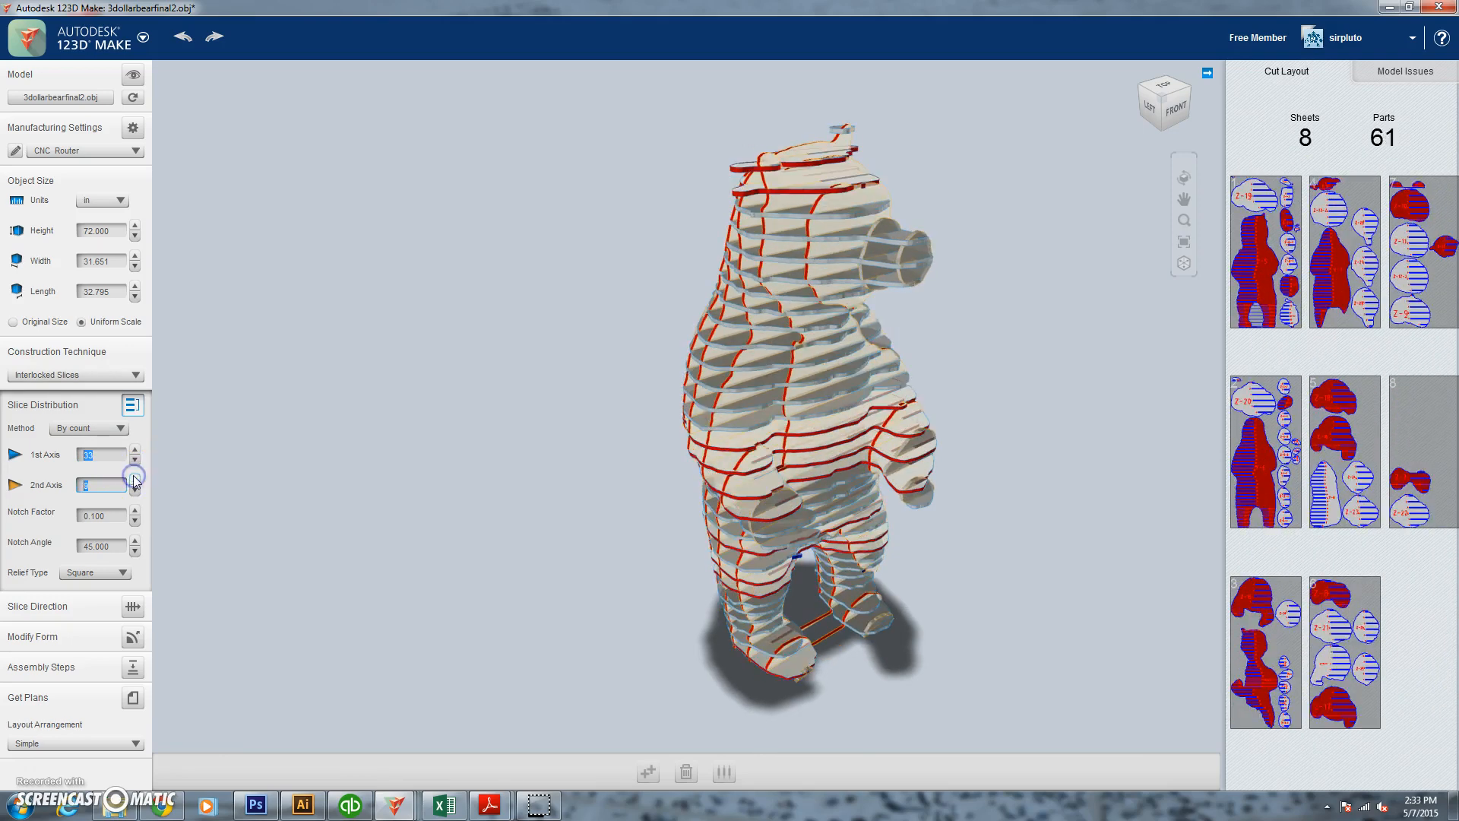
click(133, 479)
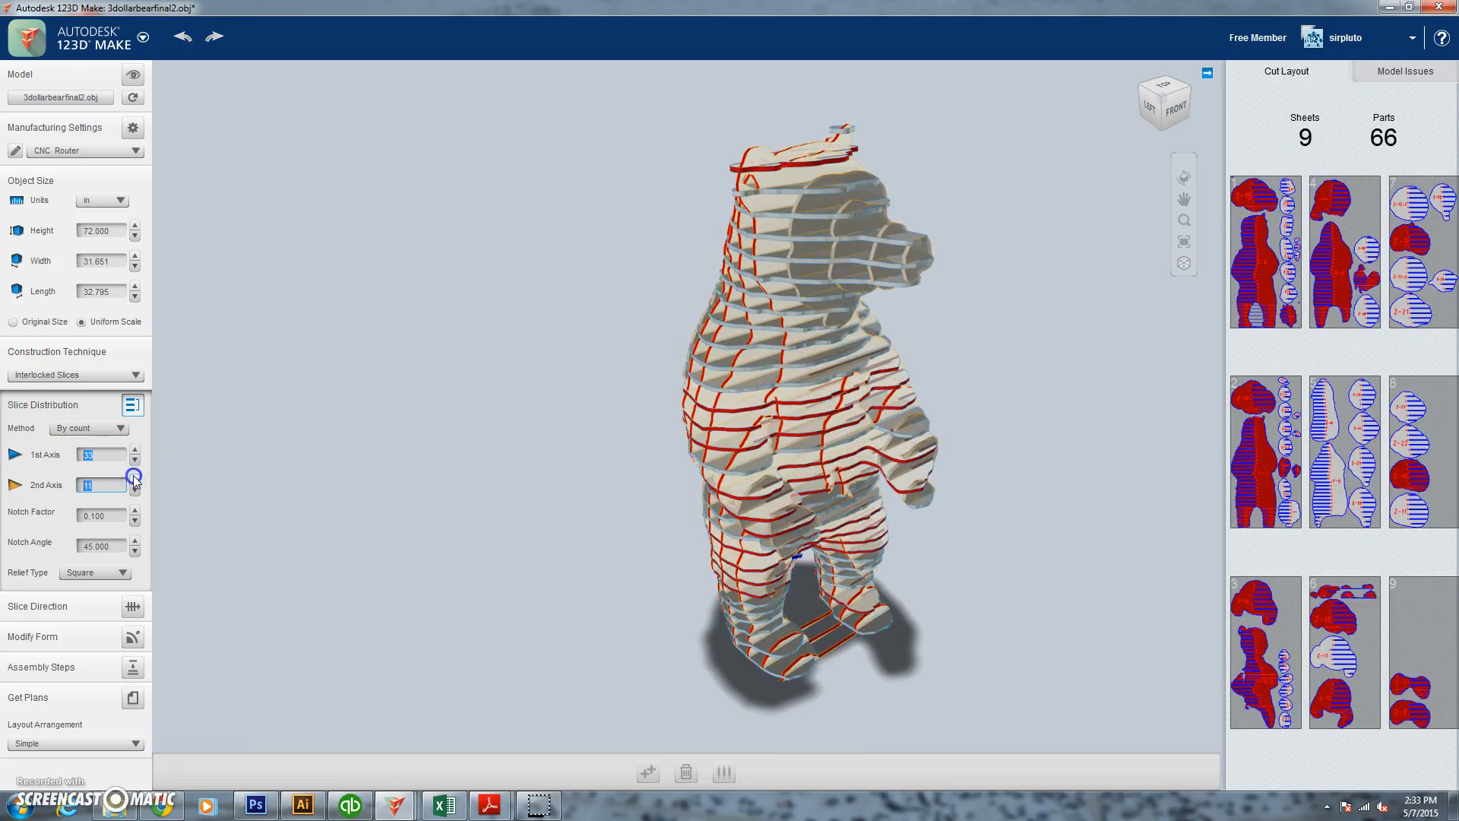
click(135, 480)
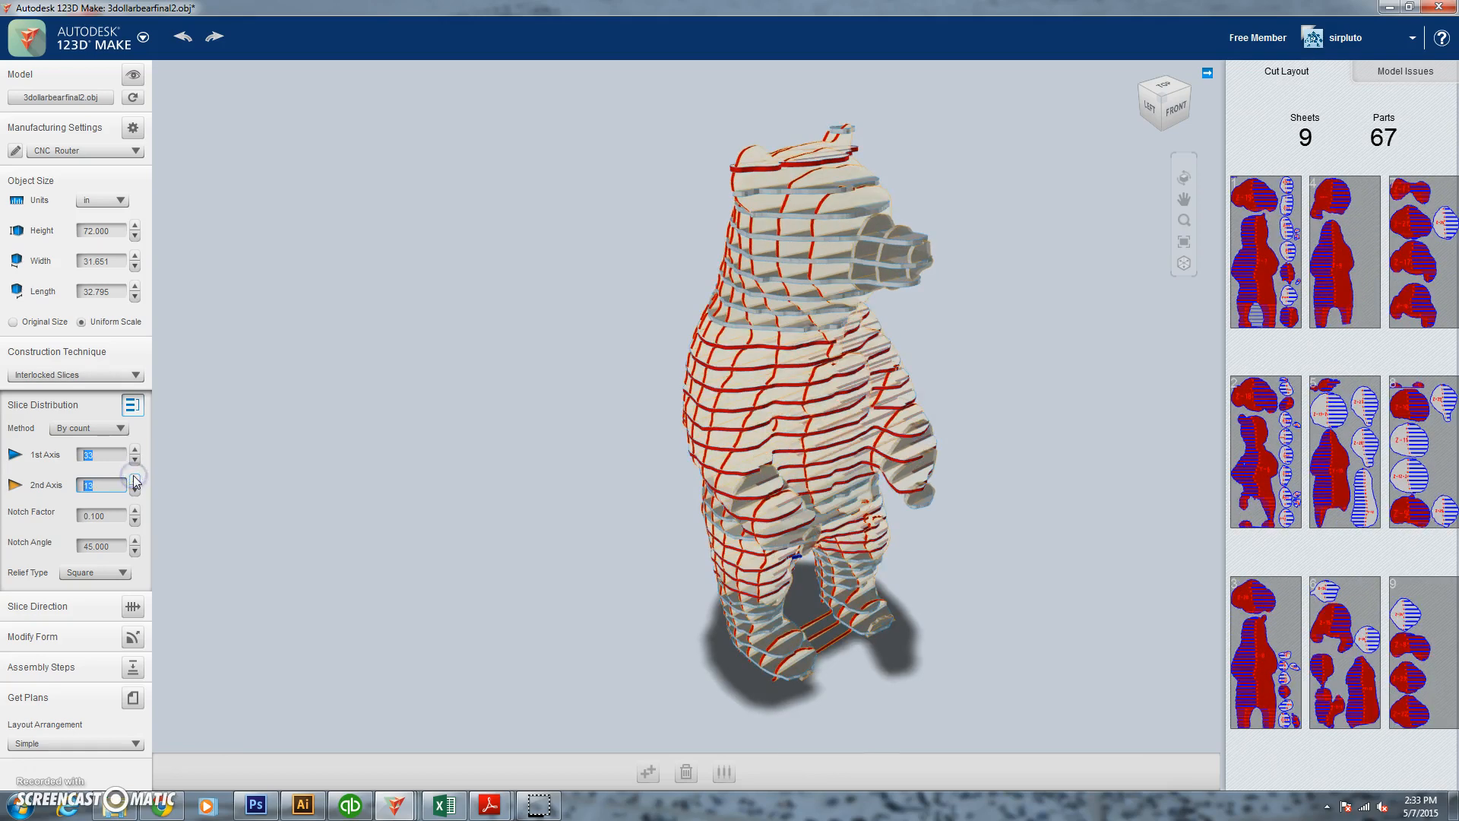
click(134, 480)
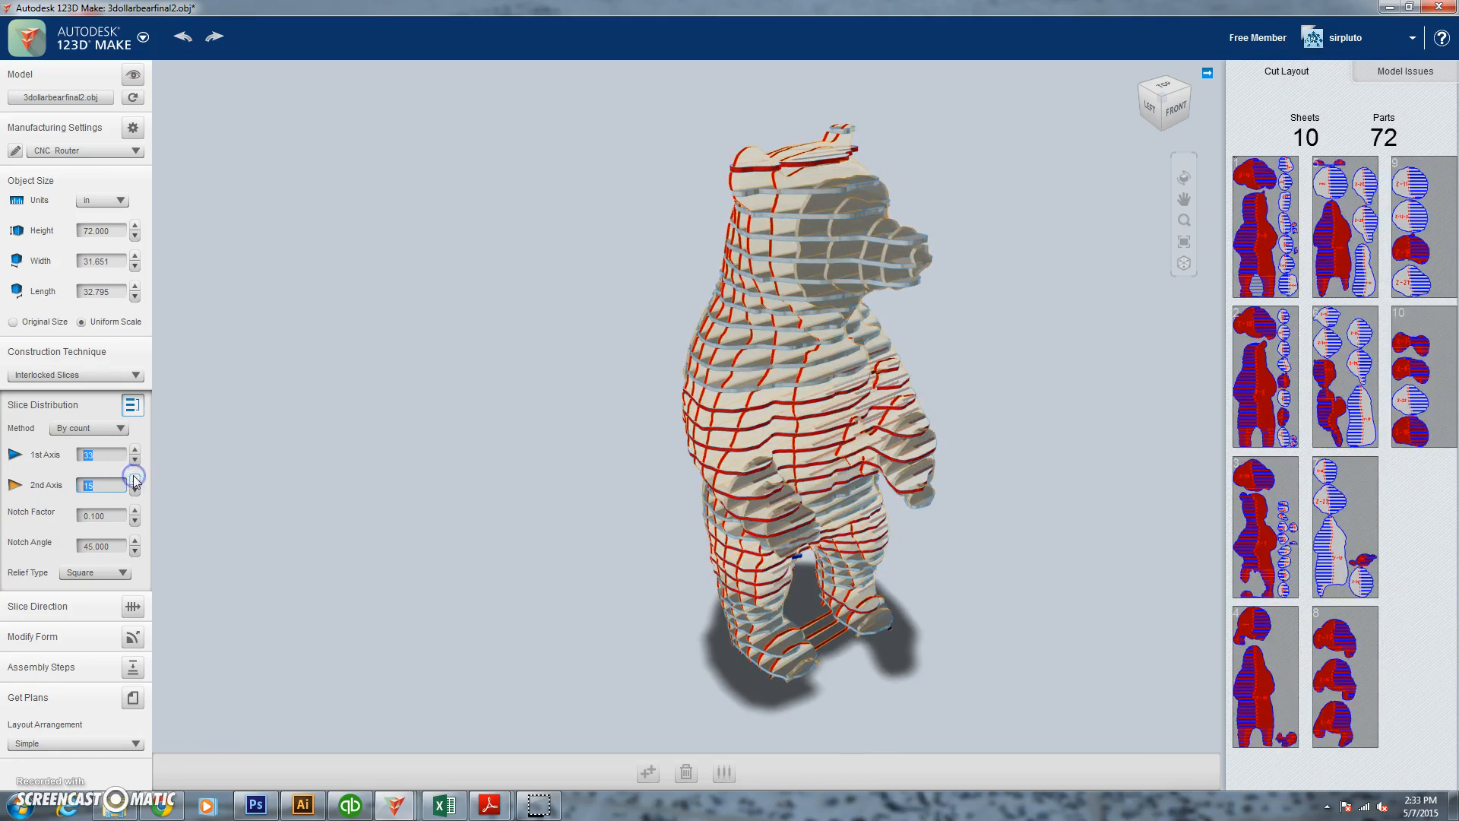
click(135, 480)
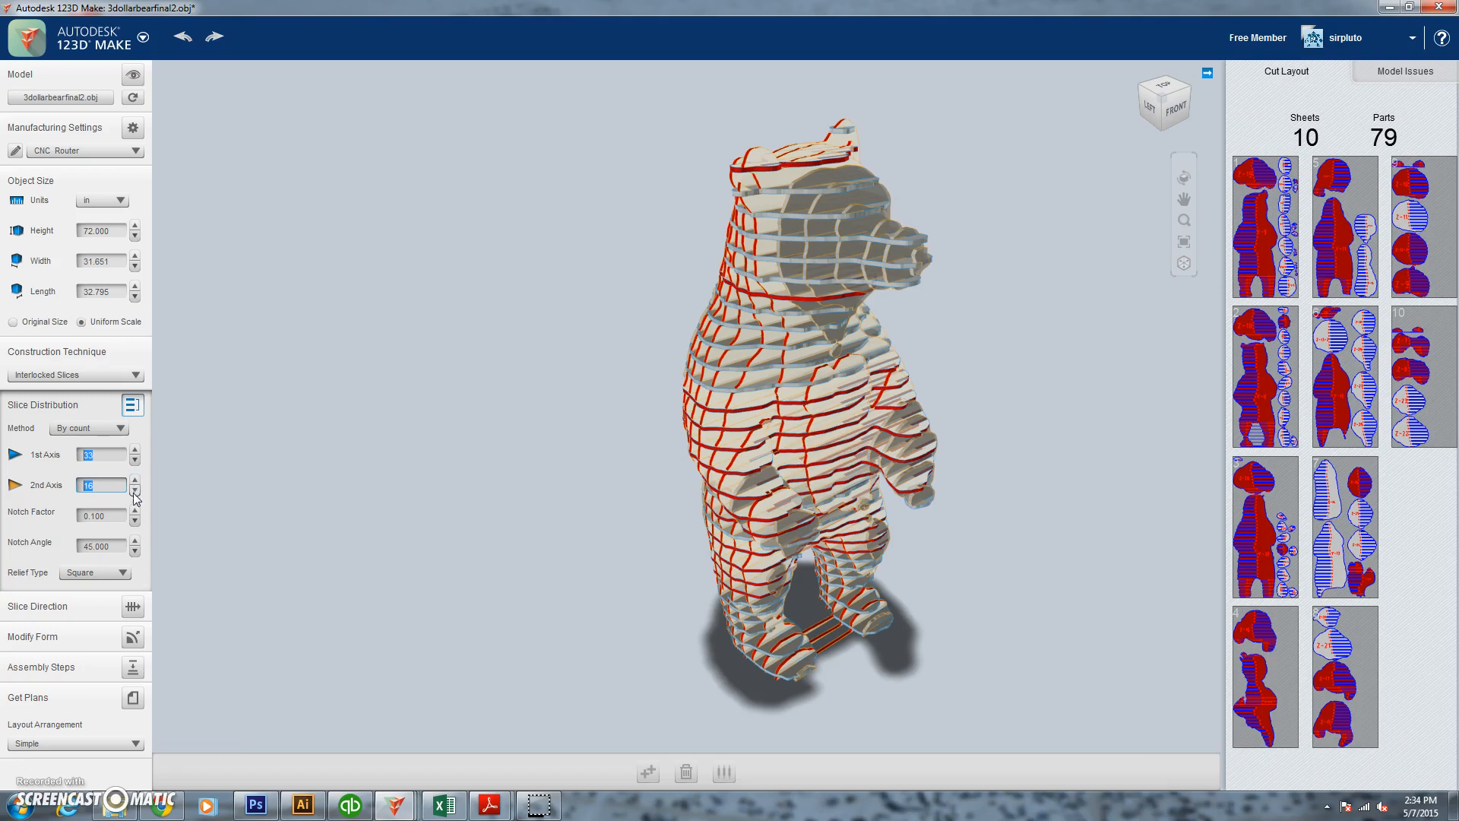
click(134, 490)
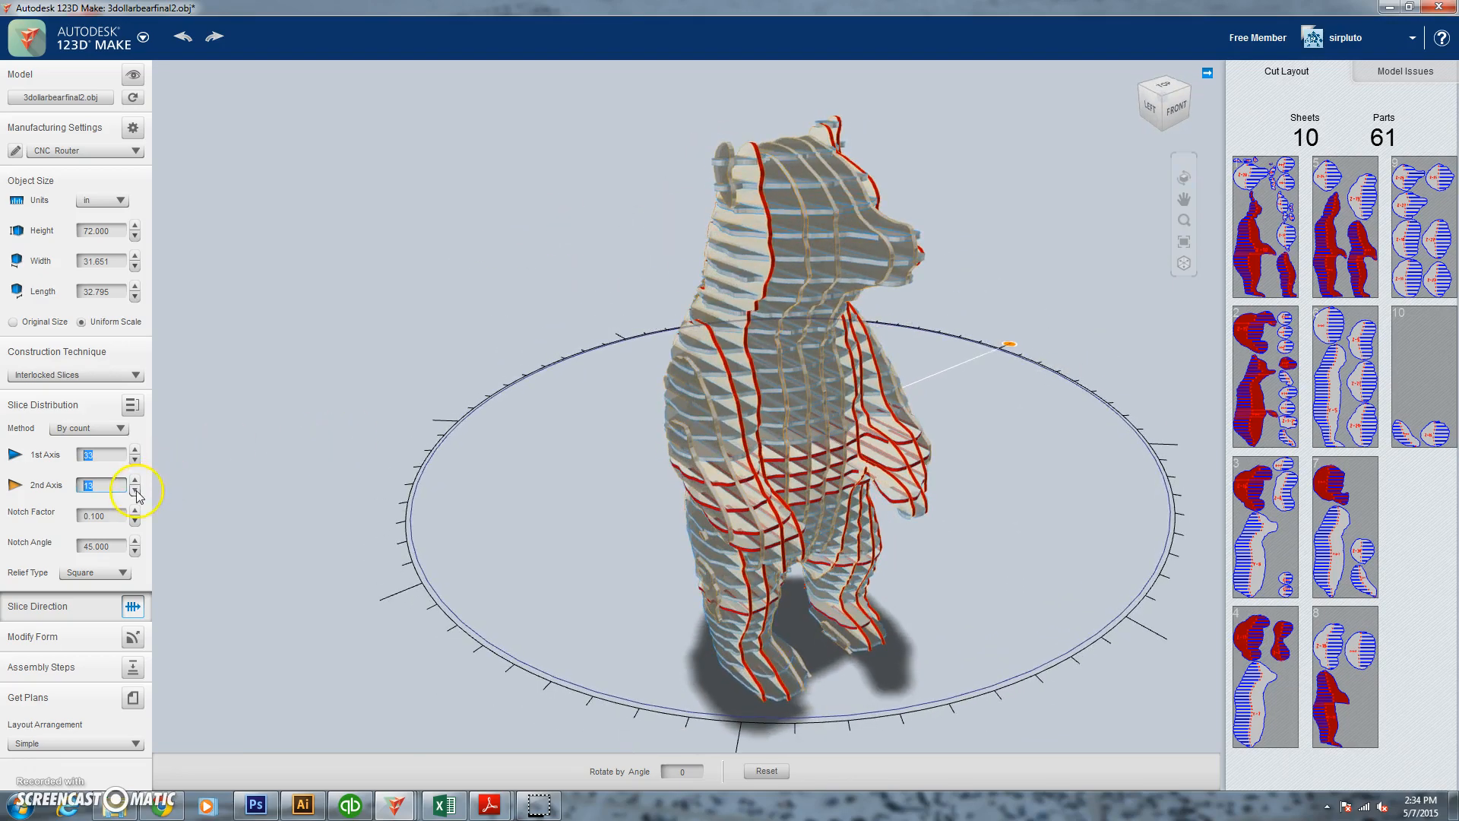
- Set the 2nd Axis slice count to 12, giving 61 parts on 9 sheets
click(136, 489)
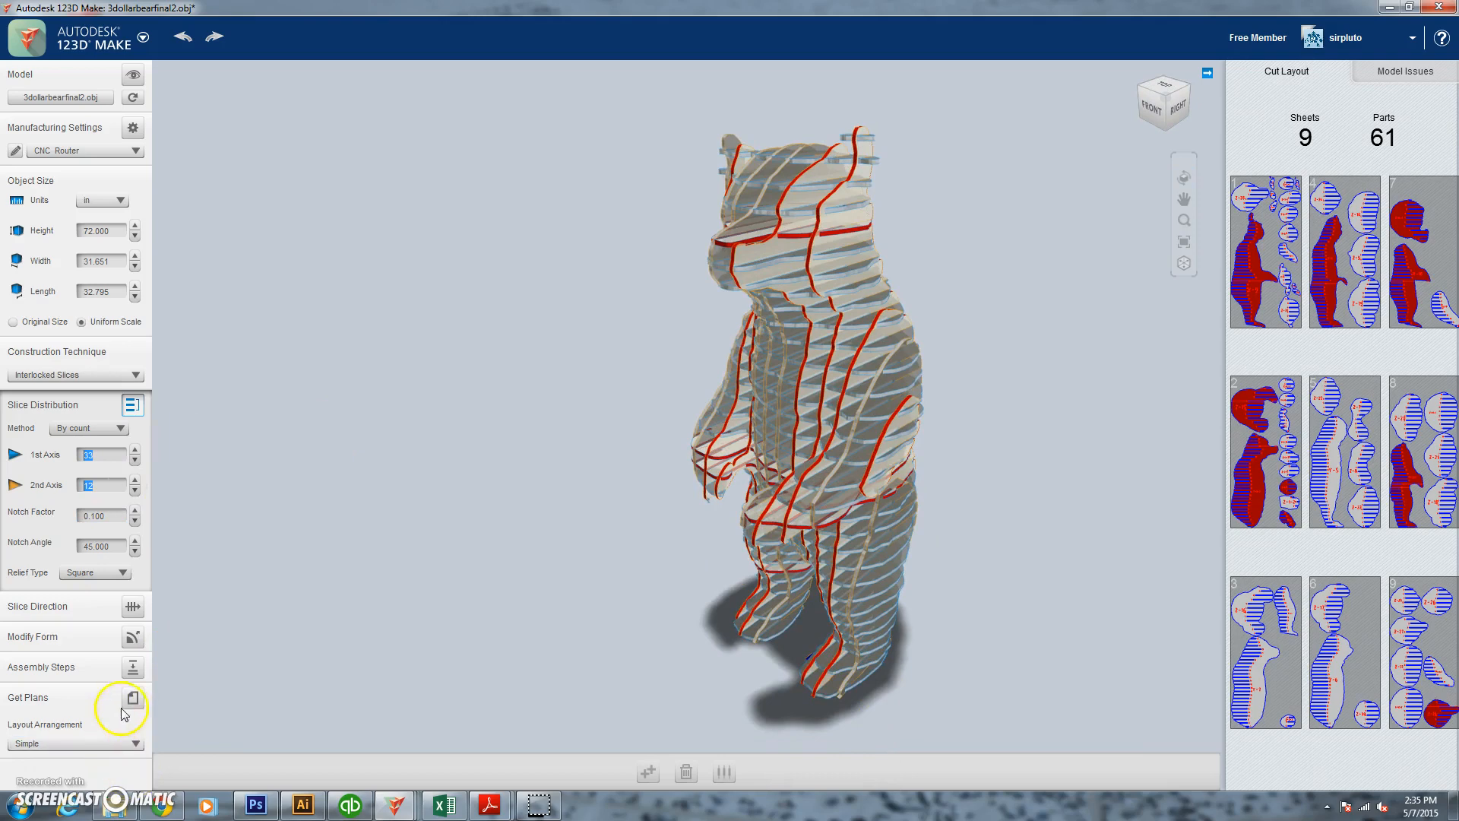
mouse_move(132, 637)
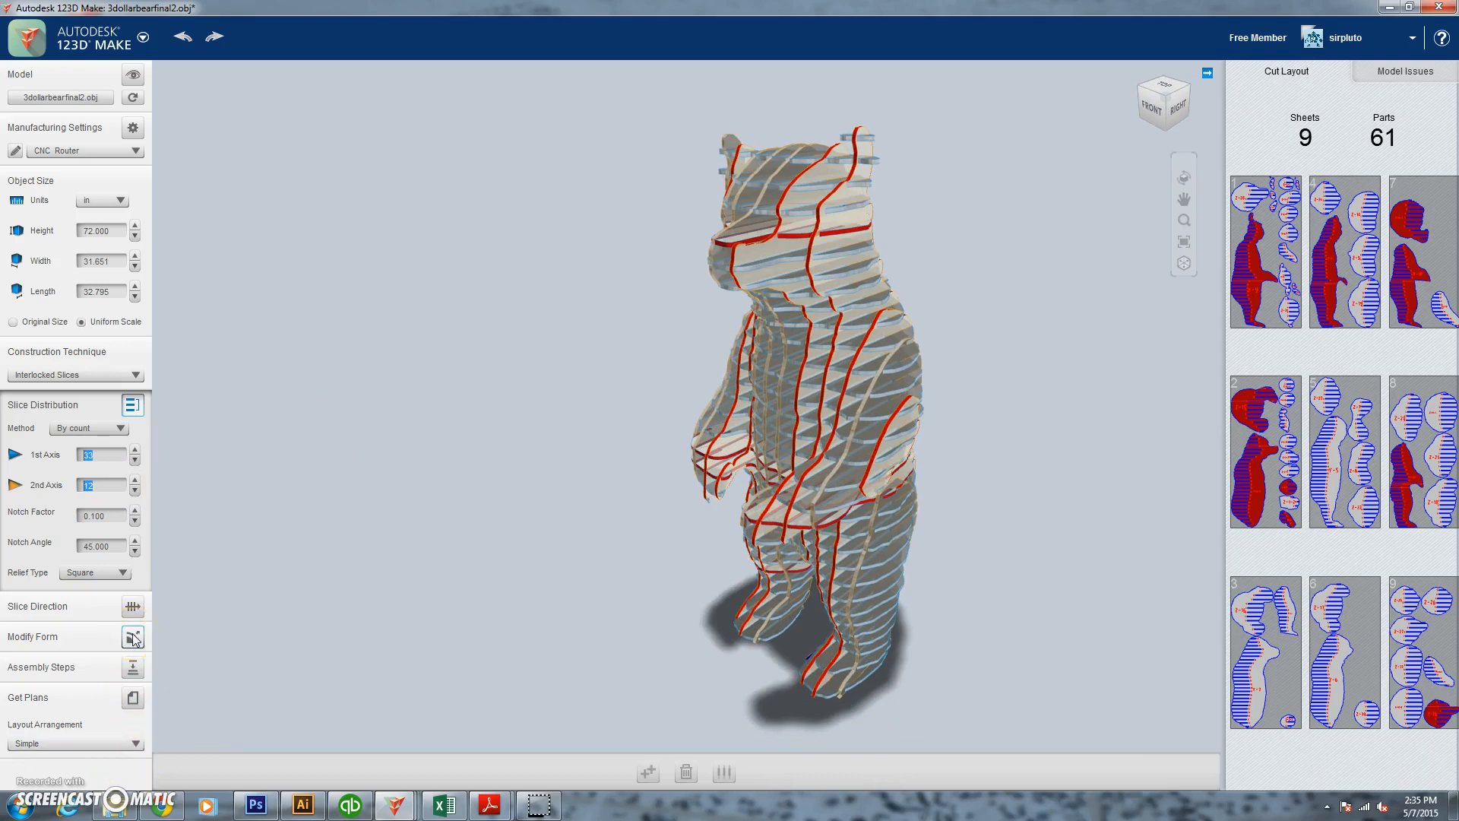
- Walk through the assembly steps to Step 61 of 61
click(132, 671)
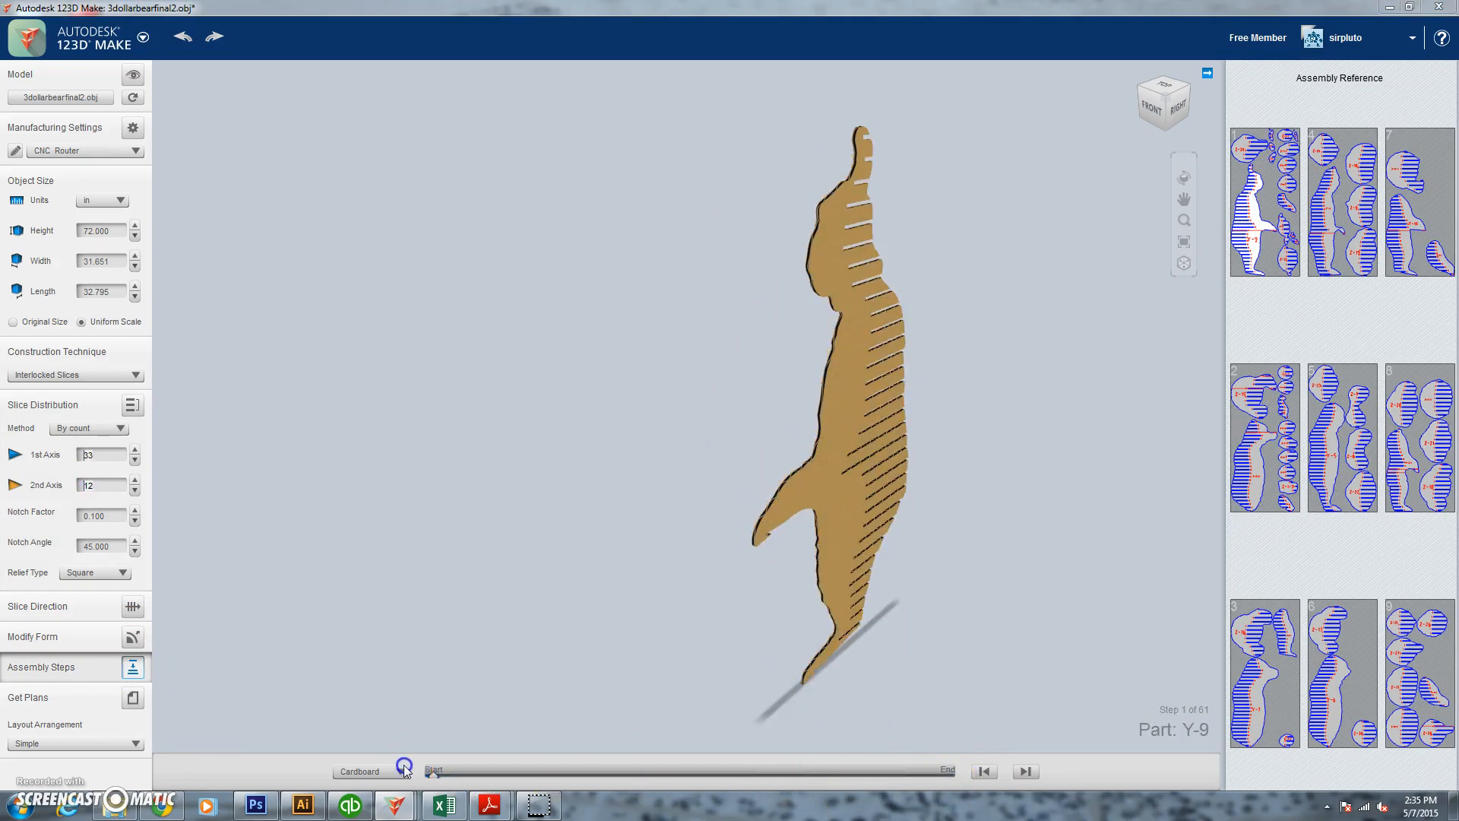
click(1025, 770)
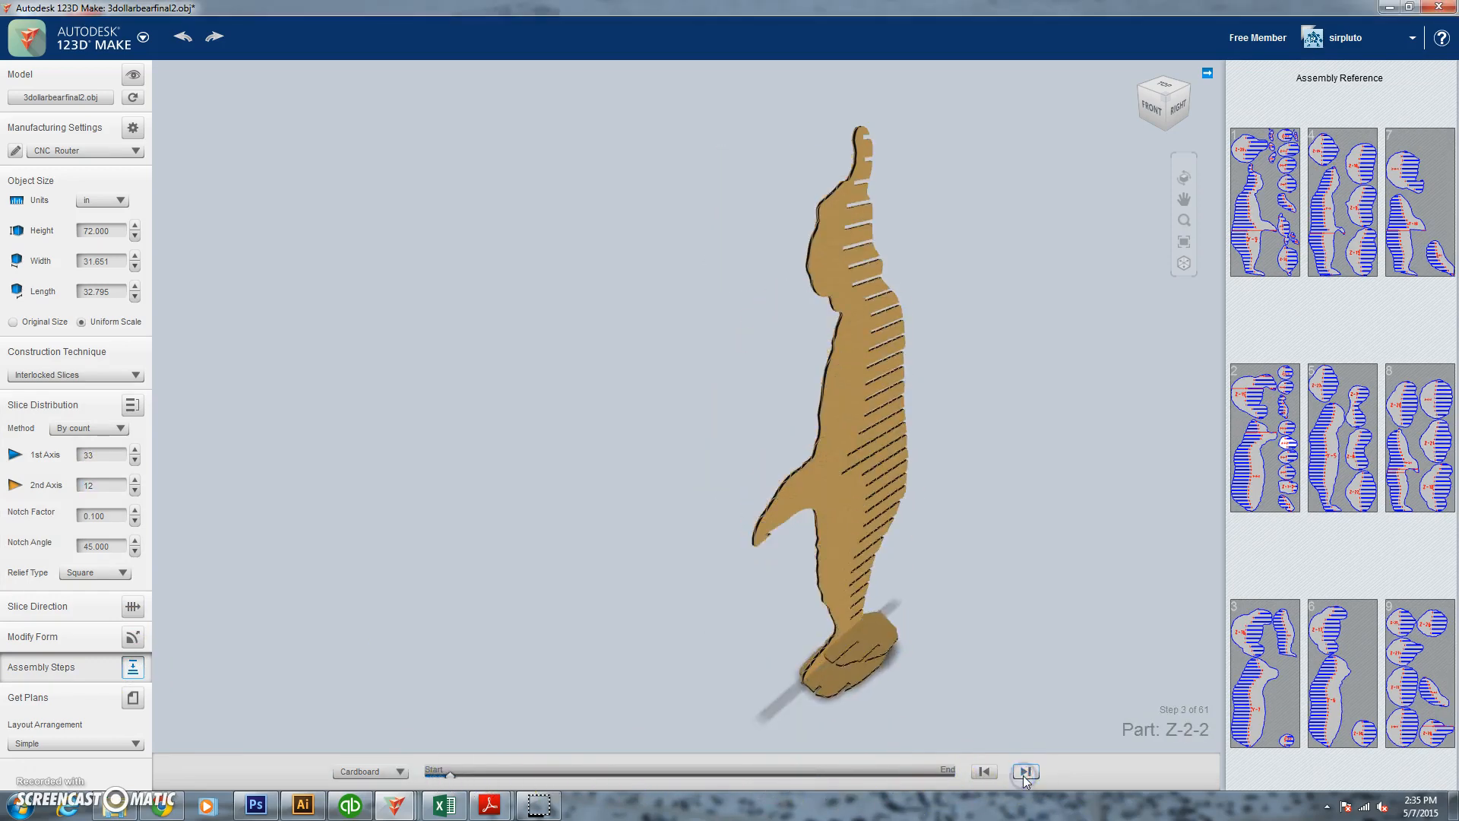
click(1024, 771)
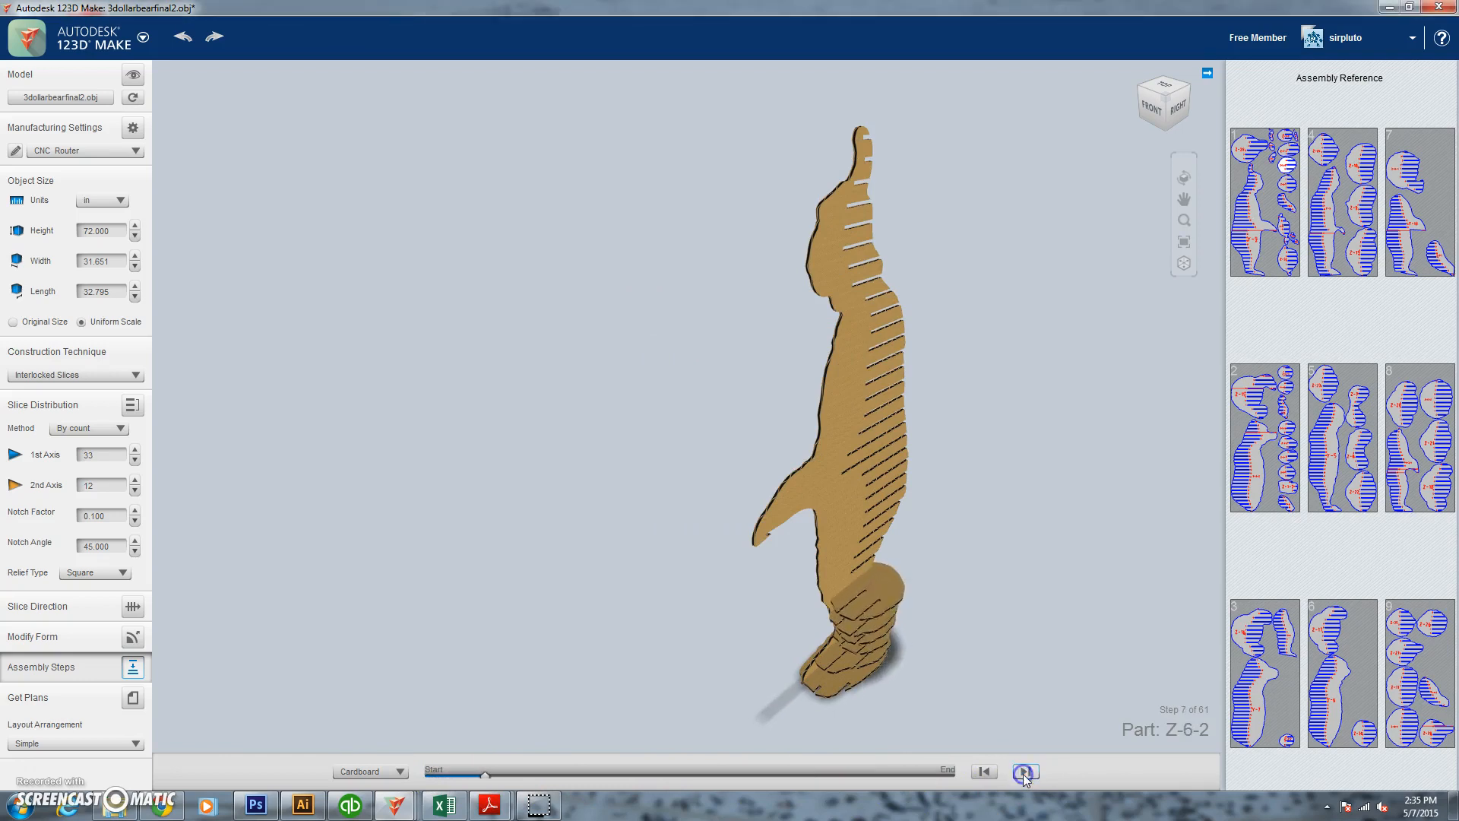
click(1024, 772)
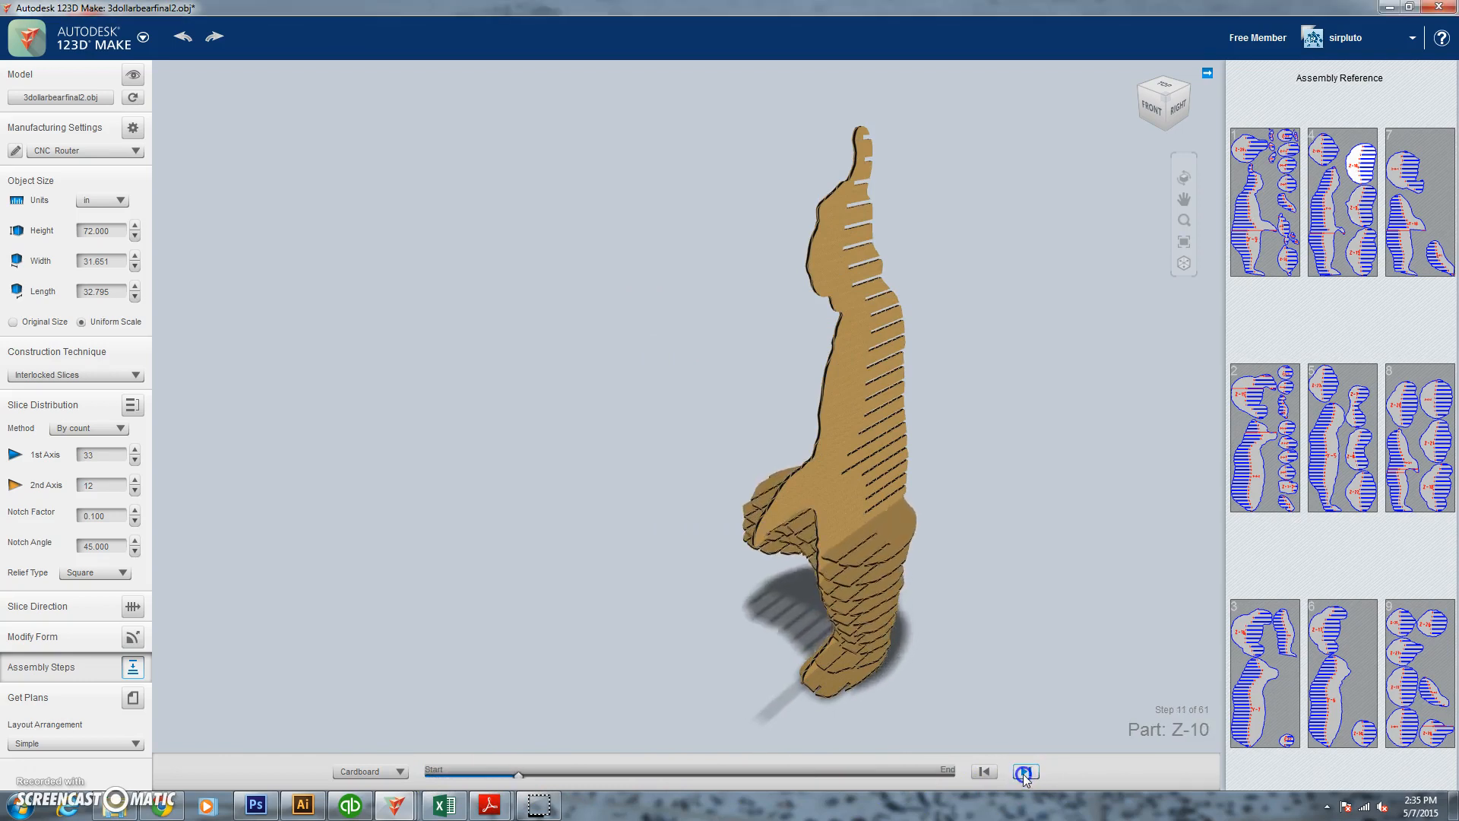
click(1024, 771)
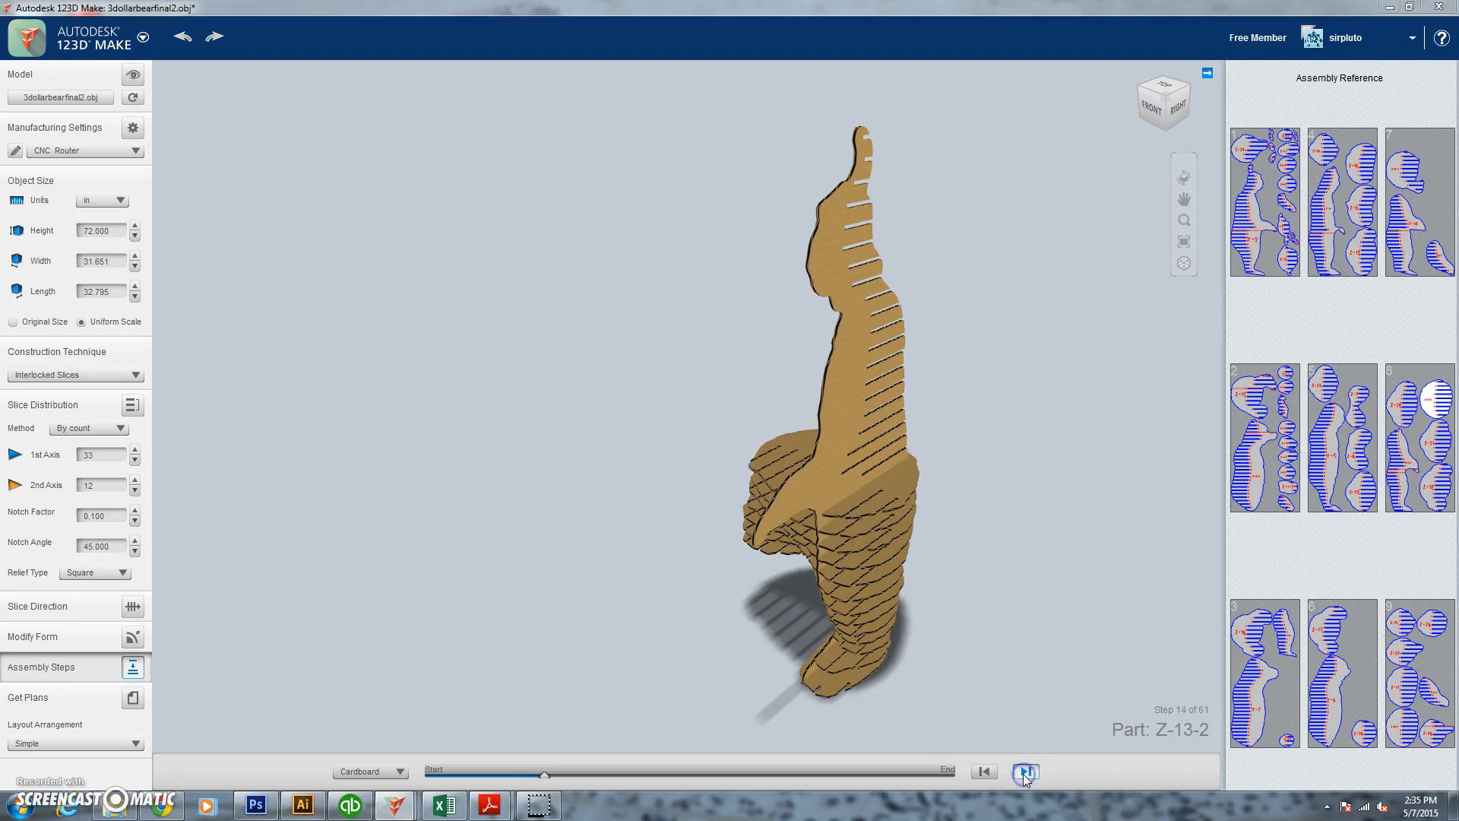
click(1023, 771)
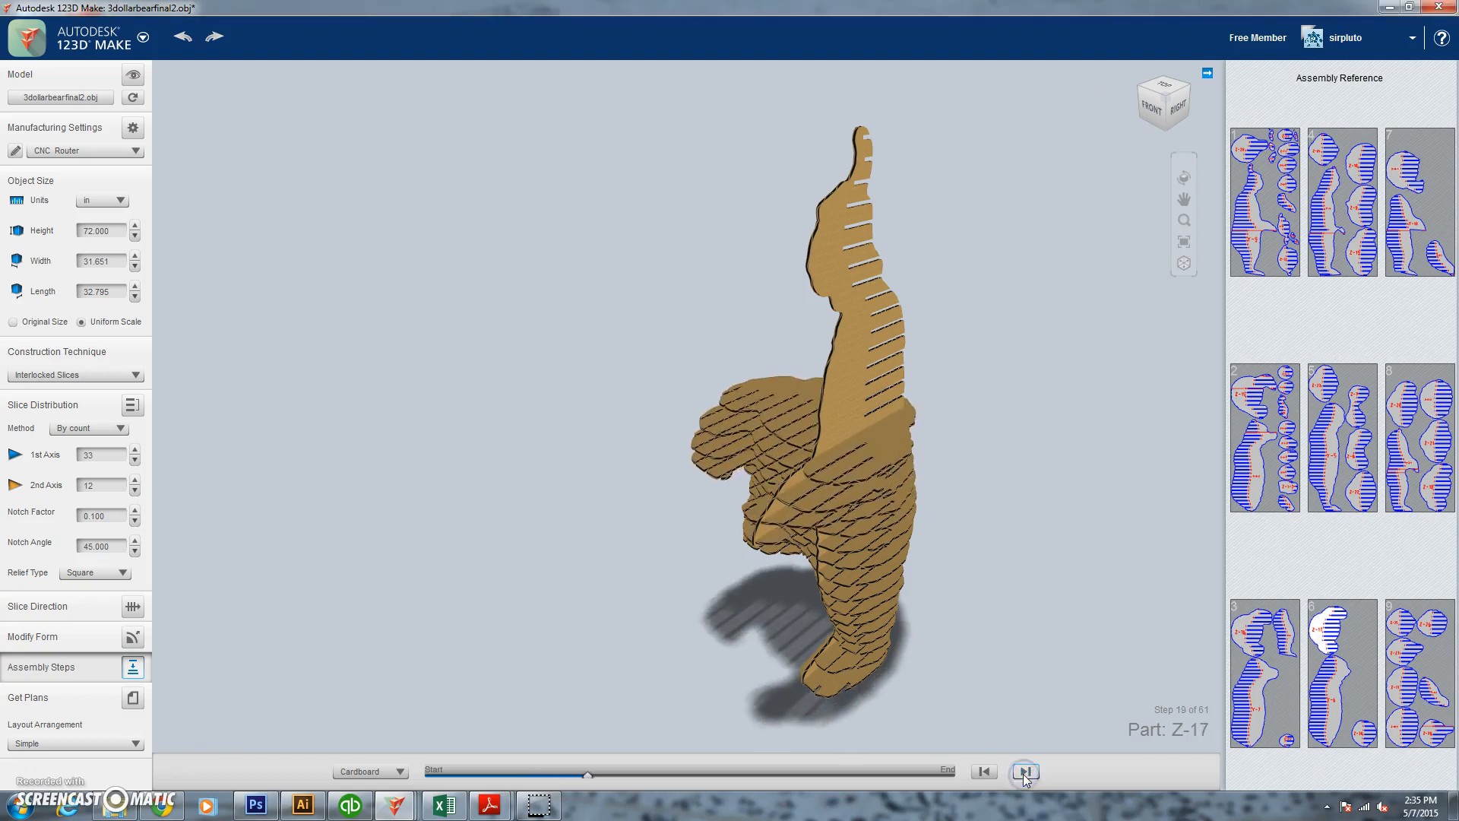
click(1024, 771)
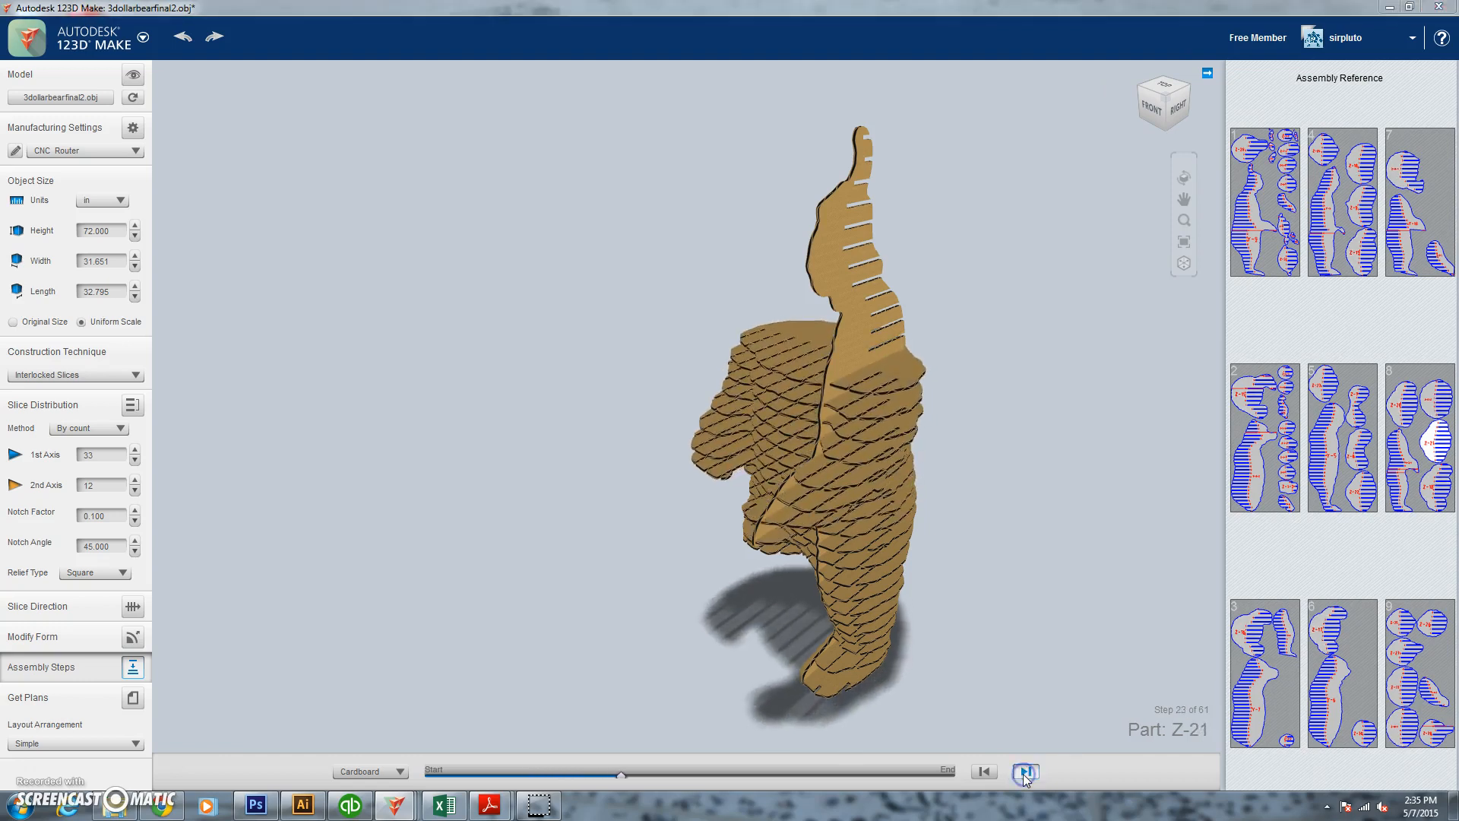
click(1025, 772)
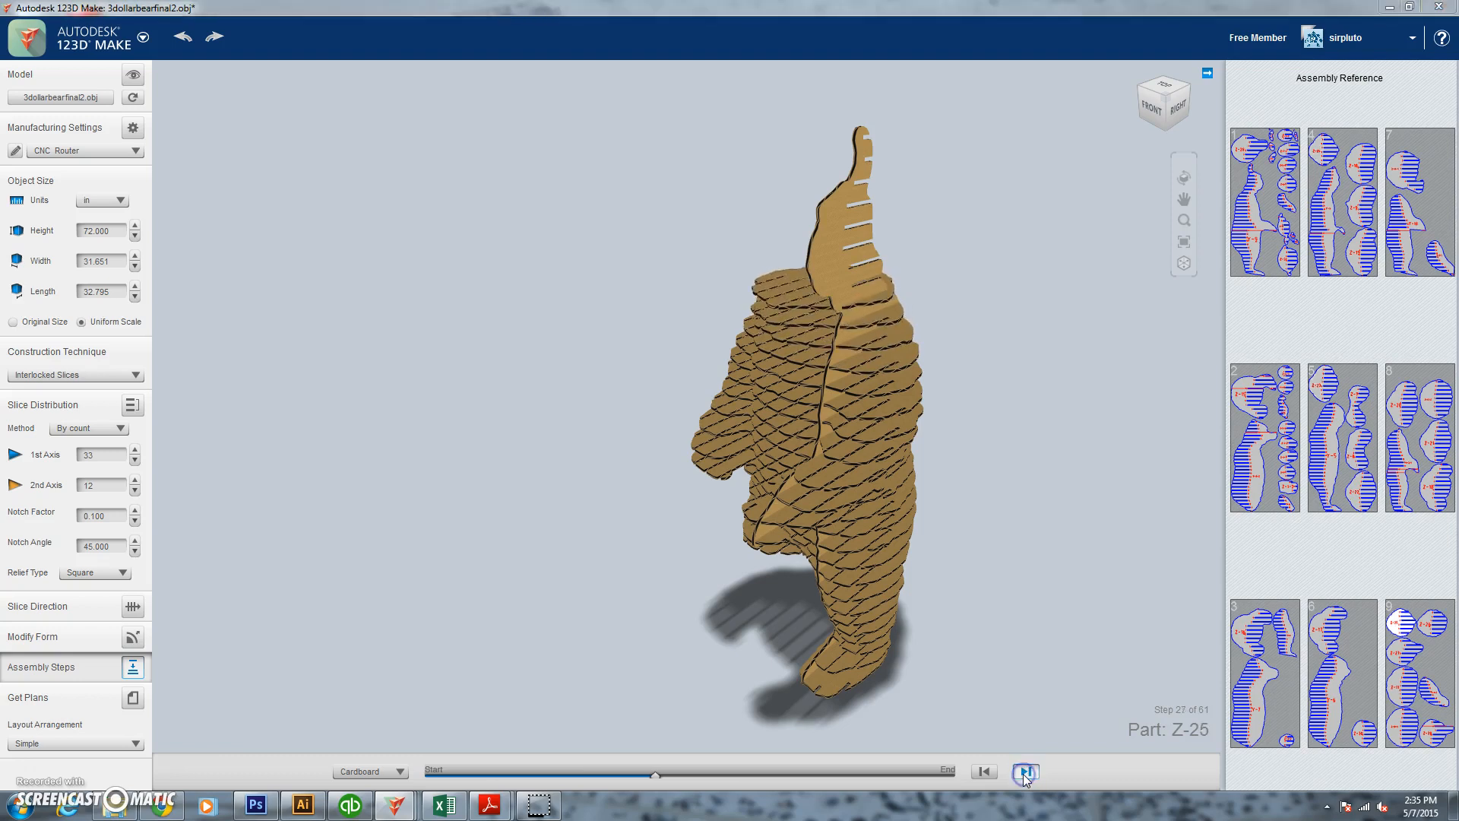
click(1024, 772)
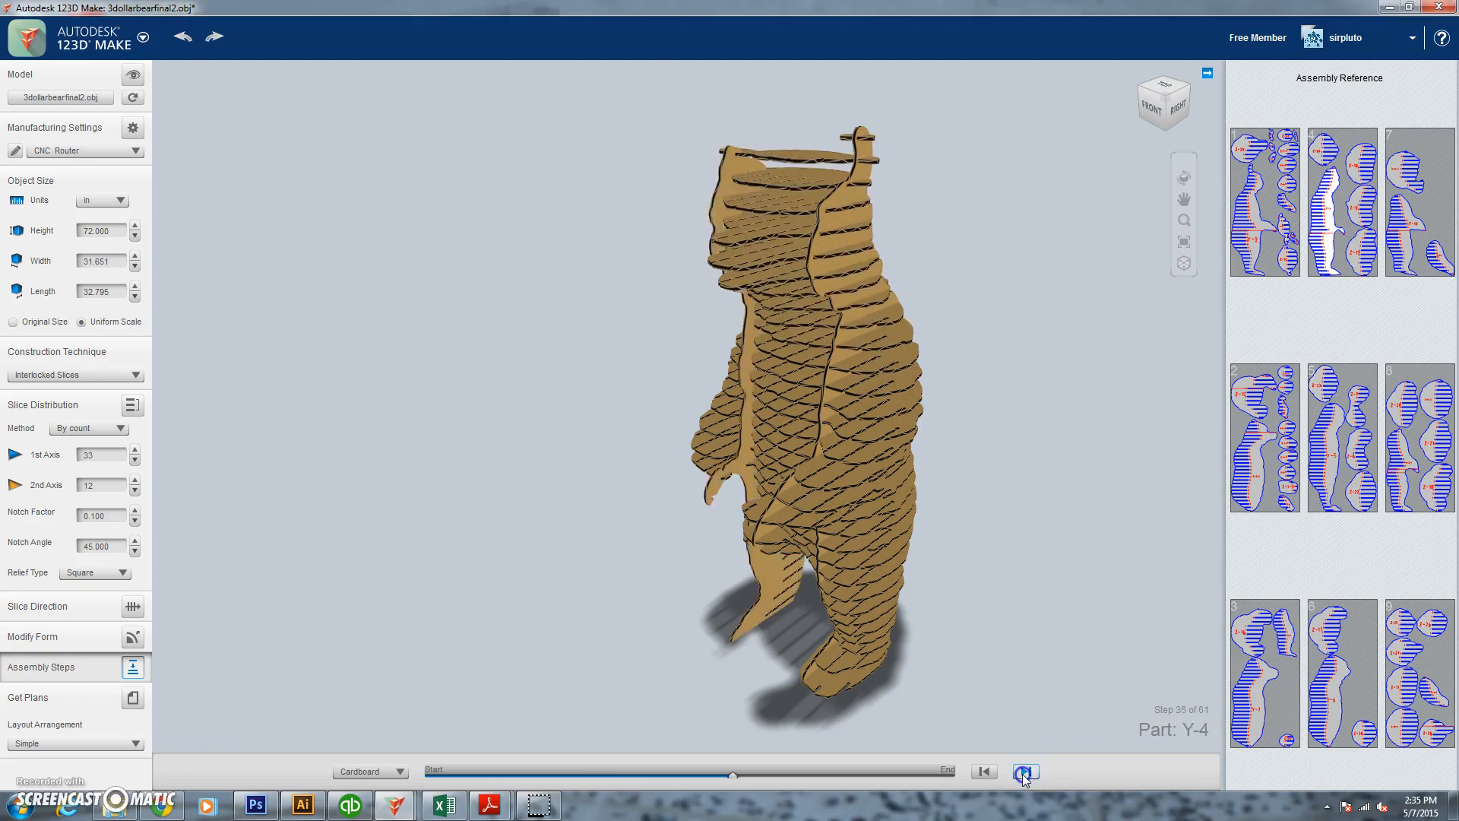
click(1024, 772)
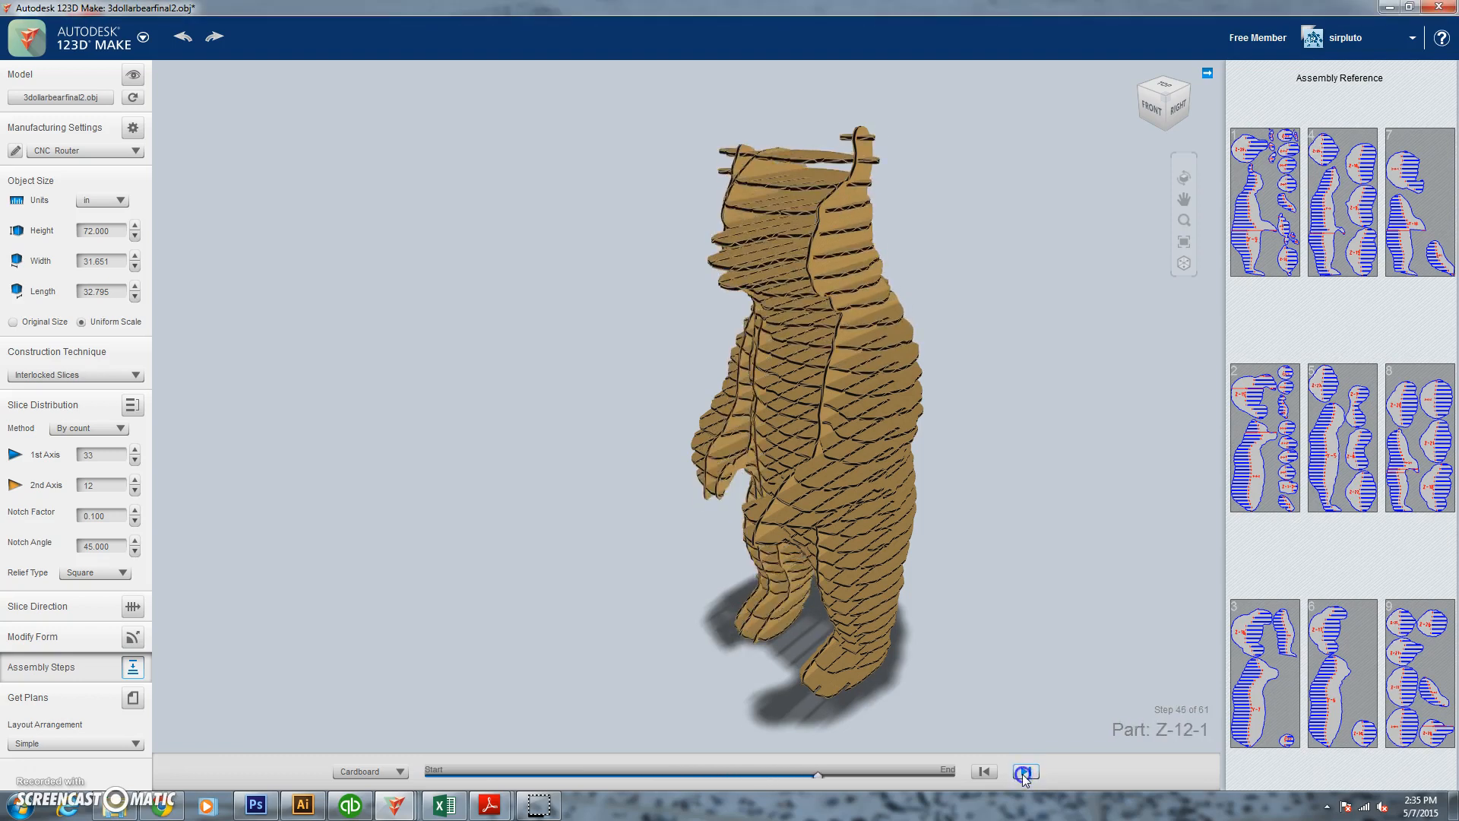
click(1023, 771)
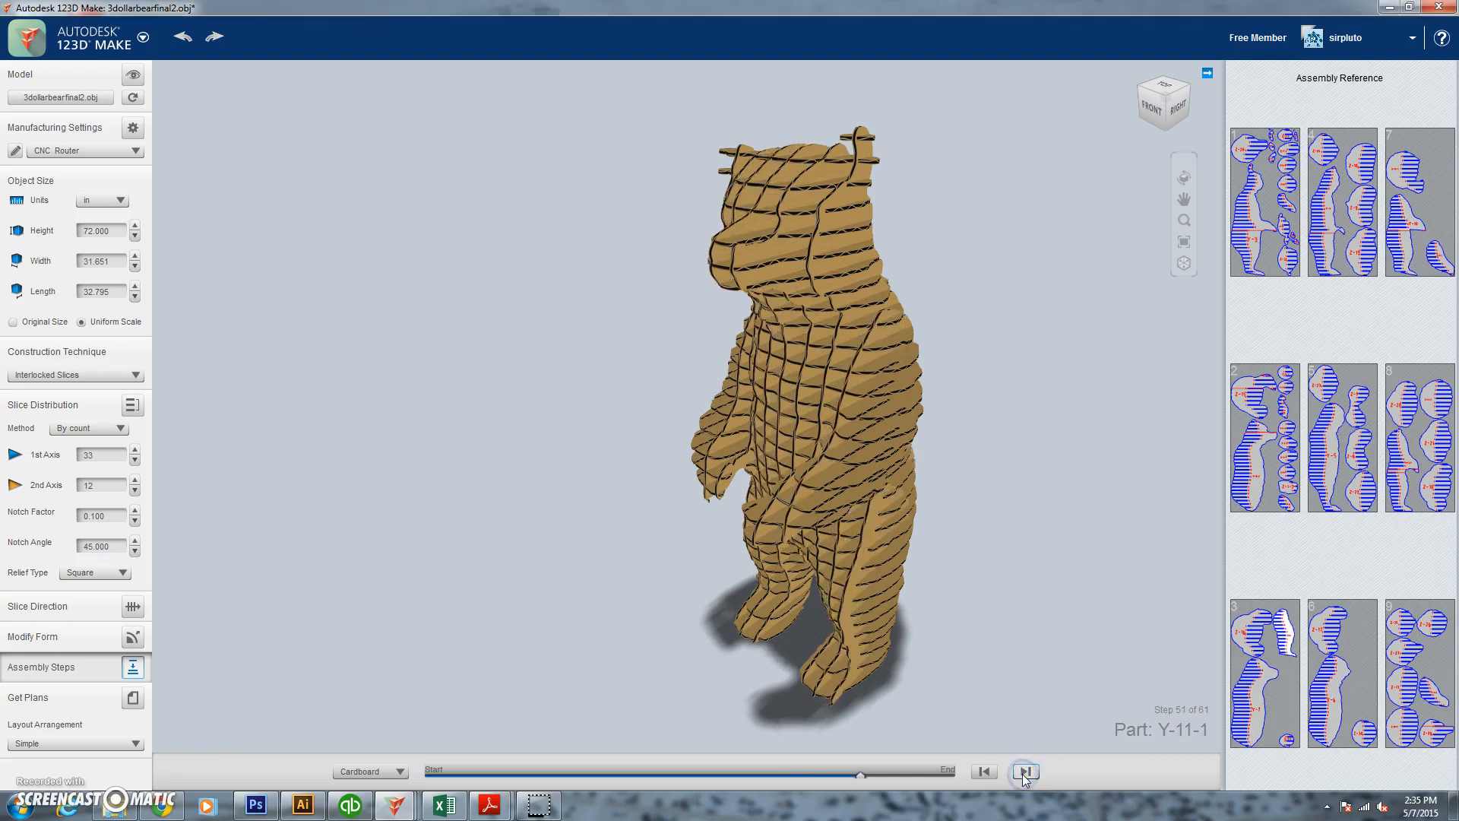
click(1024, 770)
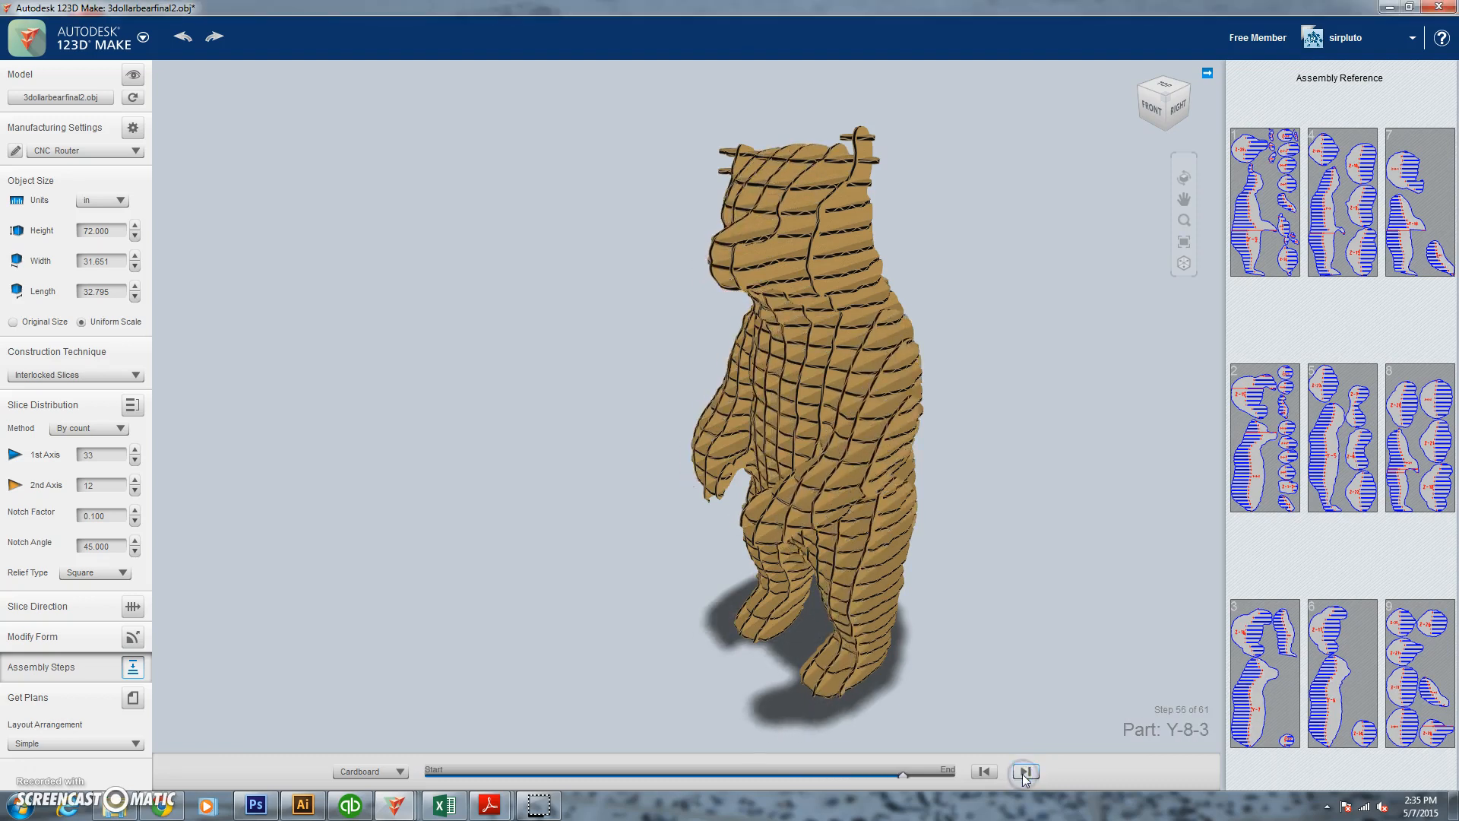
click(1024, 772)
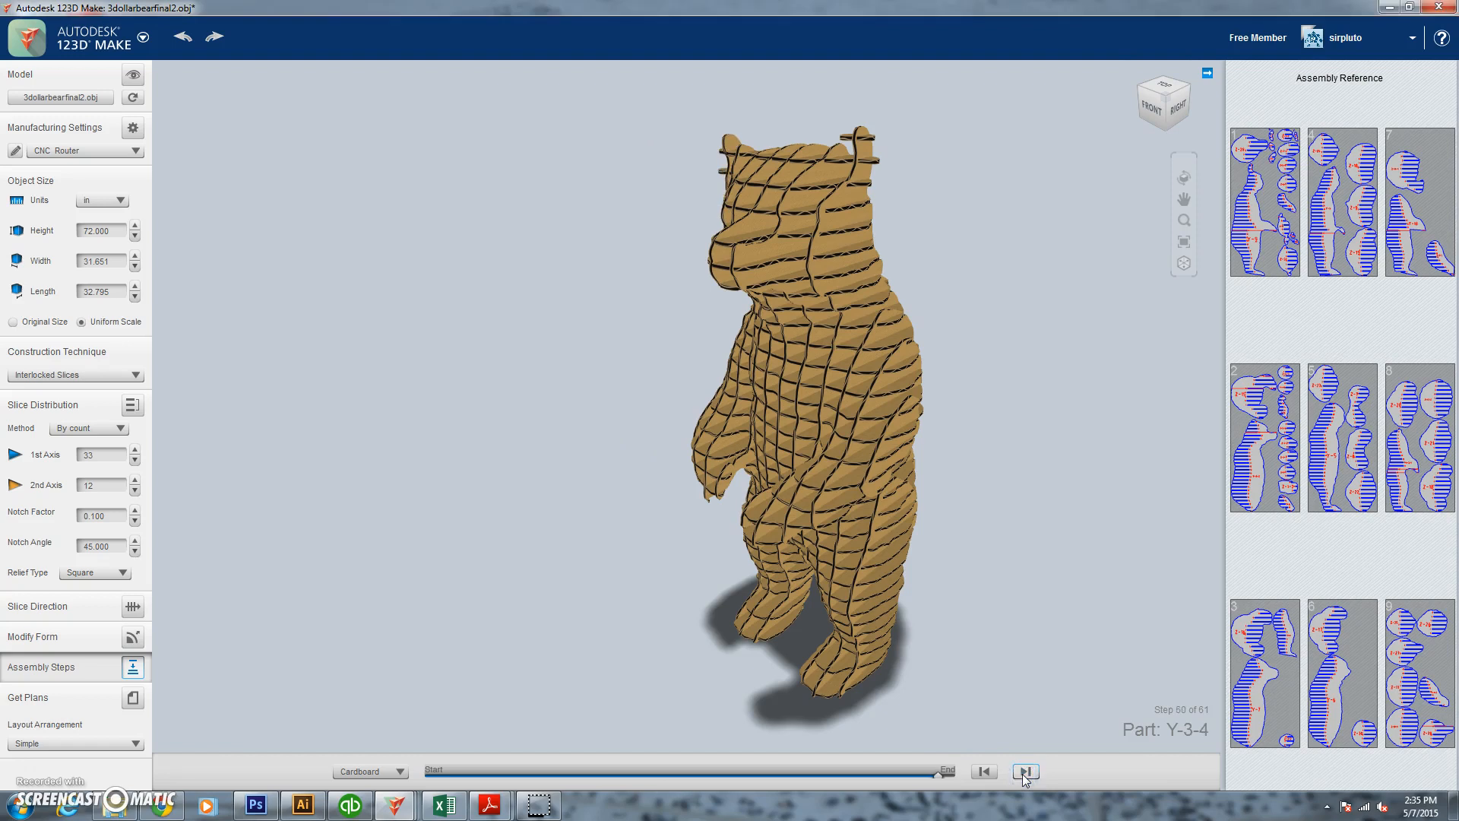
click(1025, 771)
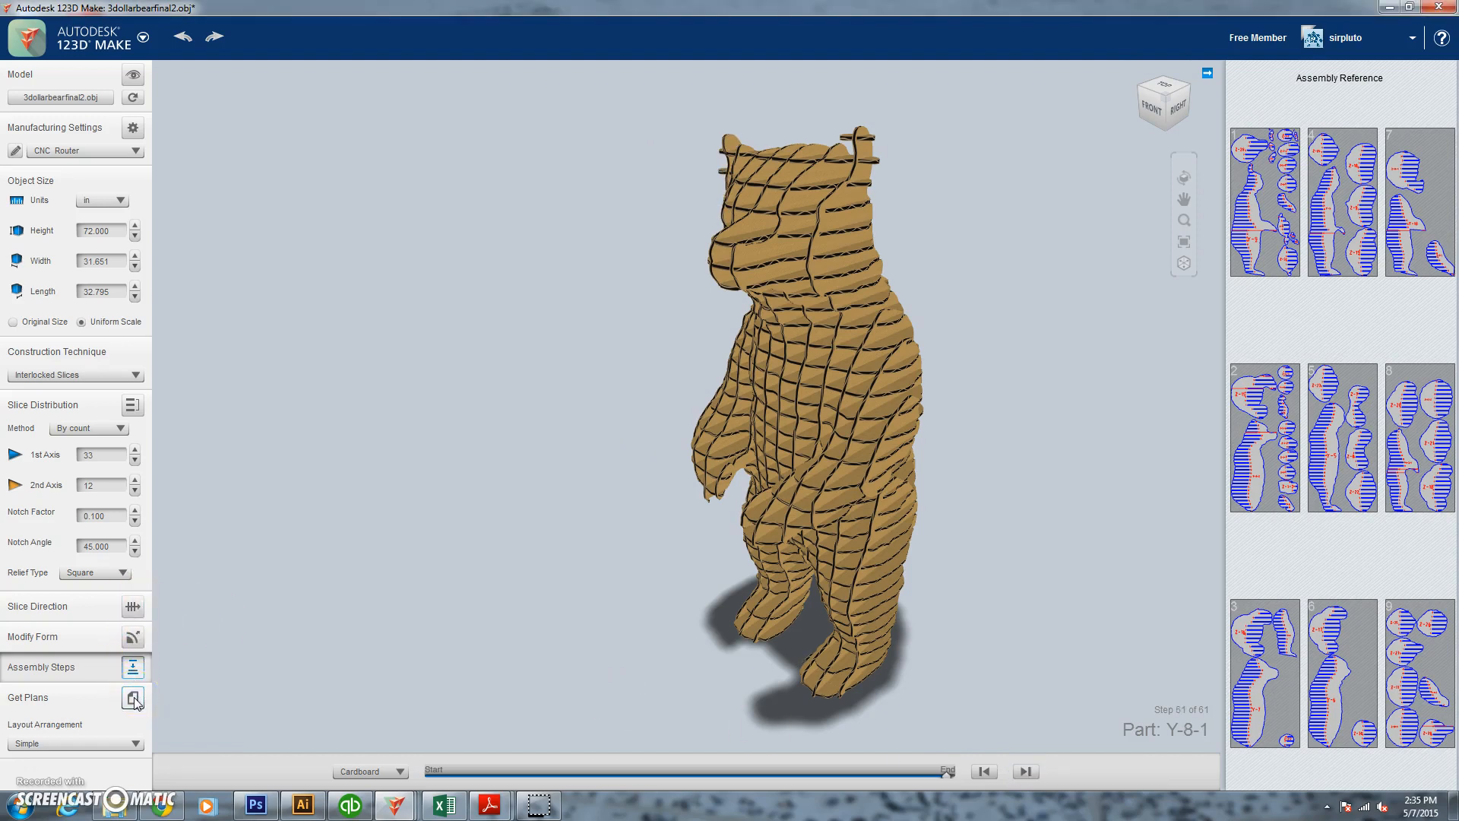
mouse_move(135, 639)
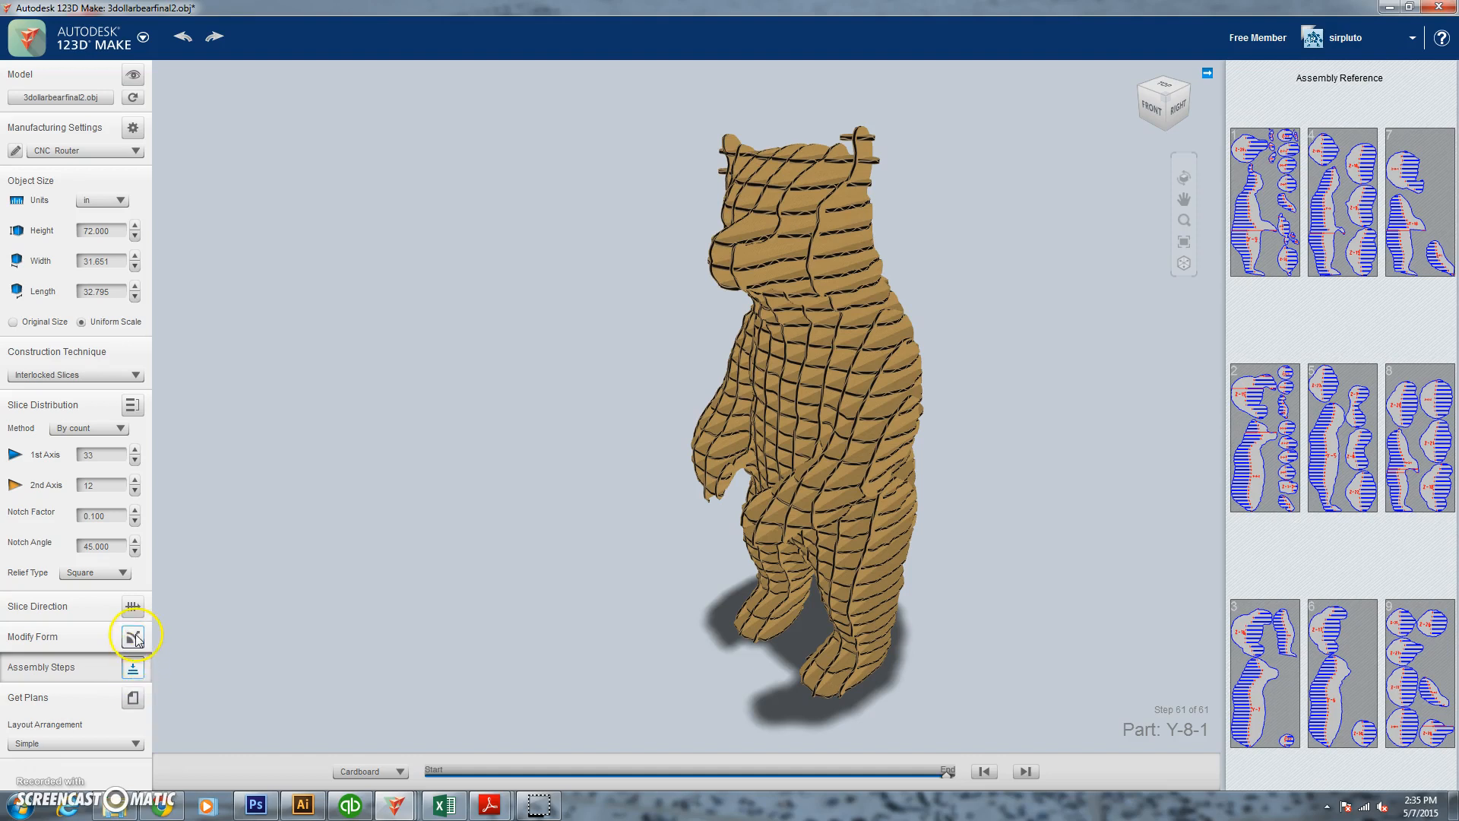
mouse_move(137, 701)
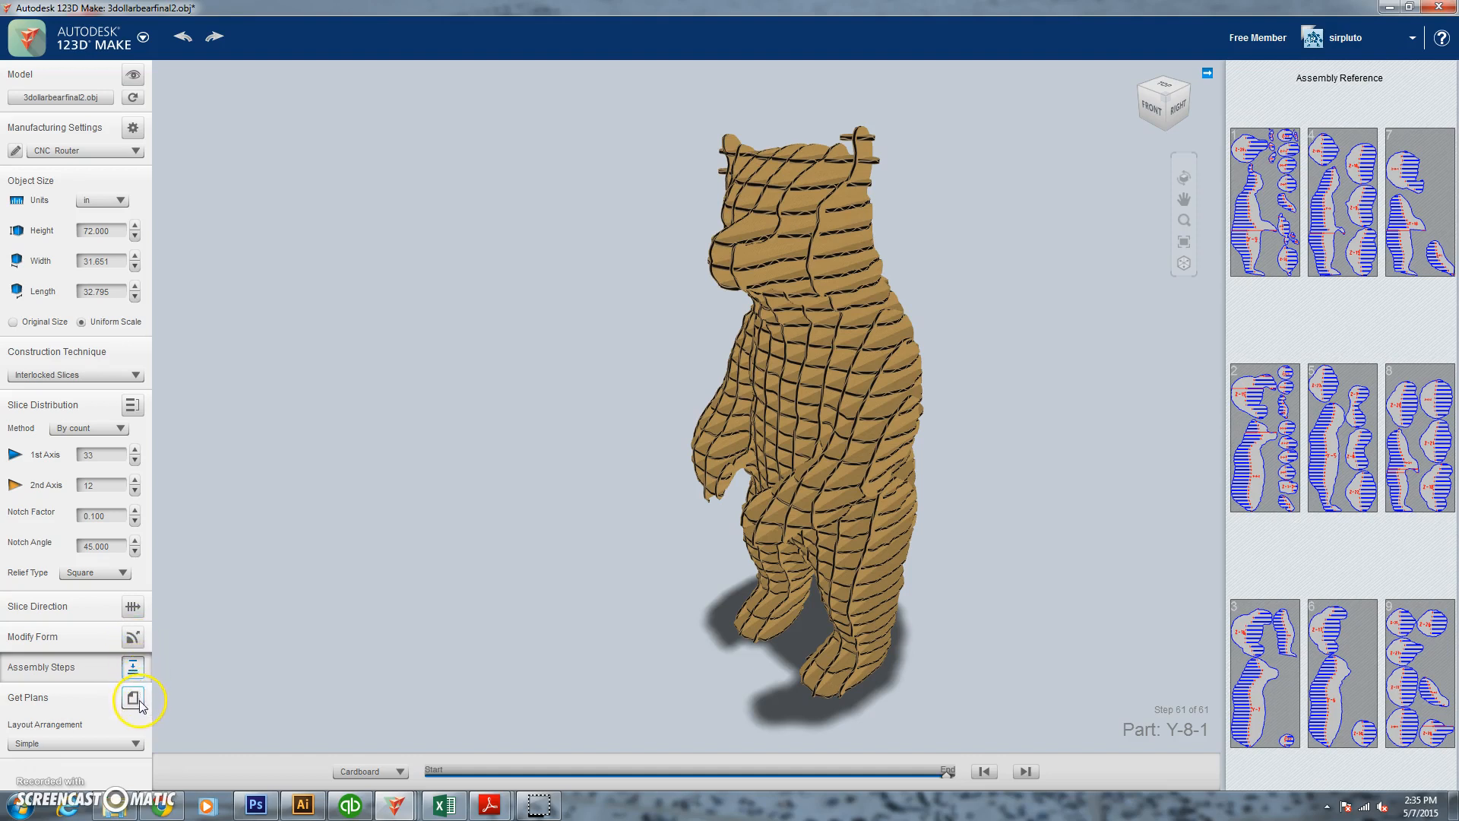
mouse_move(137, 698)
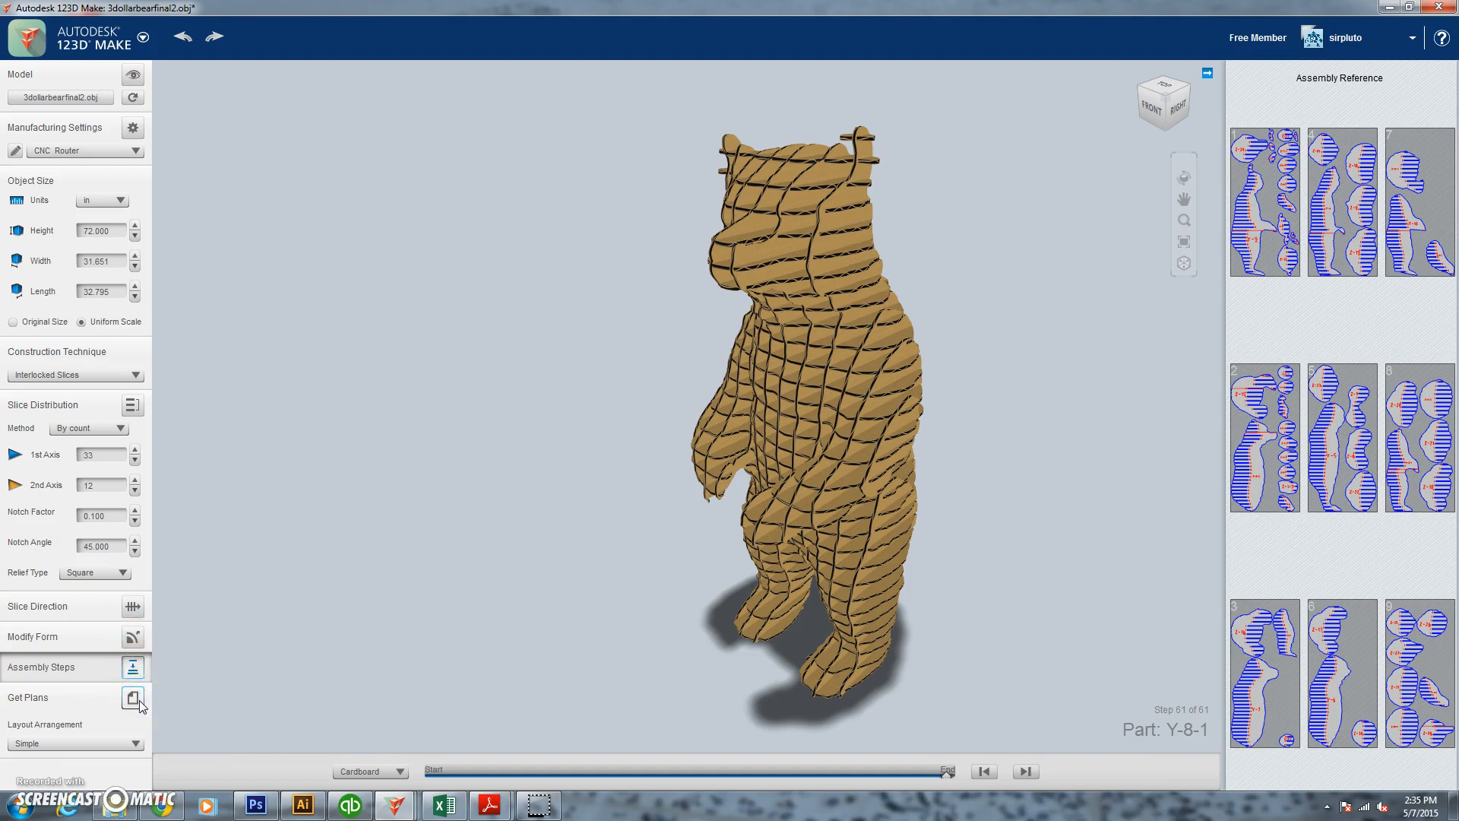
- Show the nine sheet plans and export them in DXF format
click(132, 697)
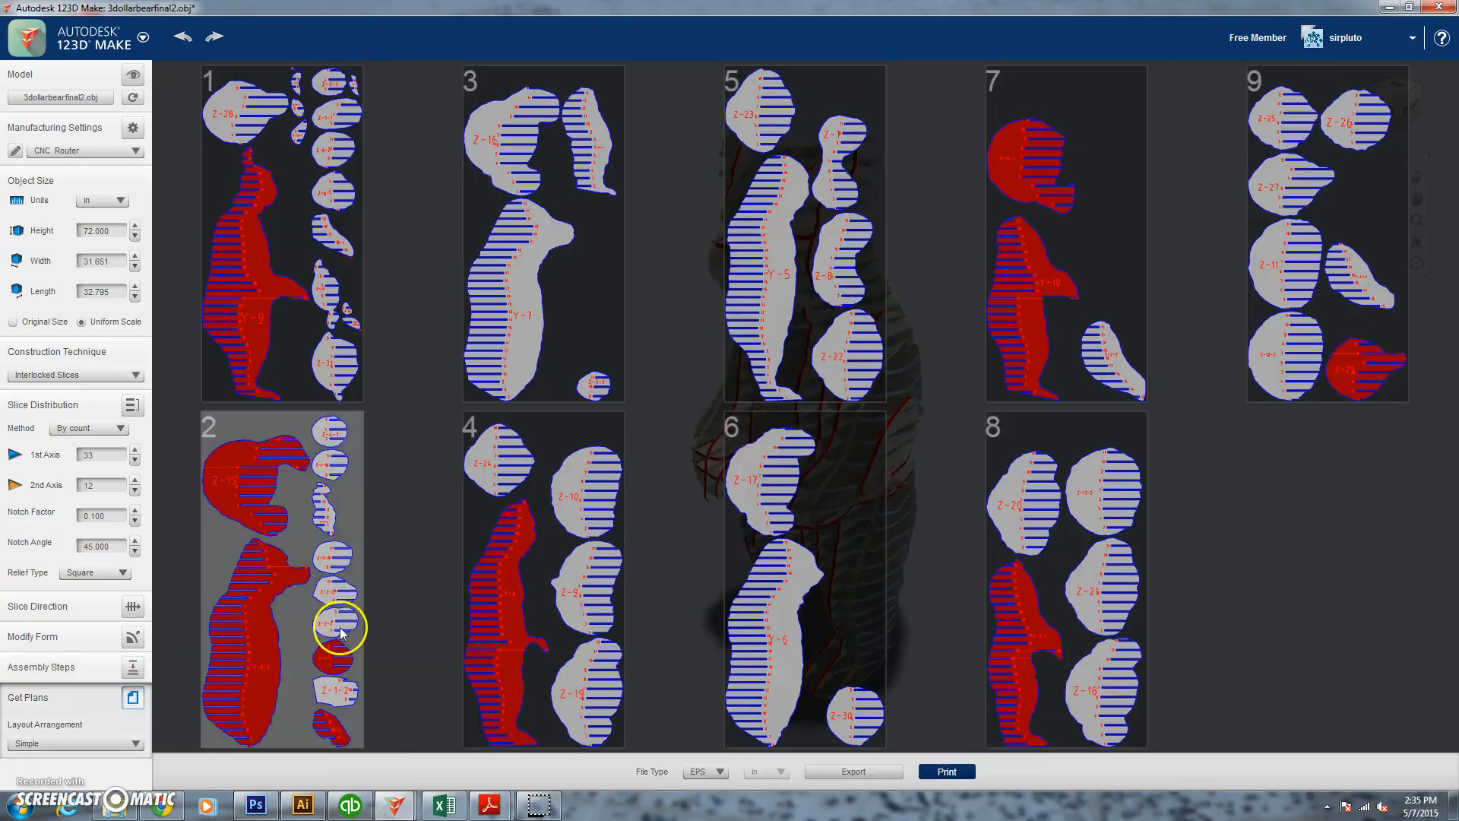
click(725, 770)
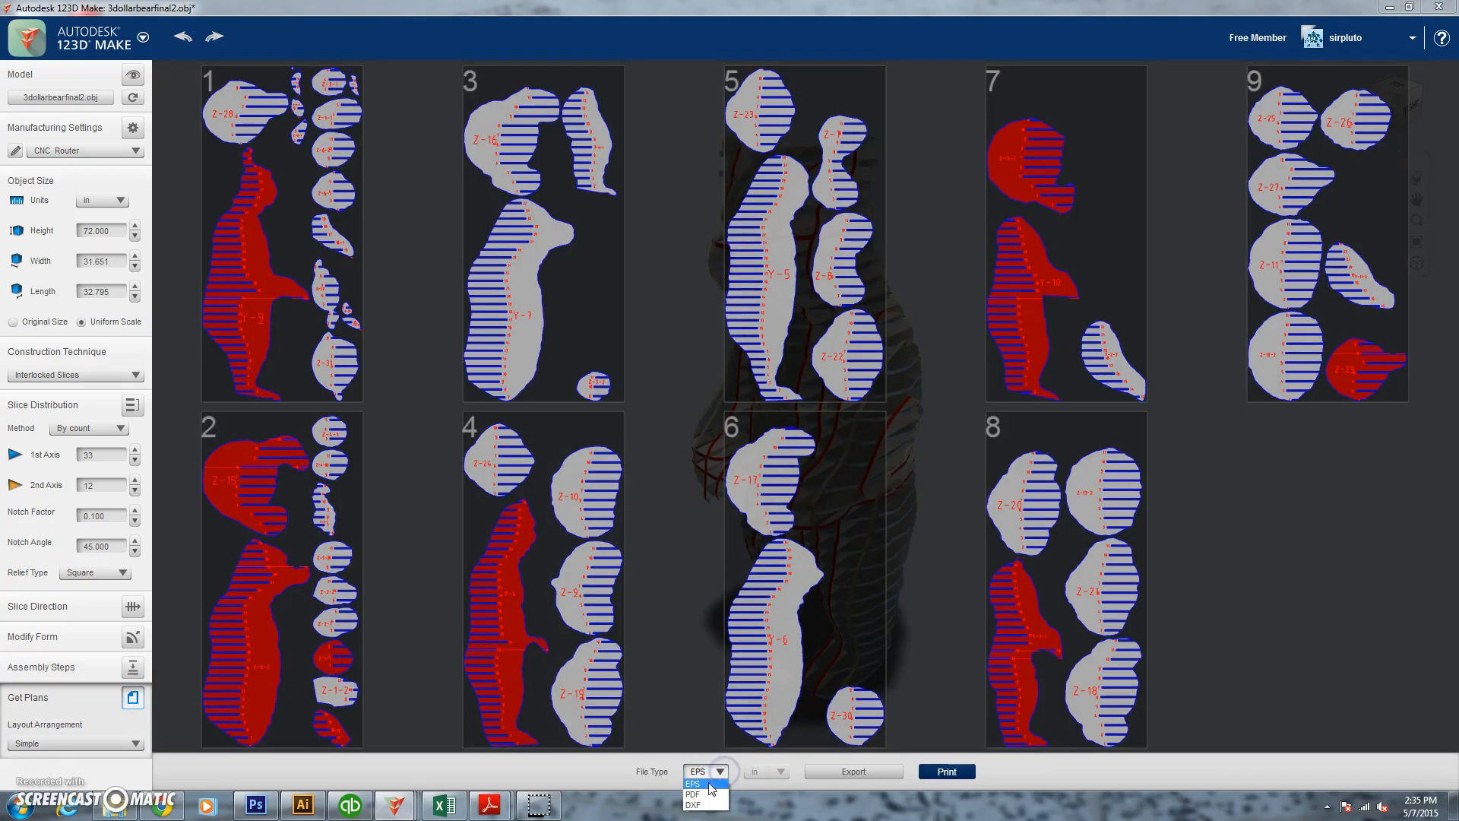
click(693, 805)
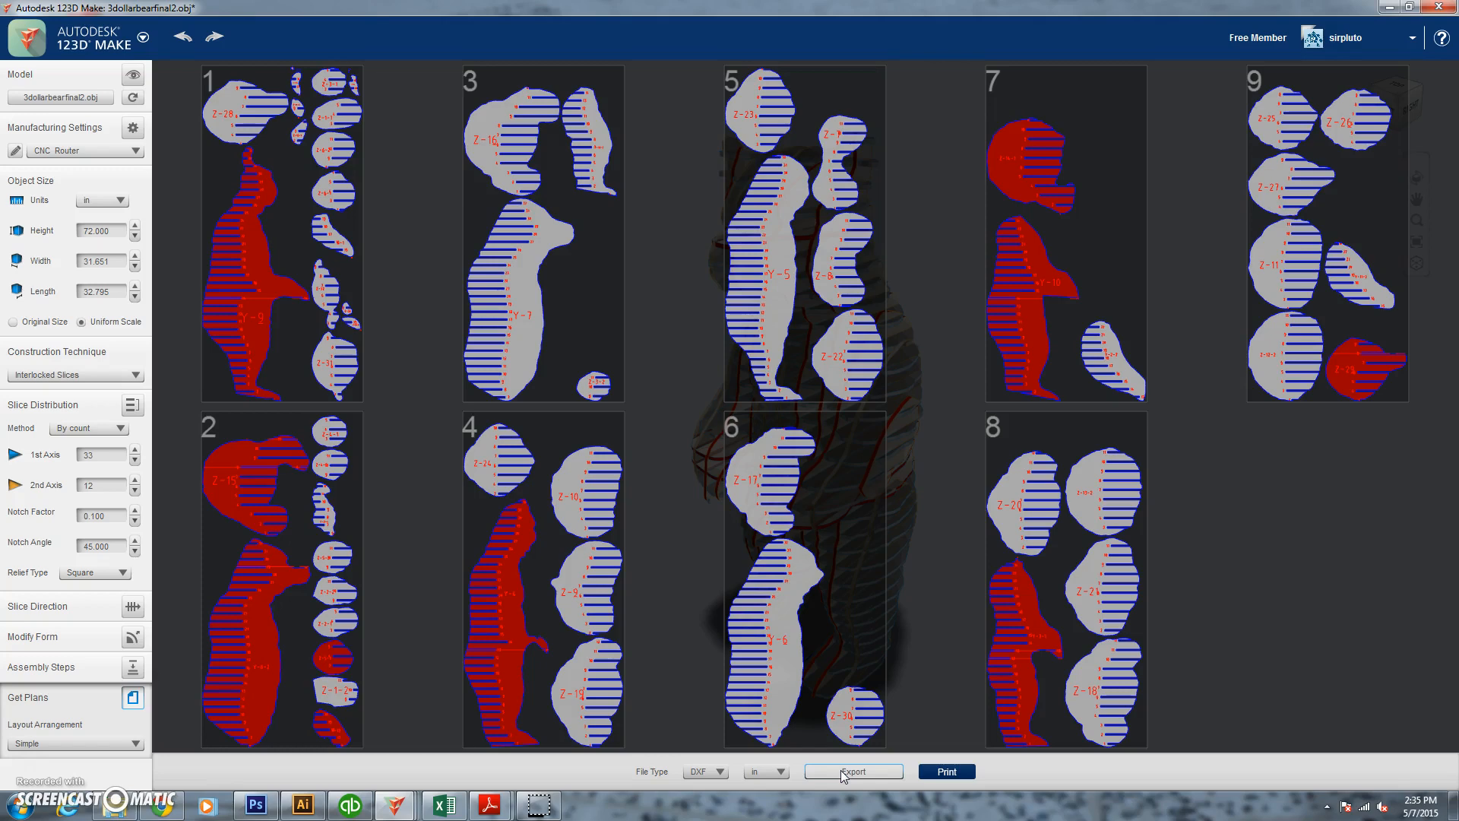
click(851, 770)
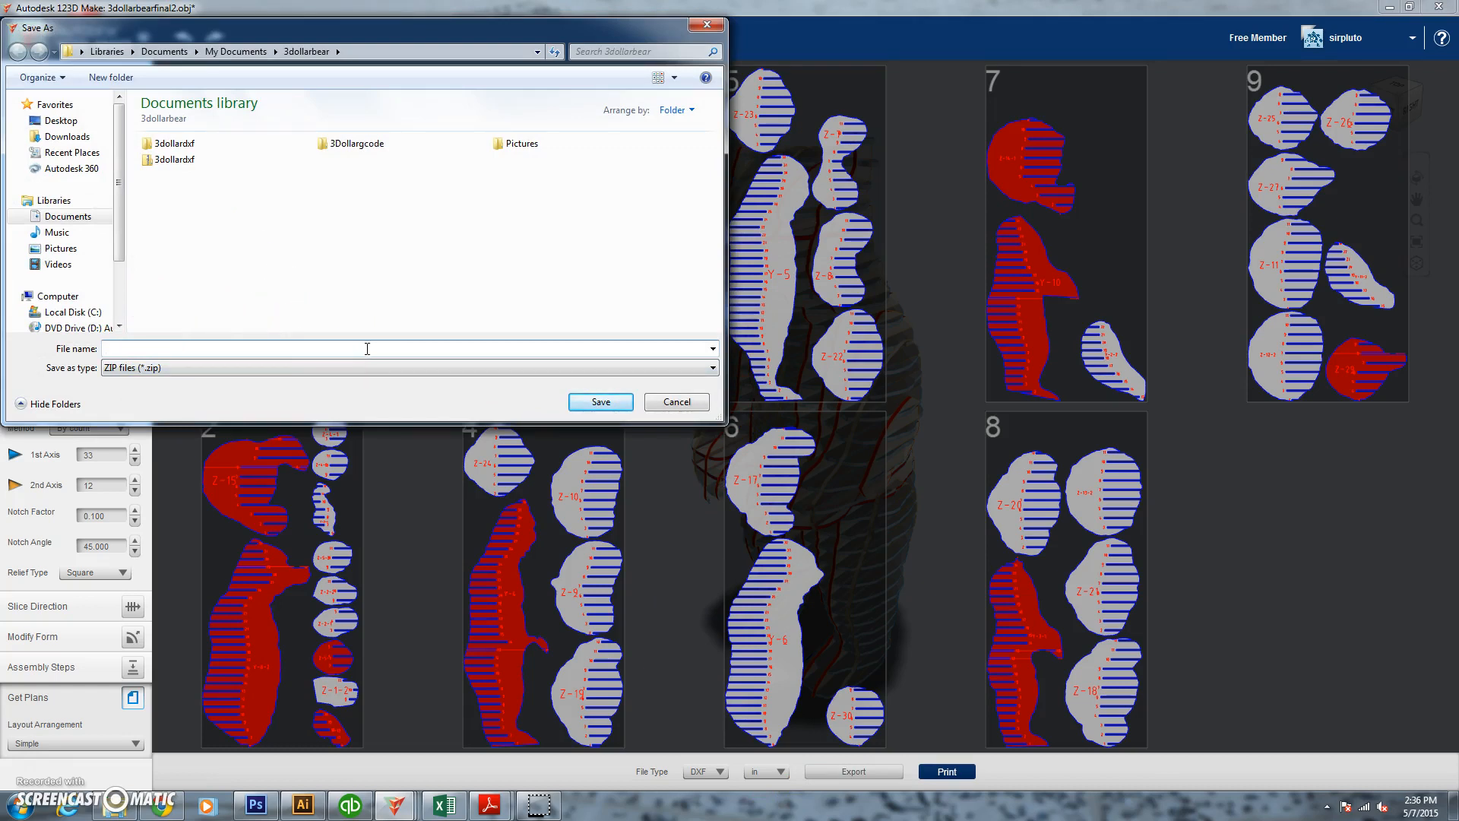
- Save the DXF export as 3dollardxf2 in the 3dollarbear folder
text(3)
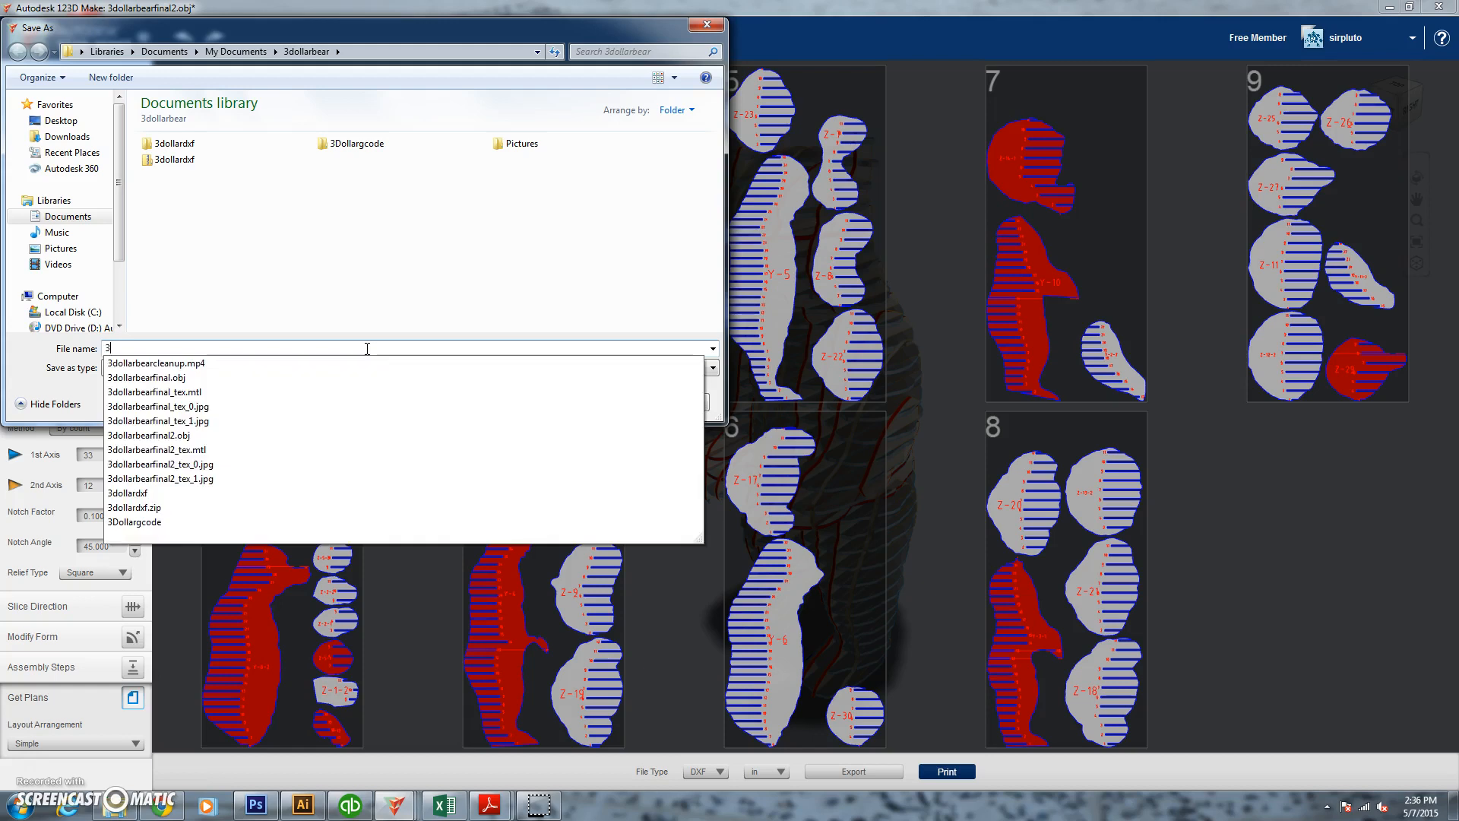
text(d)
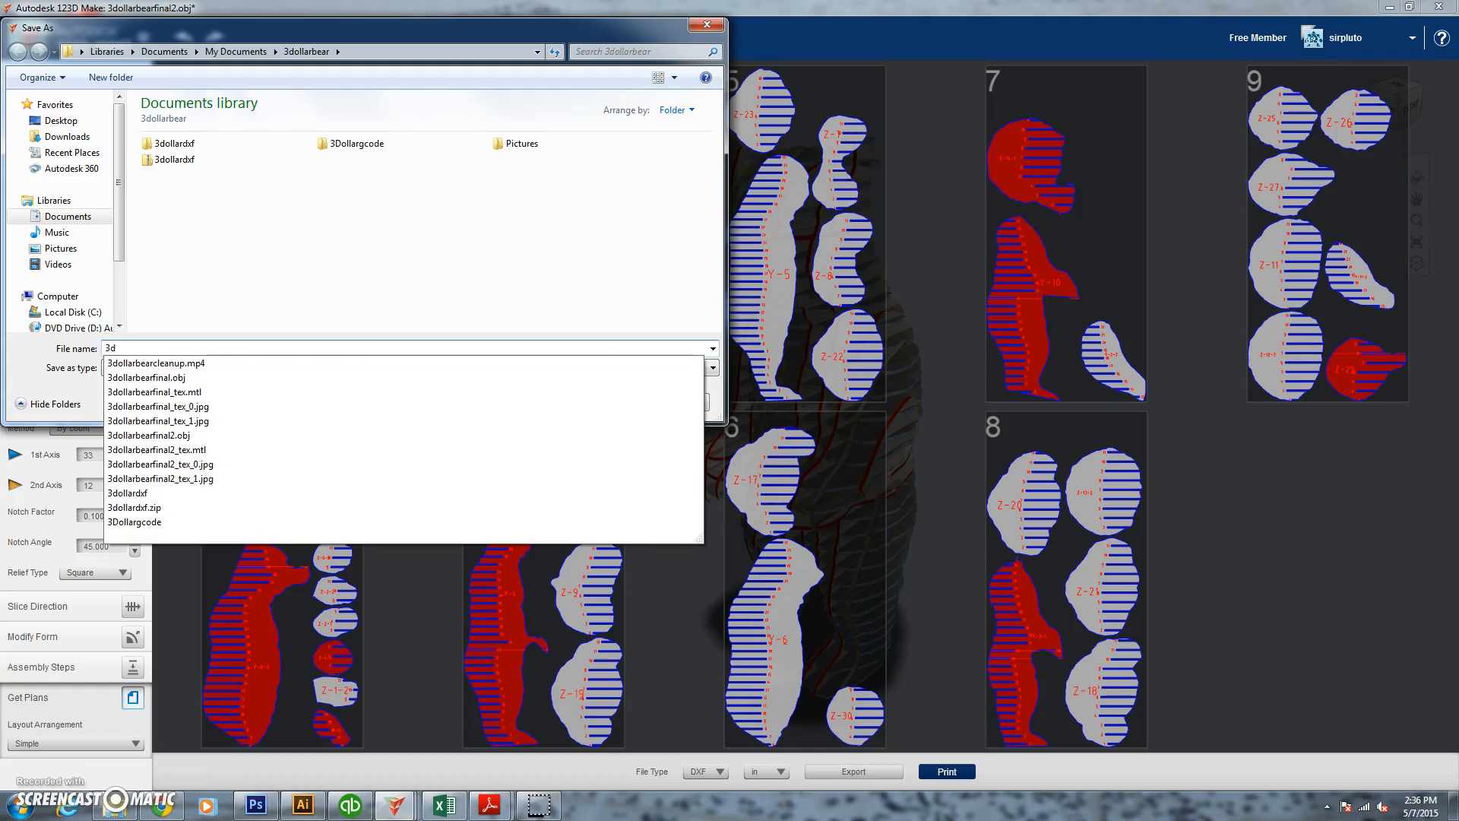
text(3dollardxf)
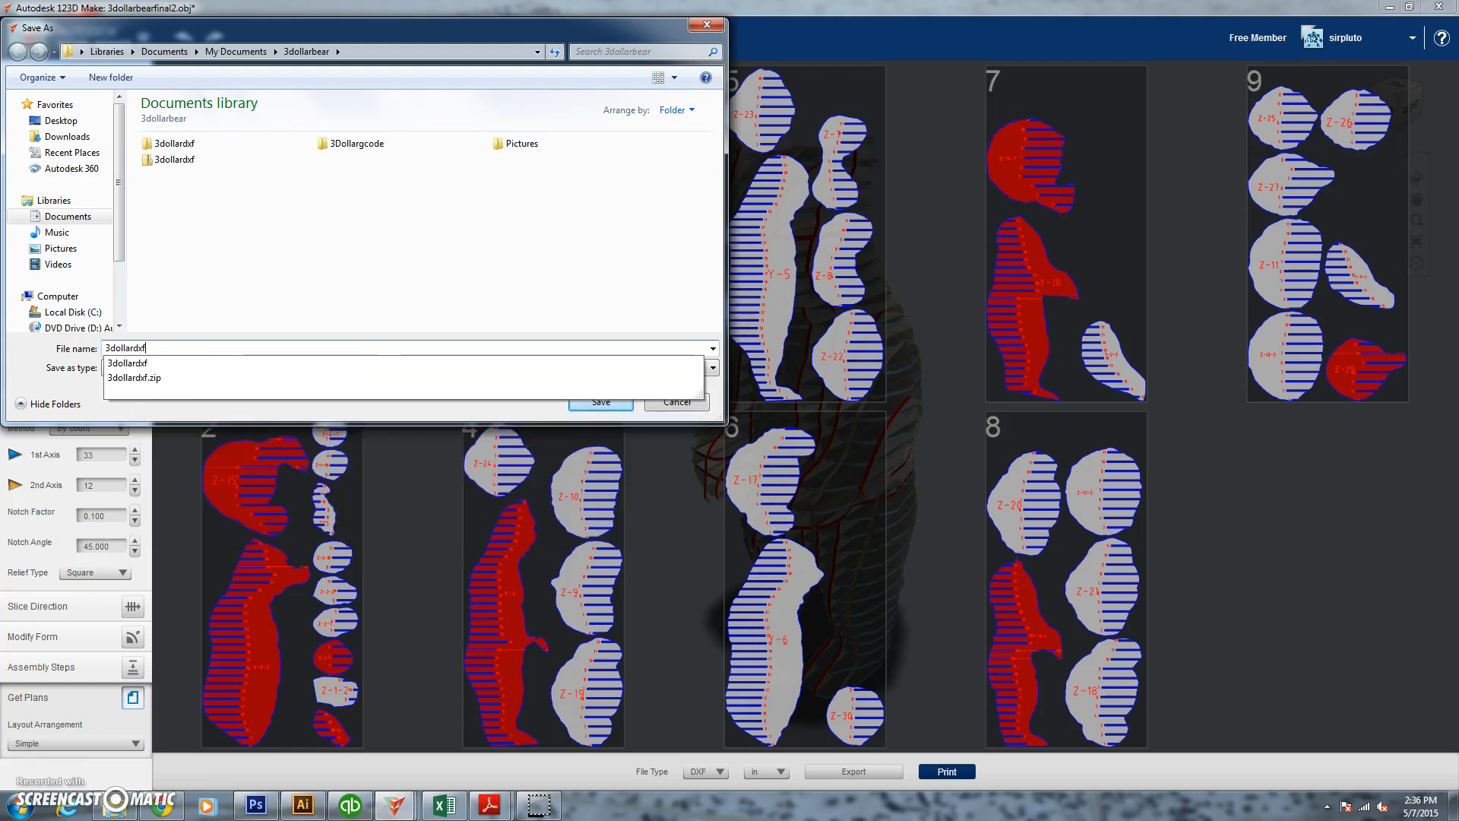
click(133, 376)
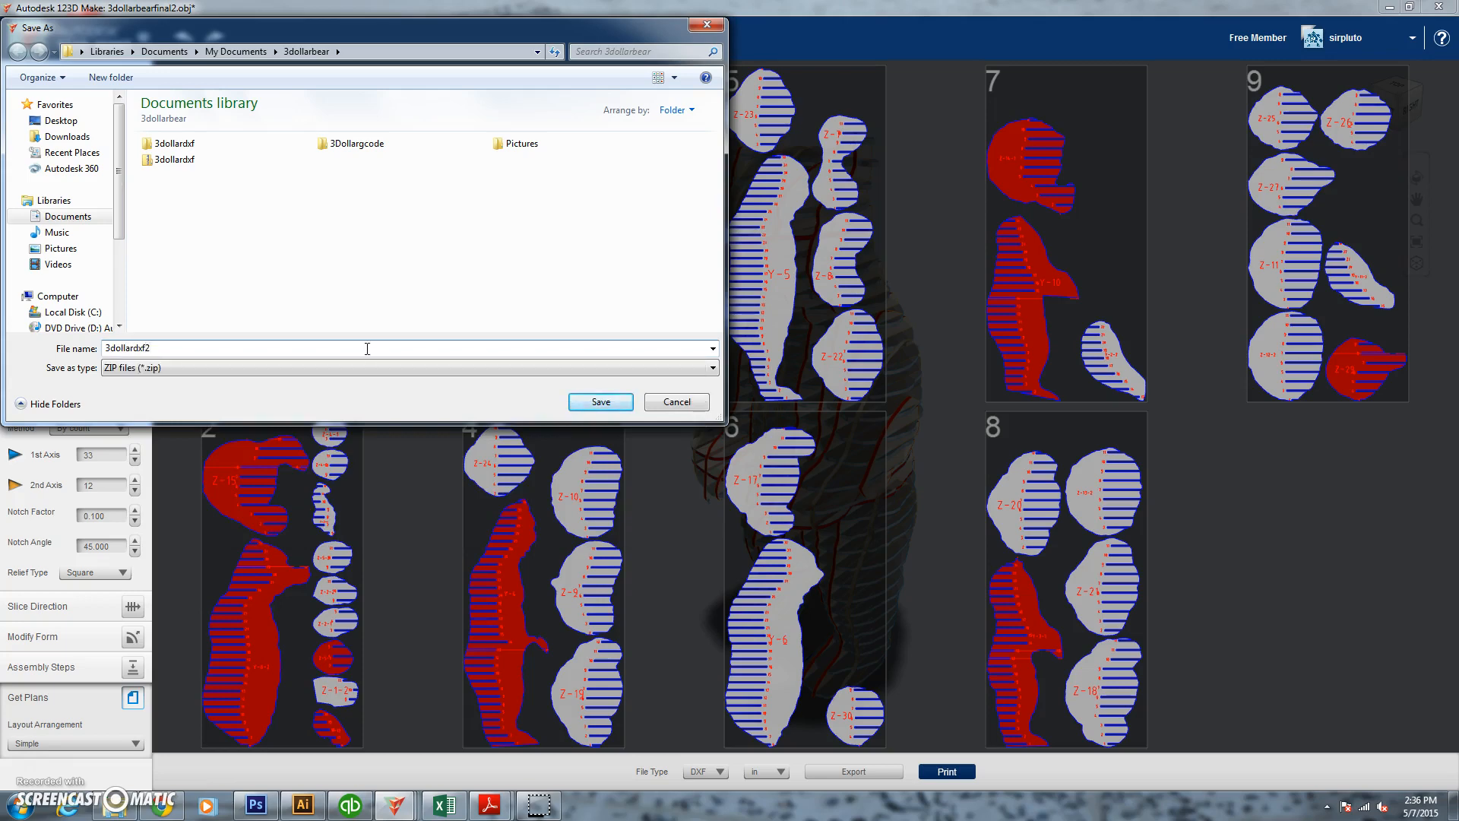
click(600, 401)
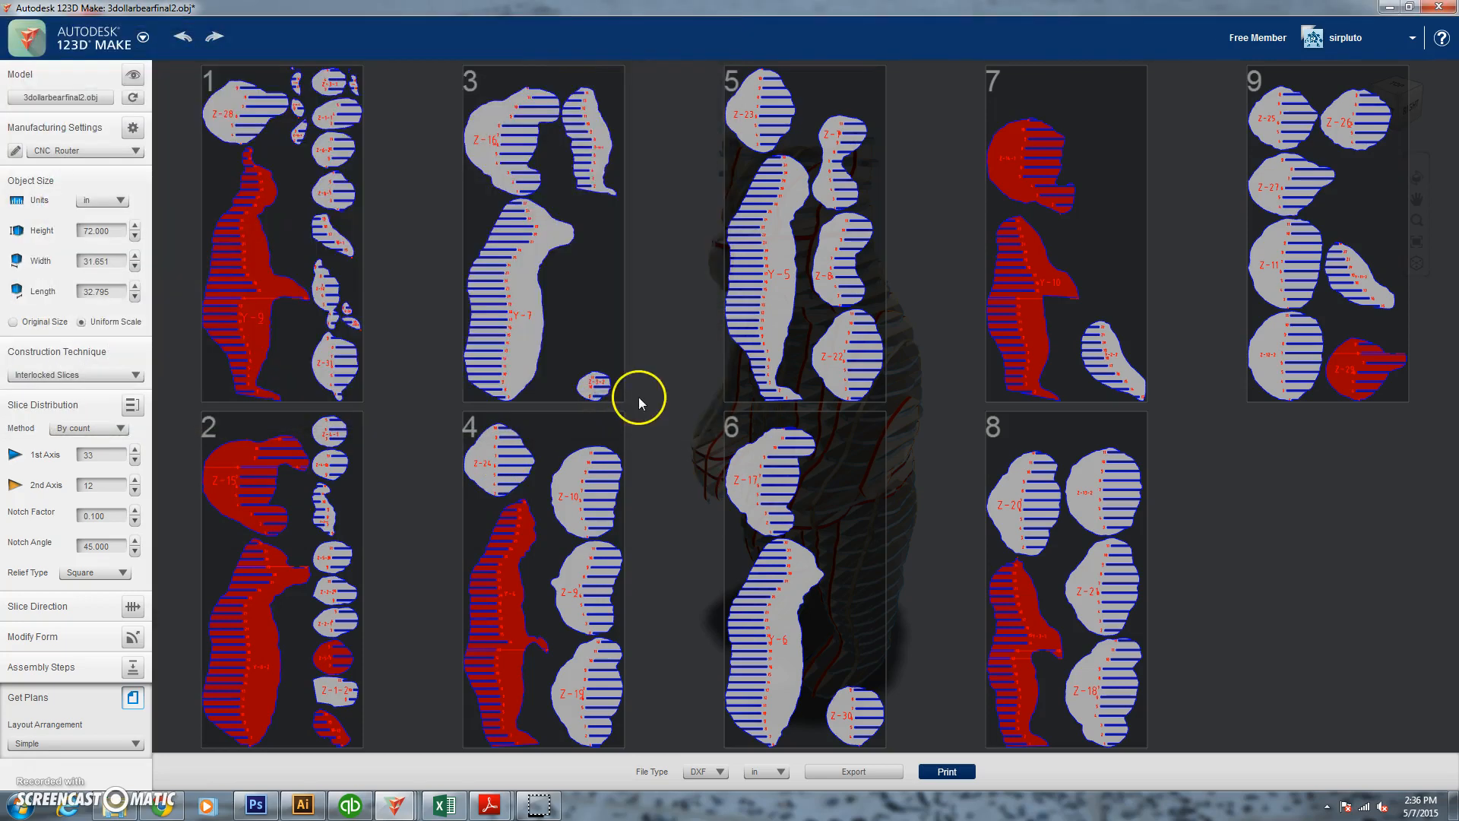
mouse_move(669, 551)
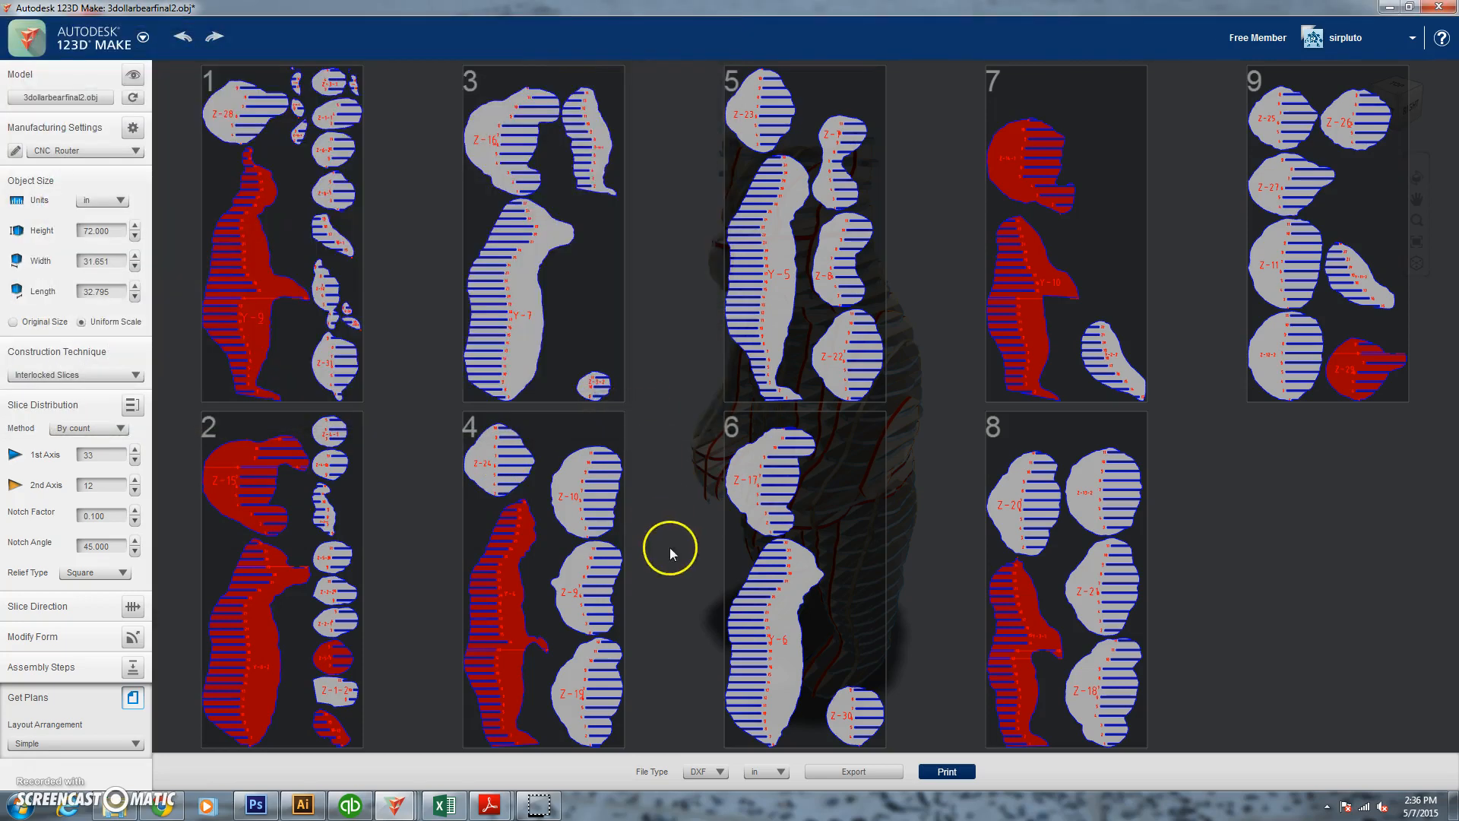
mouse_move(656, 699)
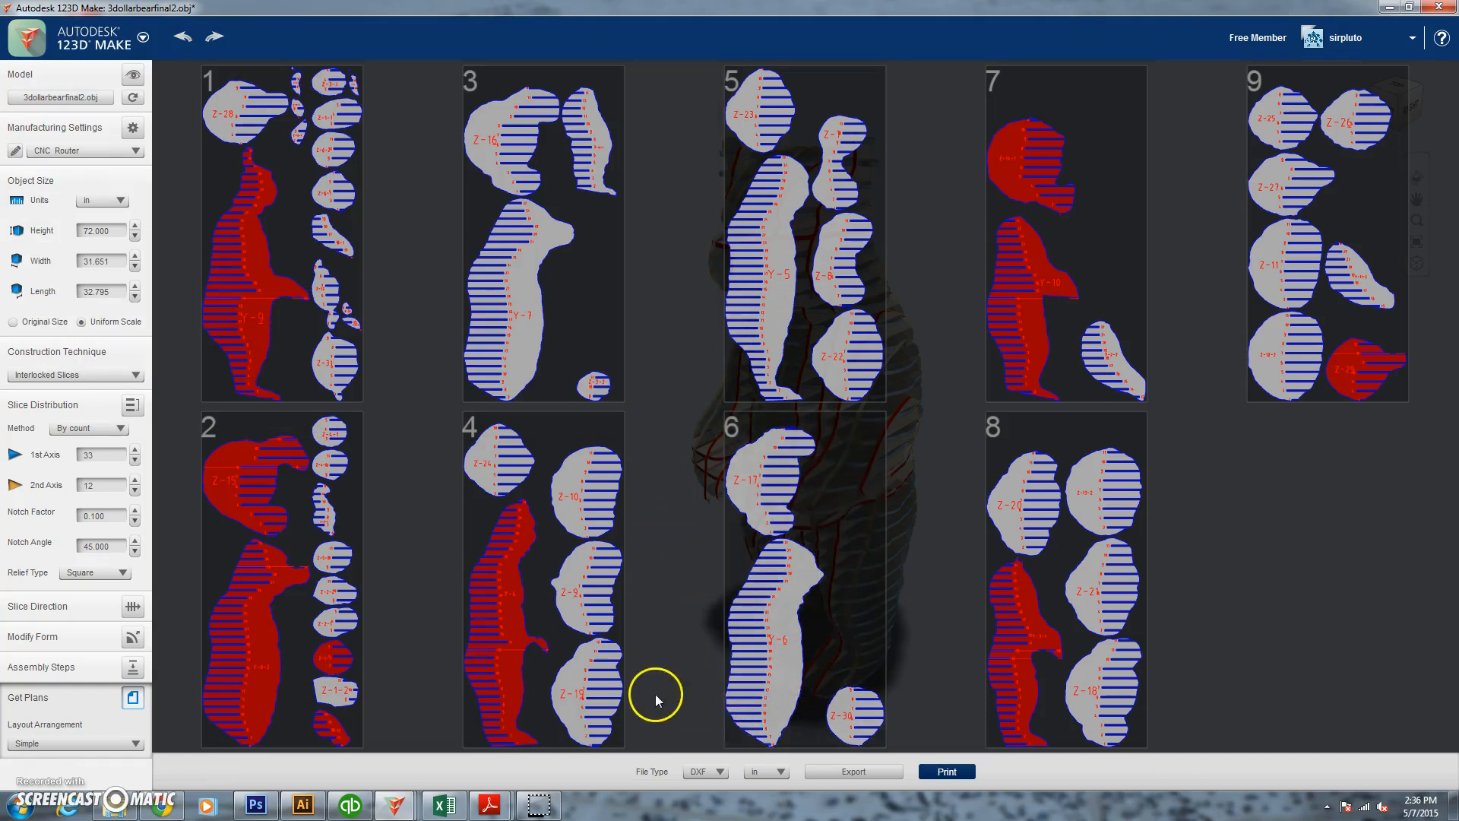
mouse_move(37, 771)
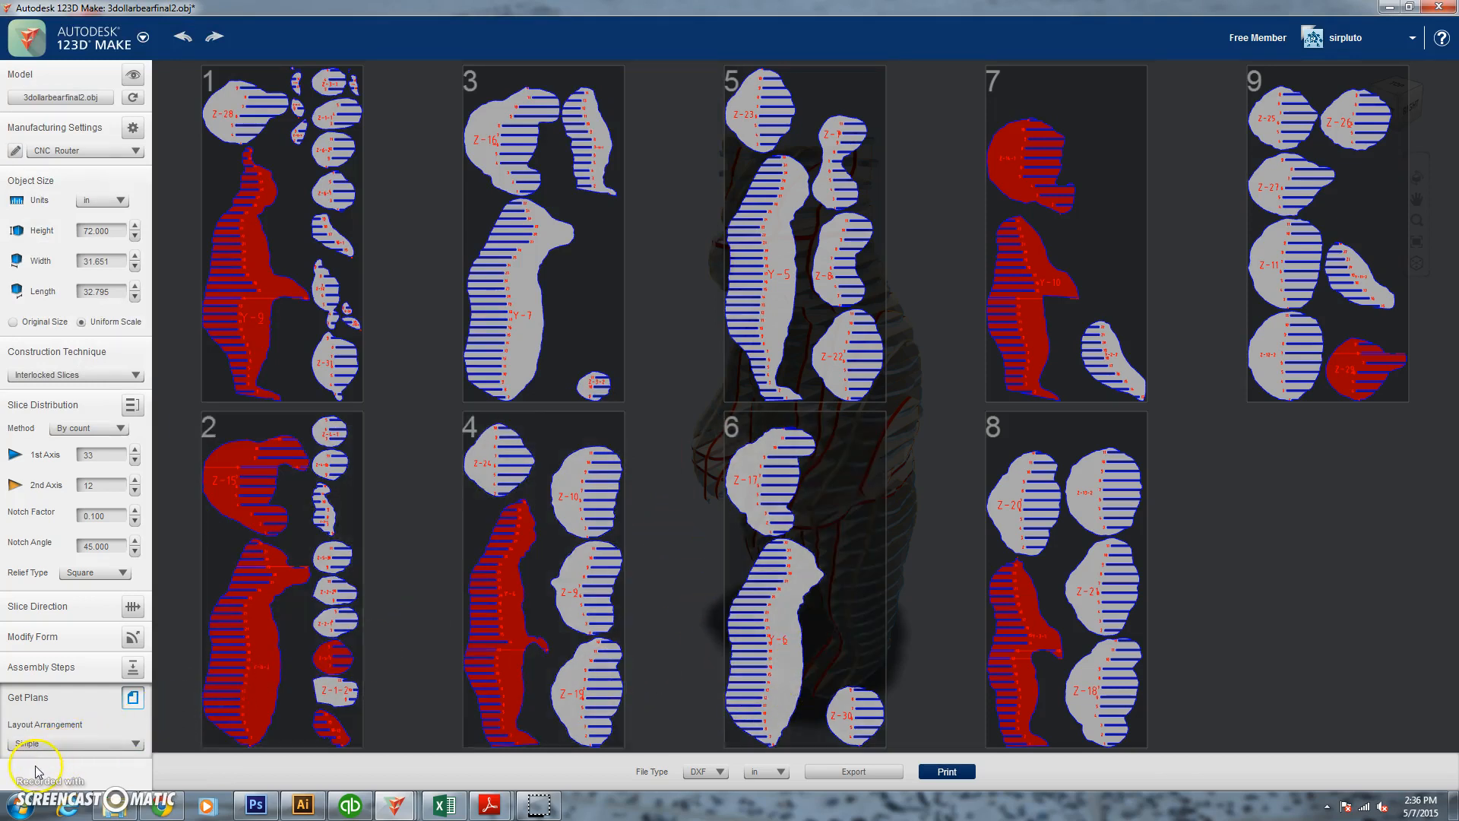